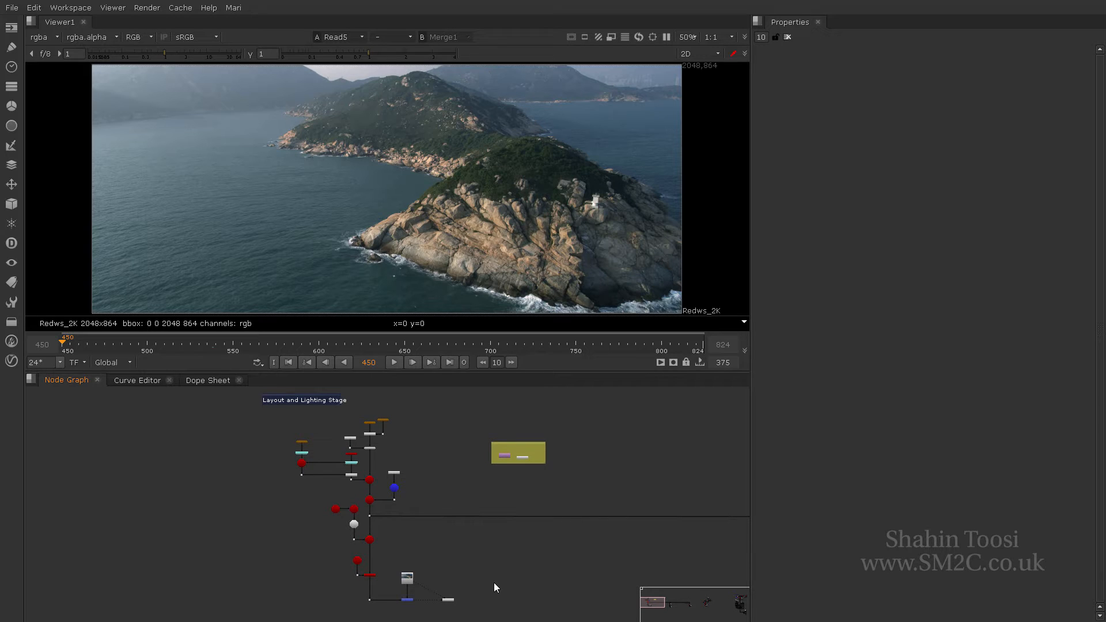
mouse_move(469, 585)
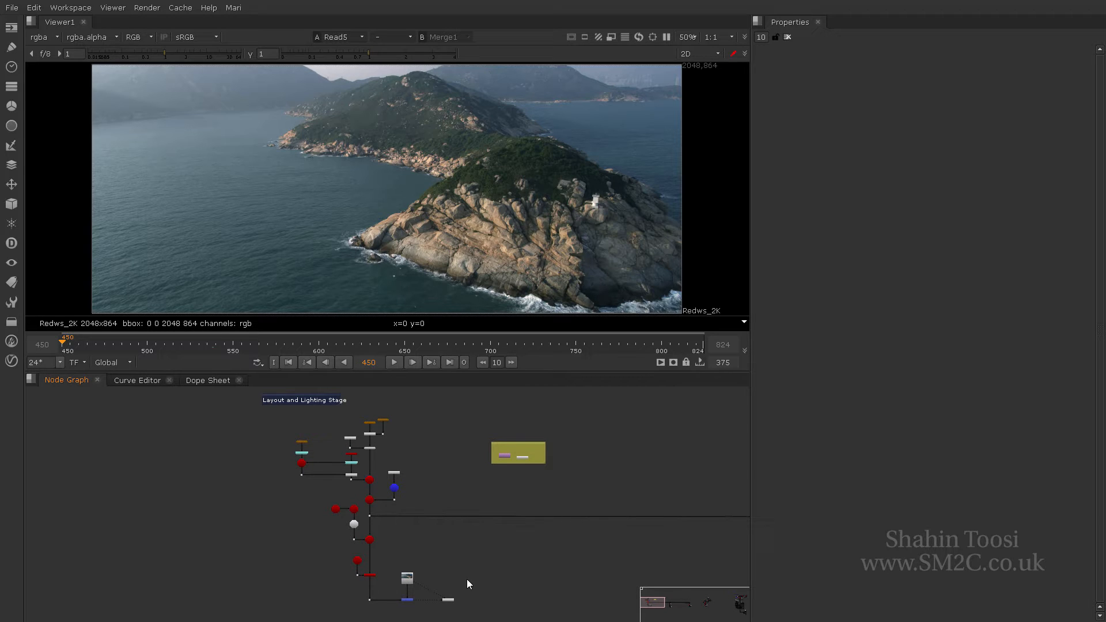
- View the Merge1 result: the white untextured island over the Read5 sea plate
click(407, 578)
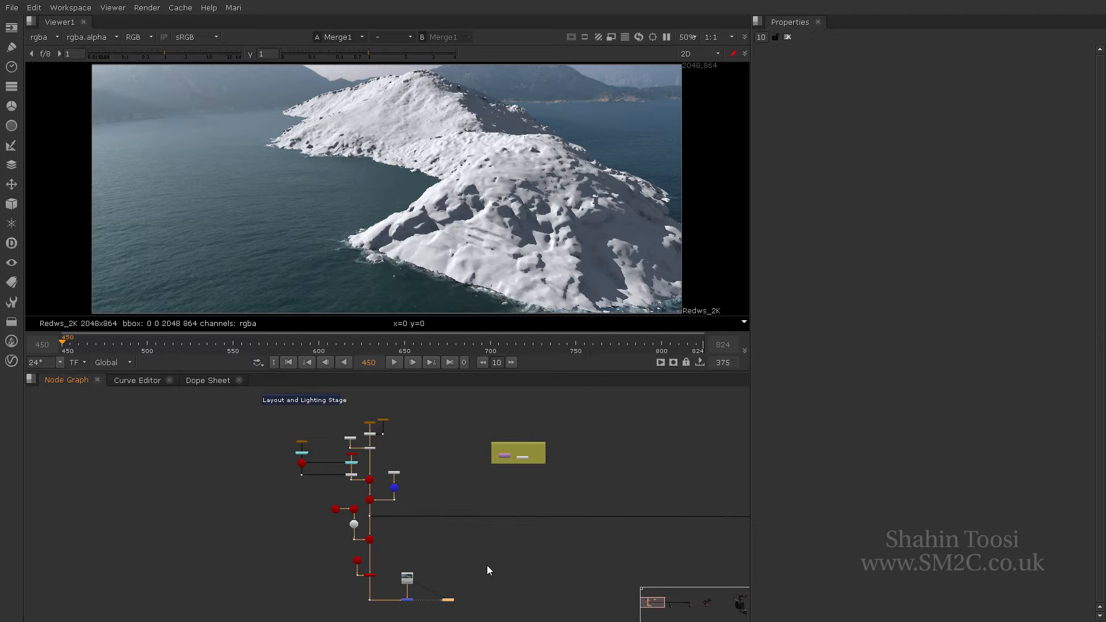
mouse_move(370, 432)
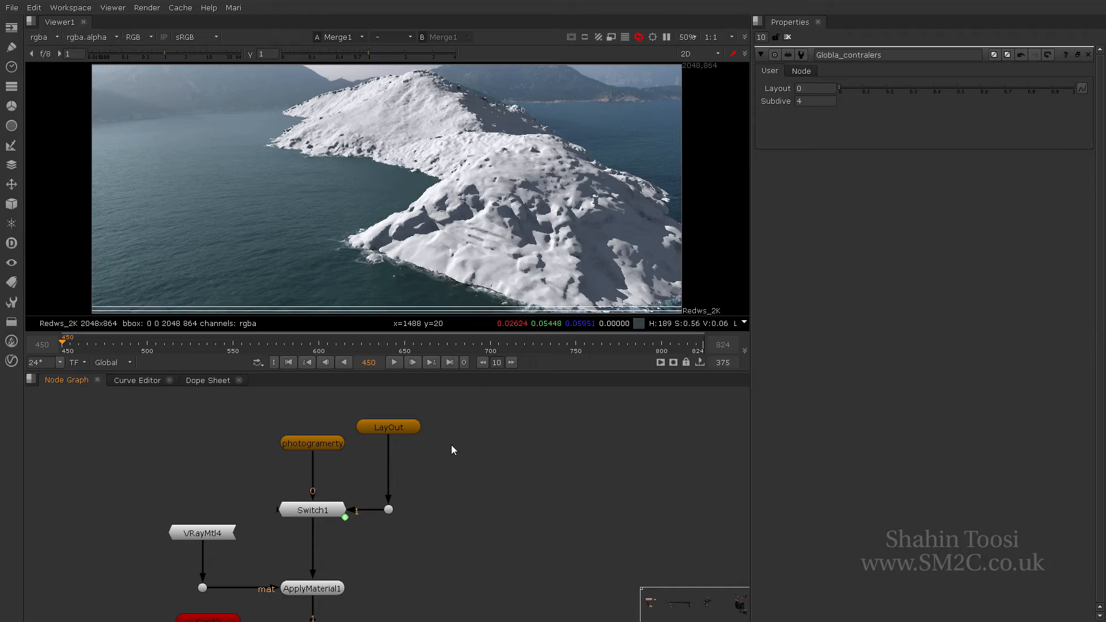
- Switch the layout so the grey city geometry renders on top of the textured island
click(313, 442)
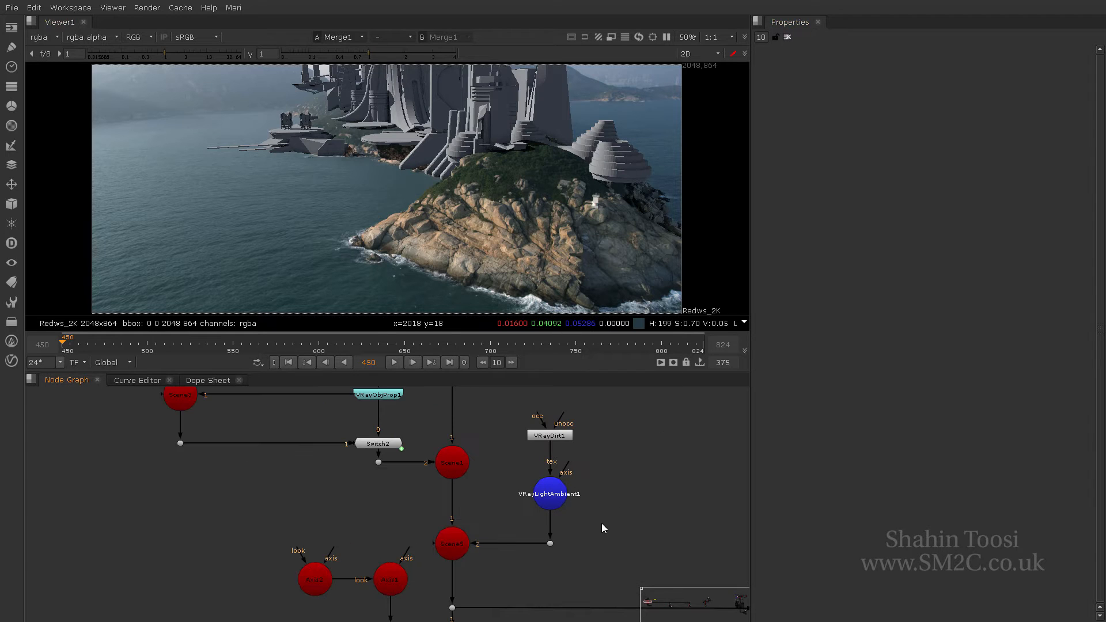
- Navigate the node graph toward the VRayLightAmbient1 node
scroll(down, 3)
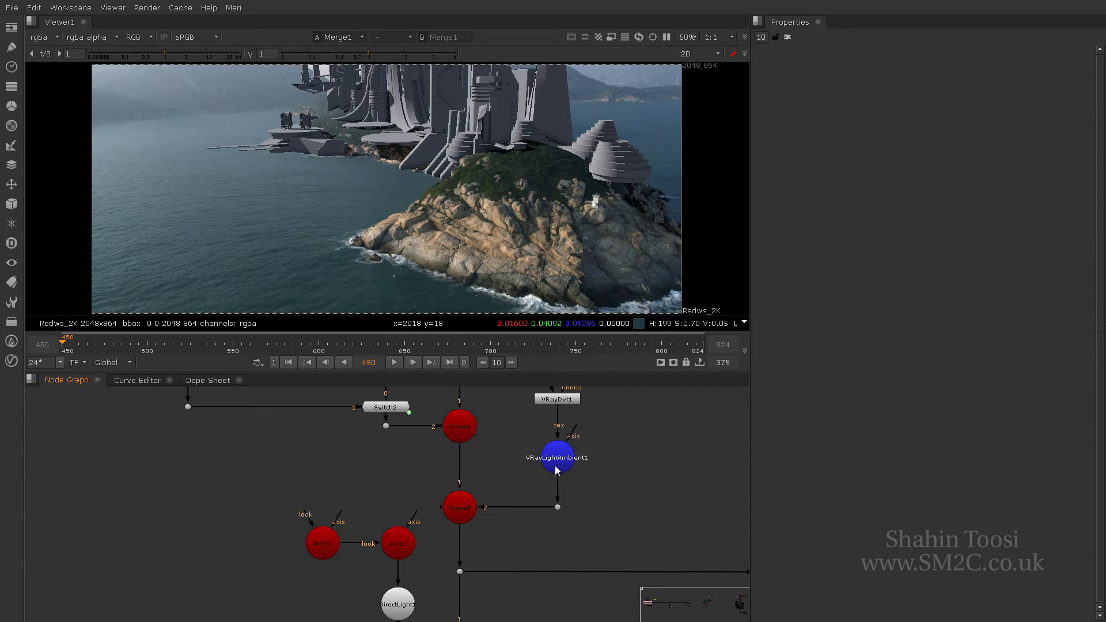
mouse_move(405, 598)
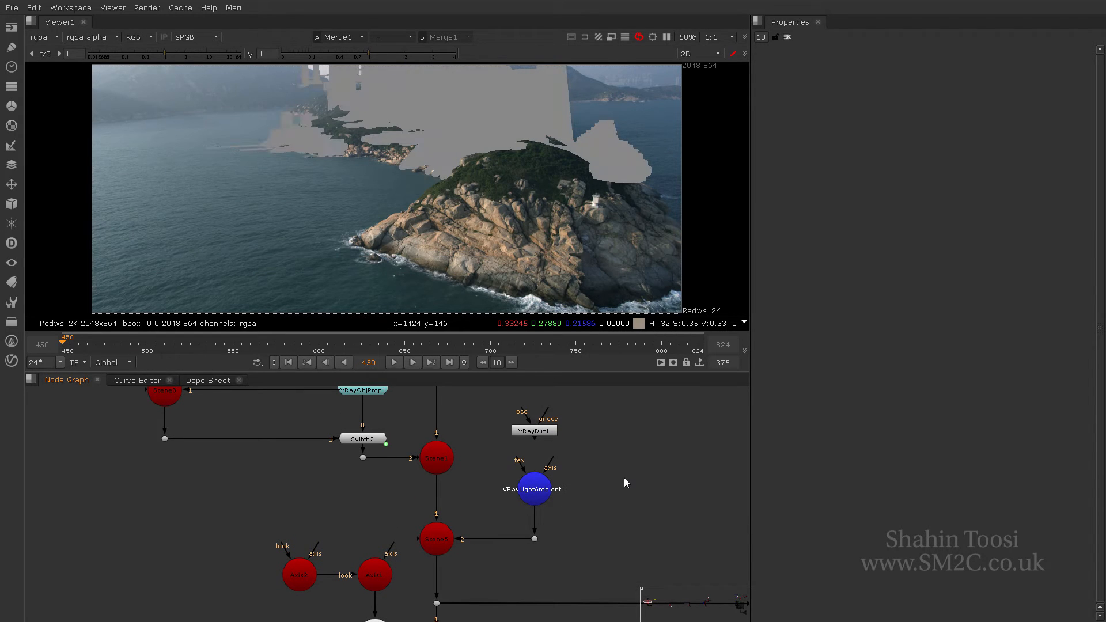
mouse_move(564, 461)
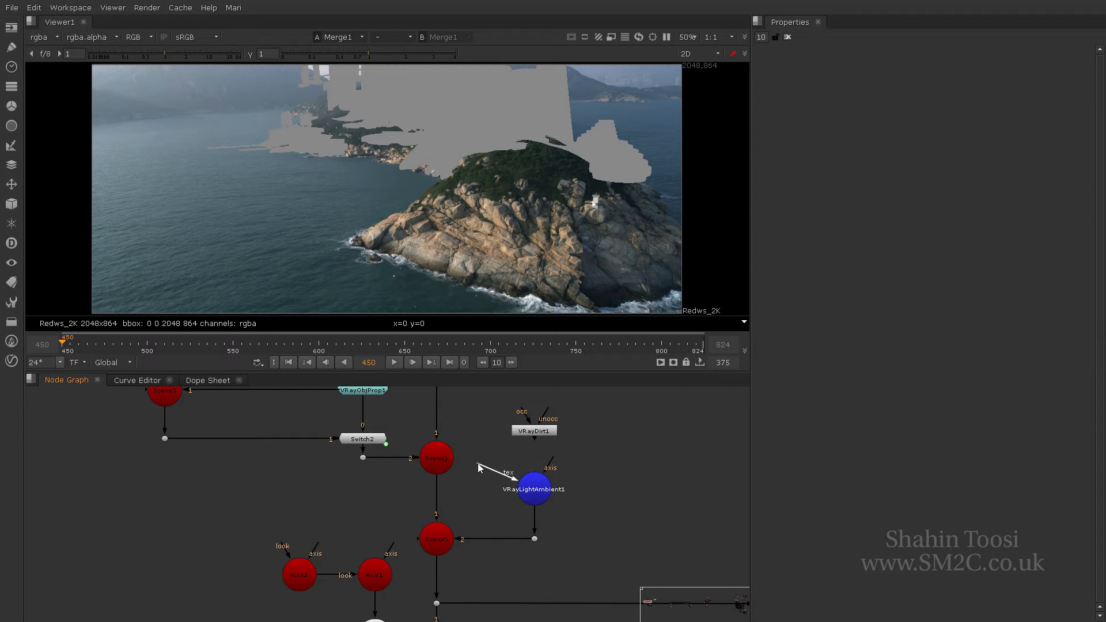
mouse_move(508, 462)
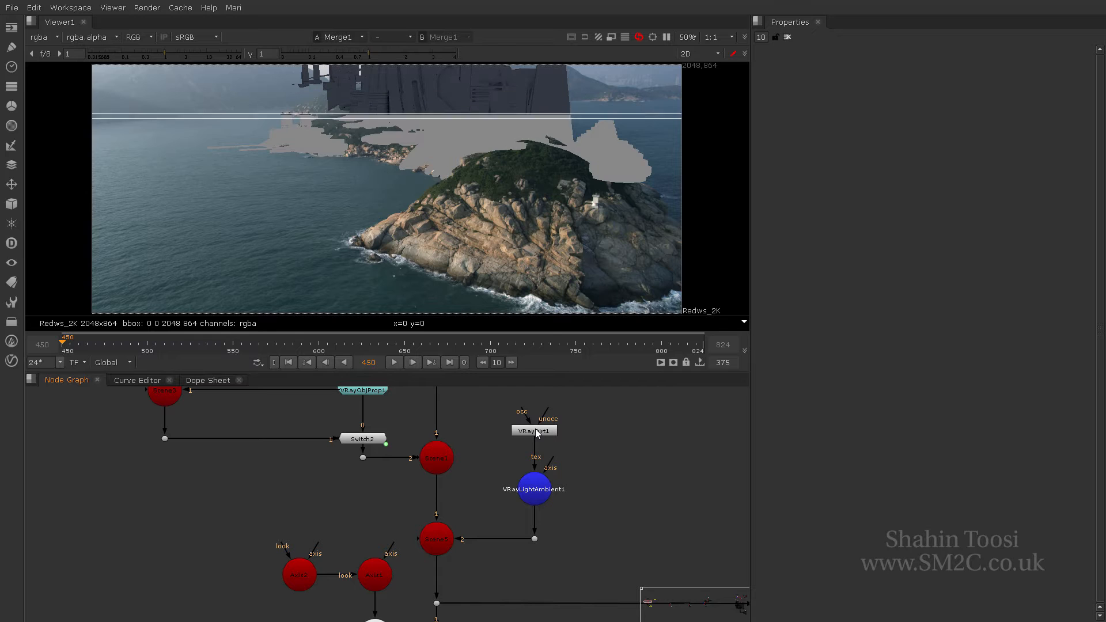
- In VRayDirt1, review the occlusion modes and keep Ambient occlusion (radius 850)
click(534, 431)
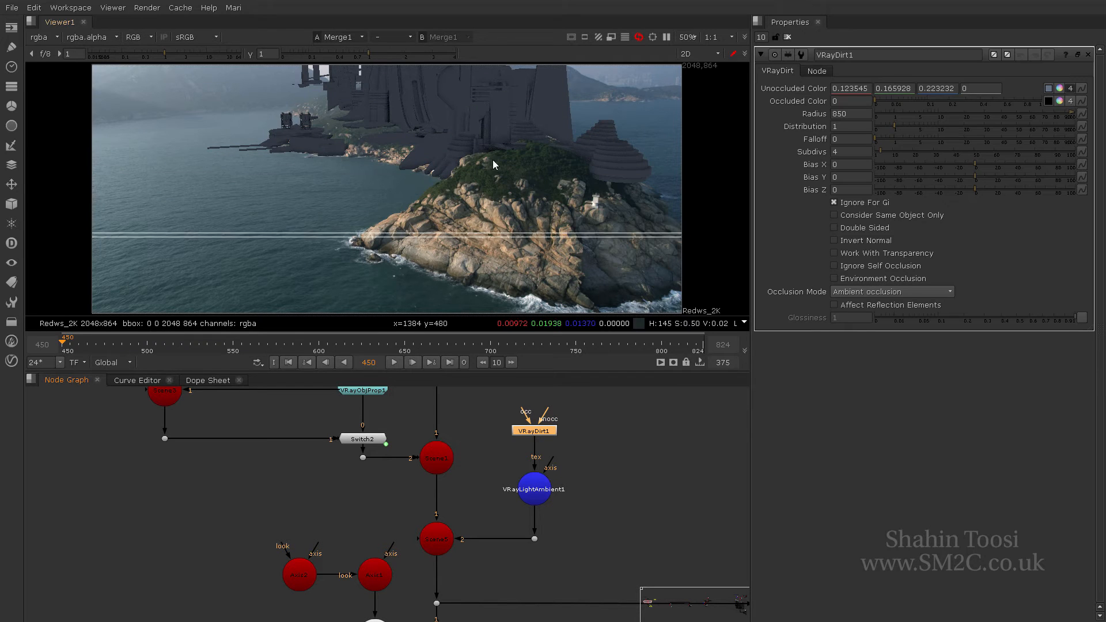
mouse_move(610, 178)
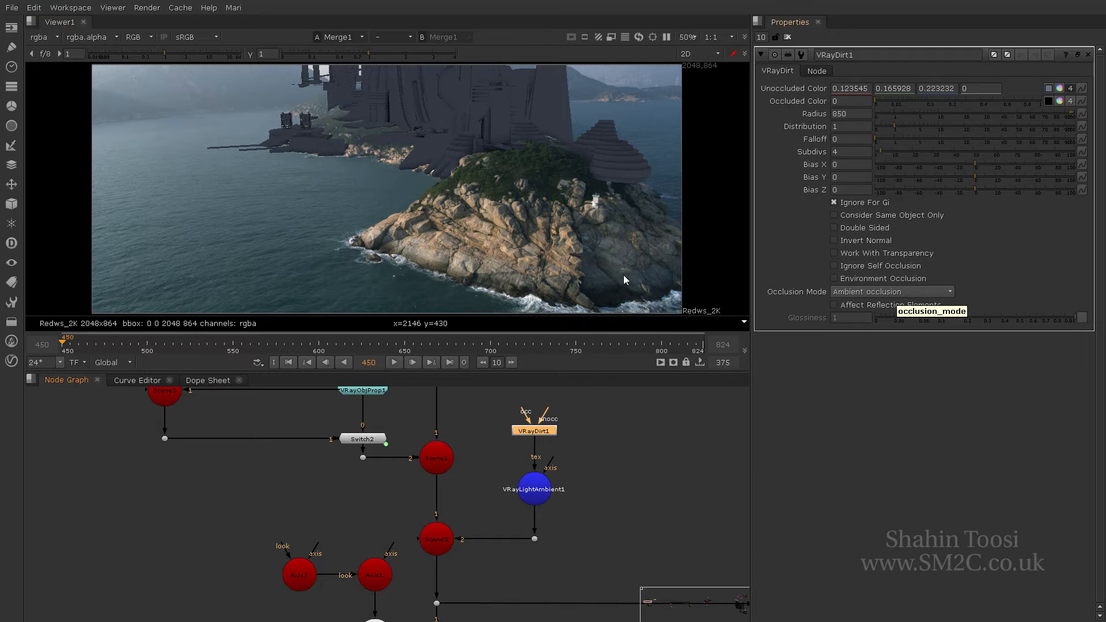
mouse_move(664, 37)
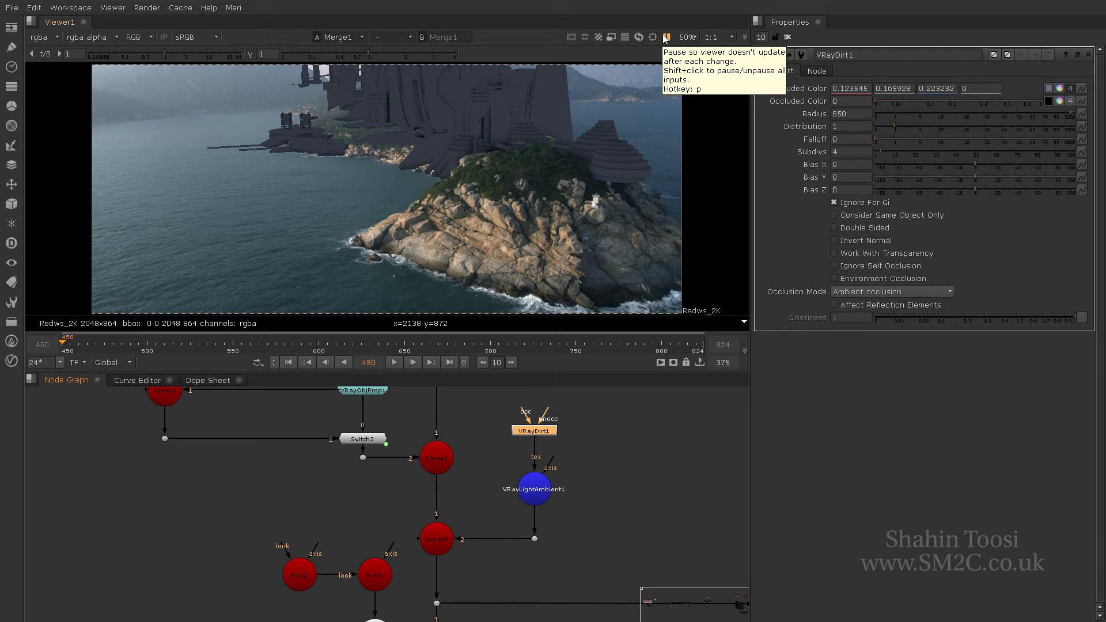
click(891, 291)
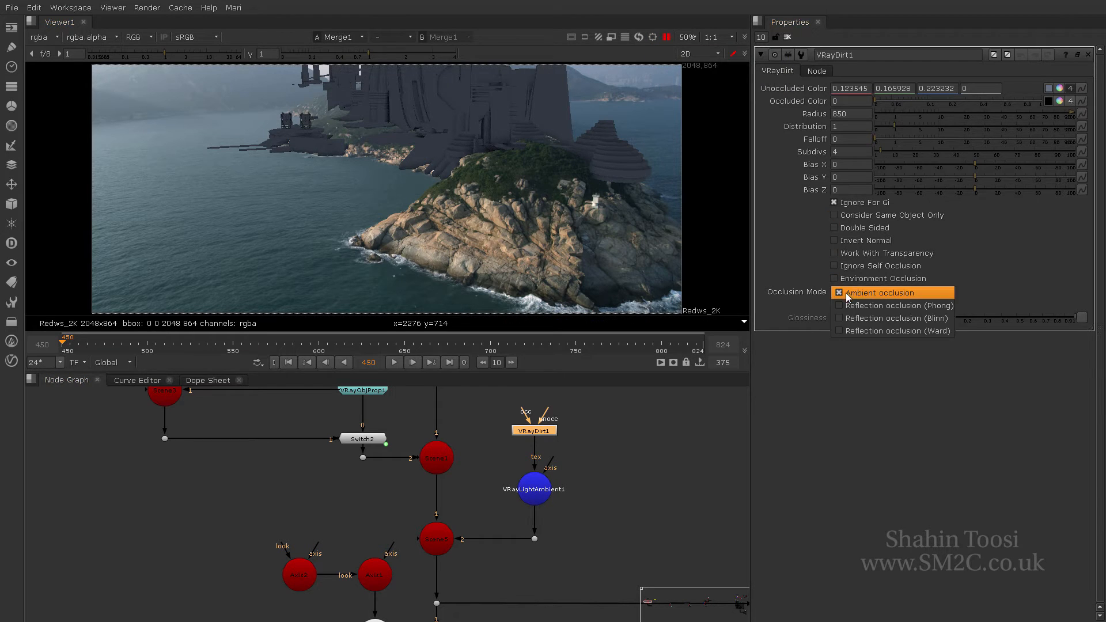
mouse_move(892, 318)
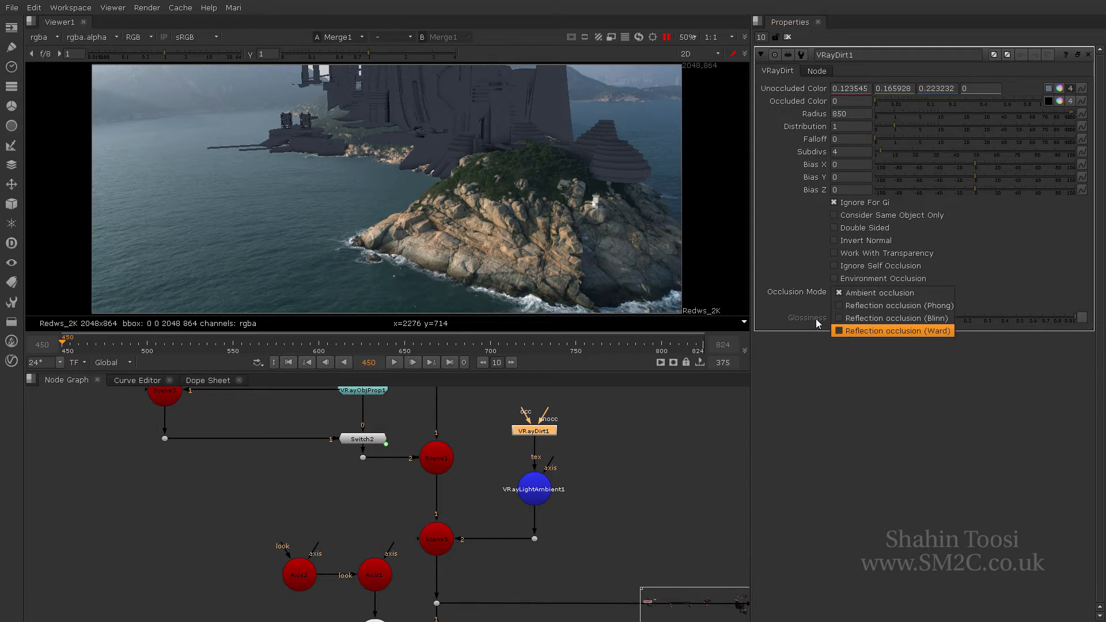
mouse_move(856, 339)
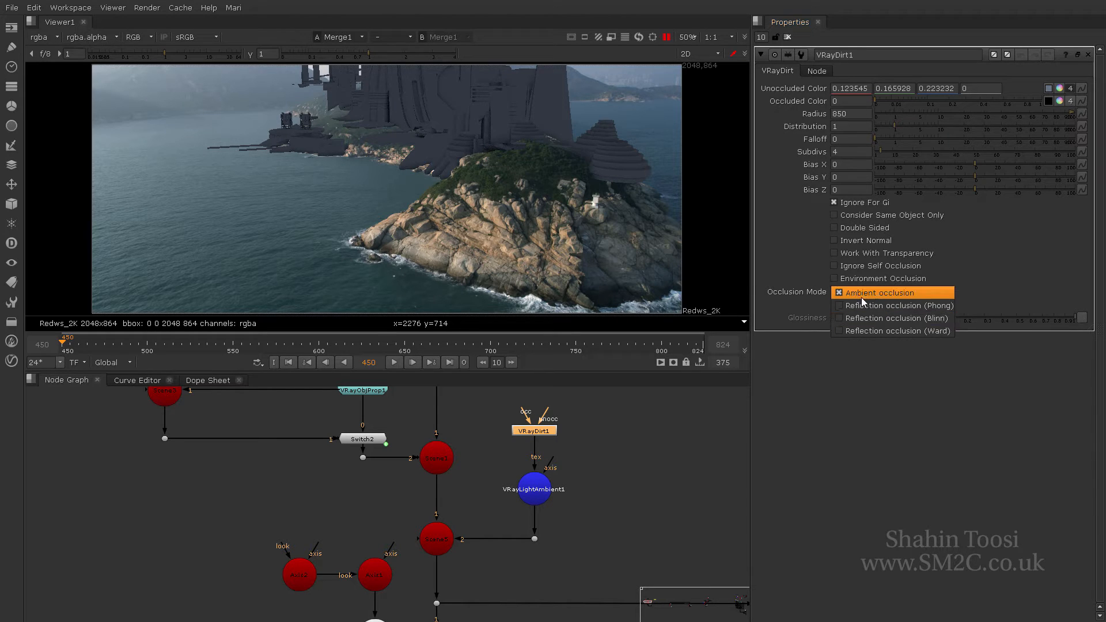
mouse_move(880, 303)
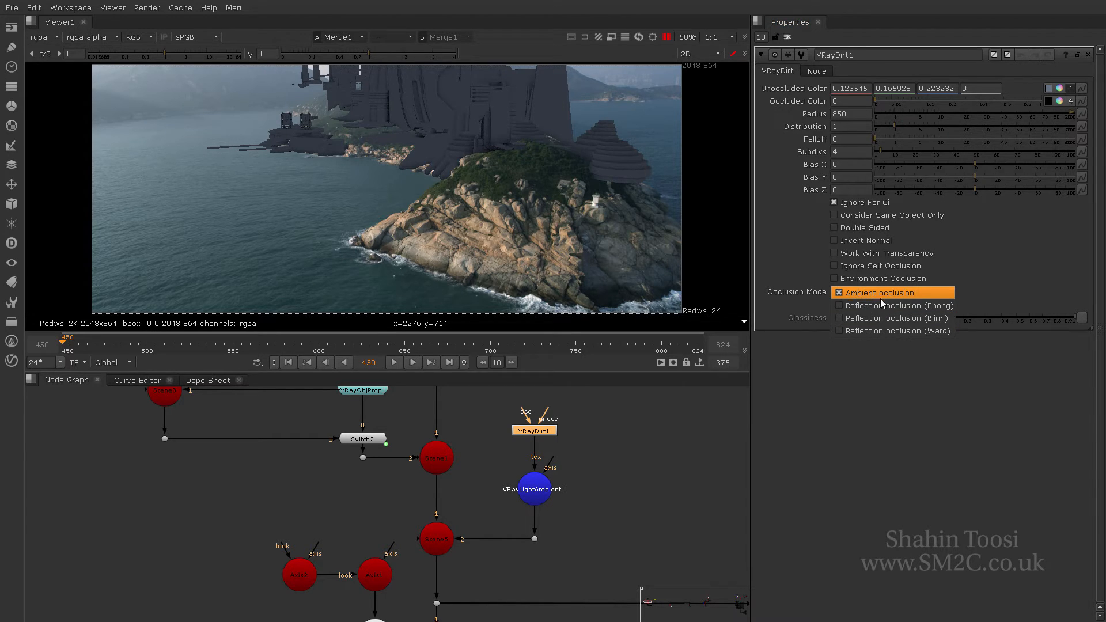
click(874, 292)
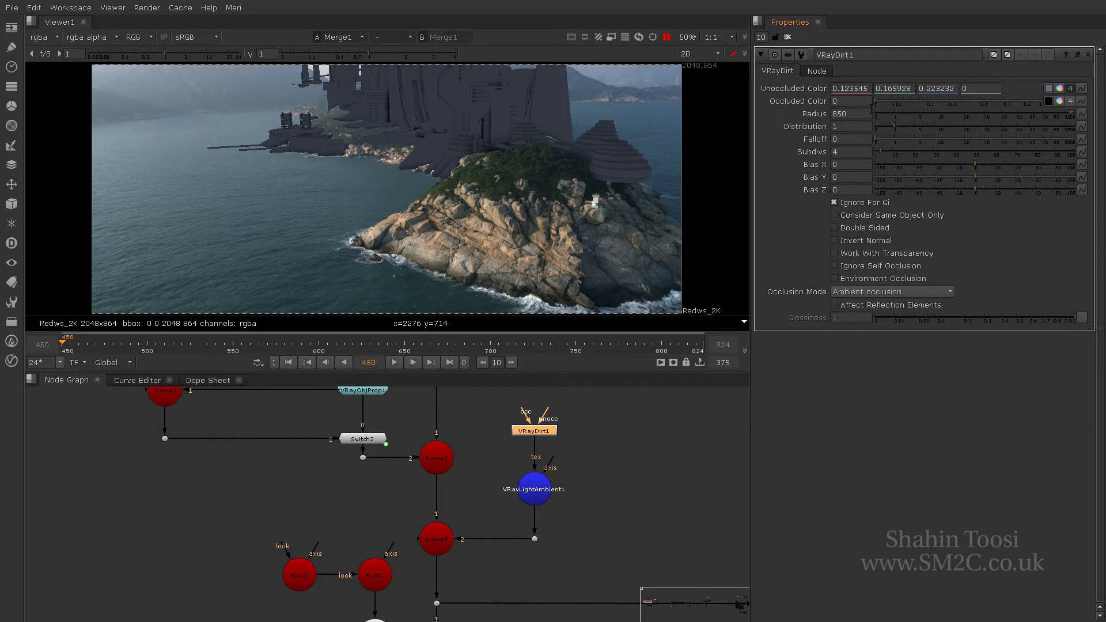
mouse_move(781, 81)
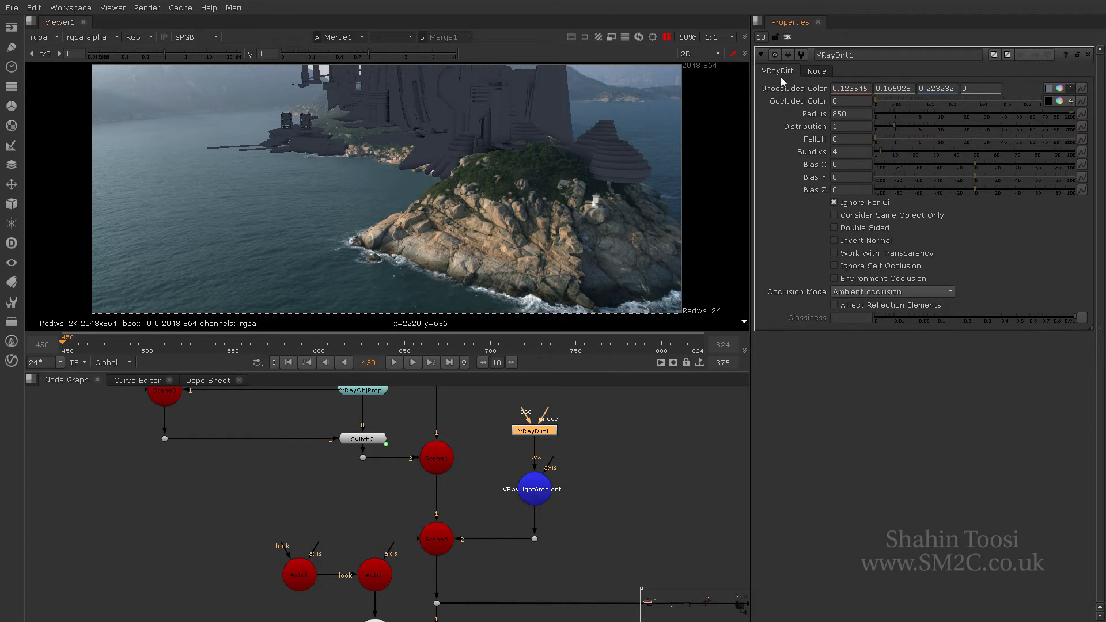
mouse_move(655, 173)
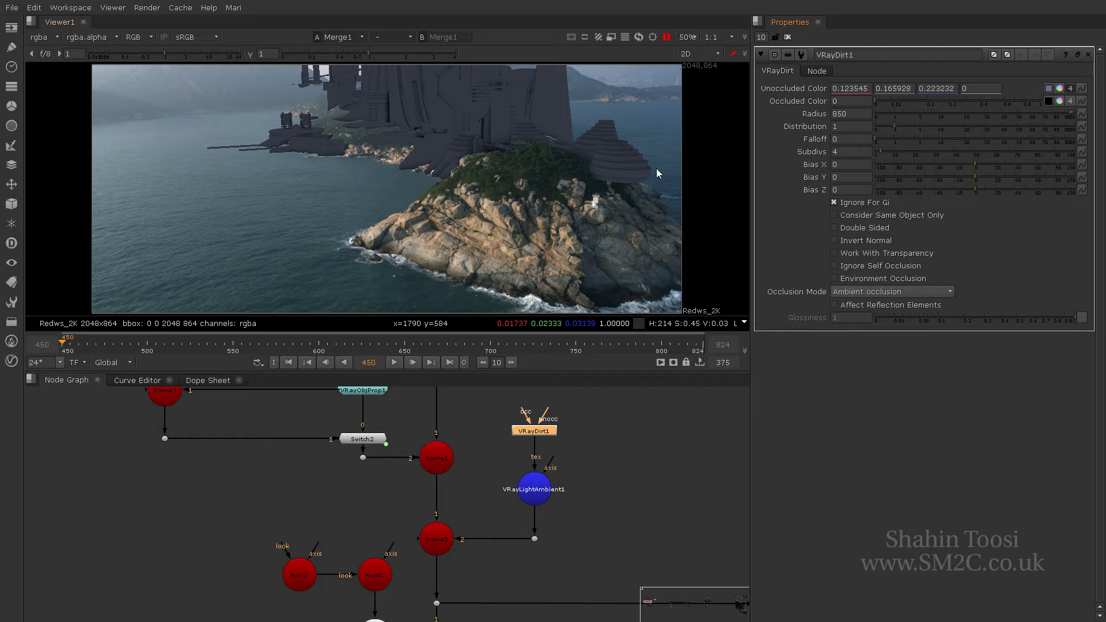
mouse_move(446, 156)
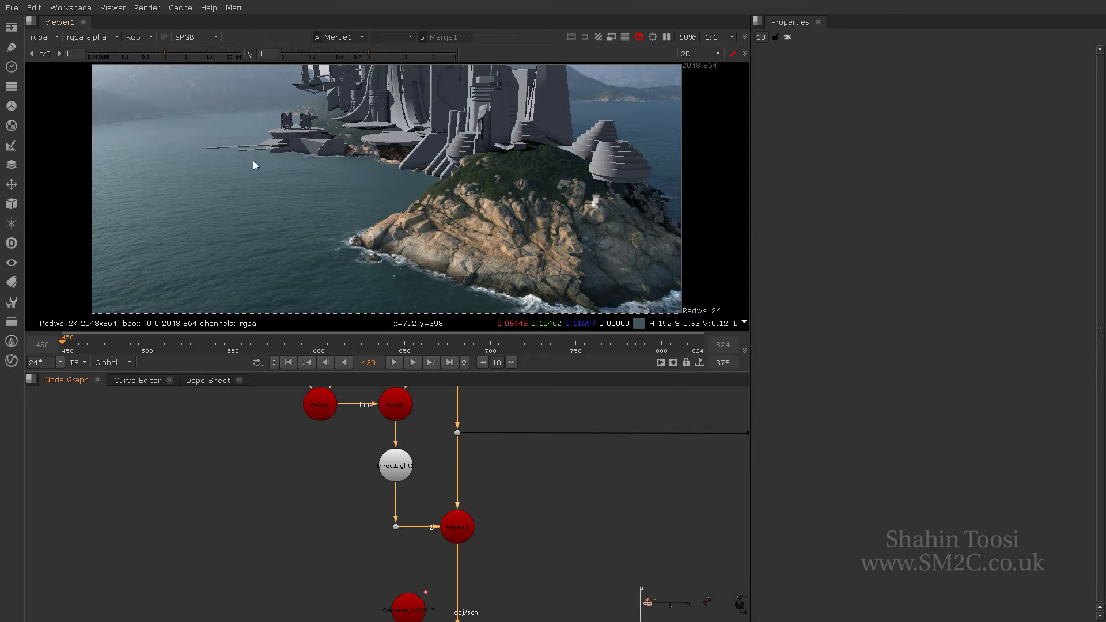
- Bring up the DirectLight1 and VRayRenderer5 property panels side by side
click(394, 465)
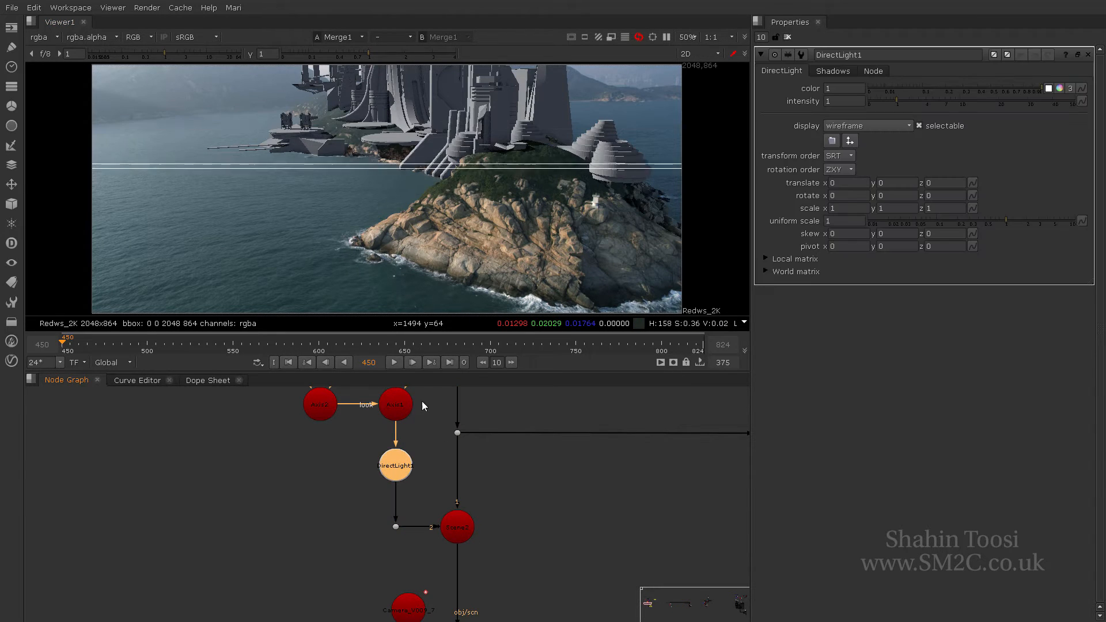
click(565, 446)
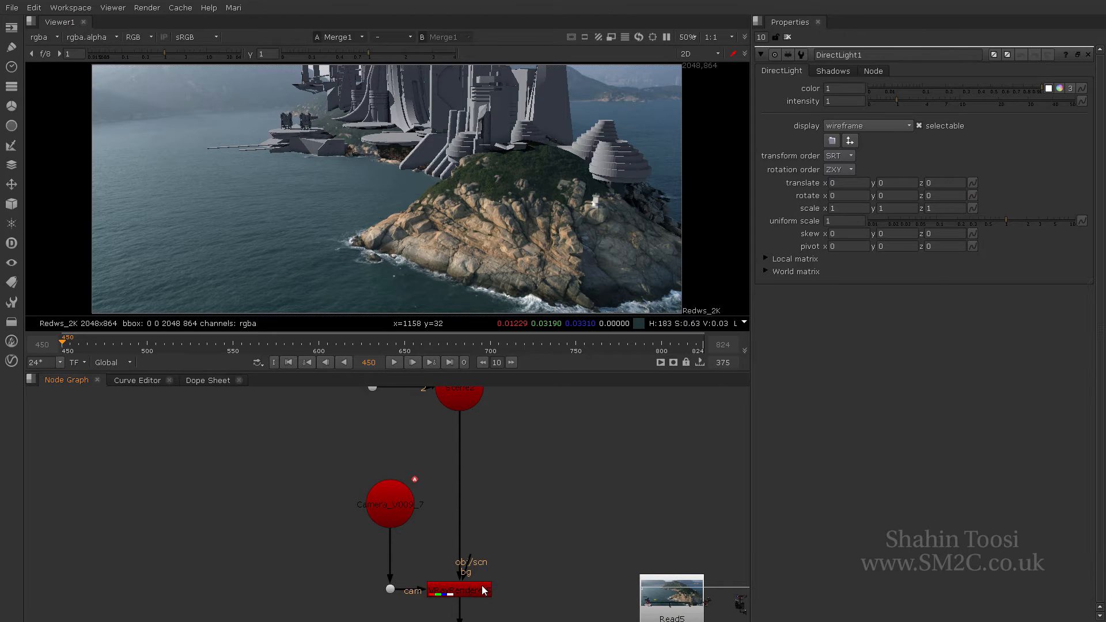
click(459, 589)
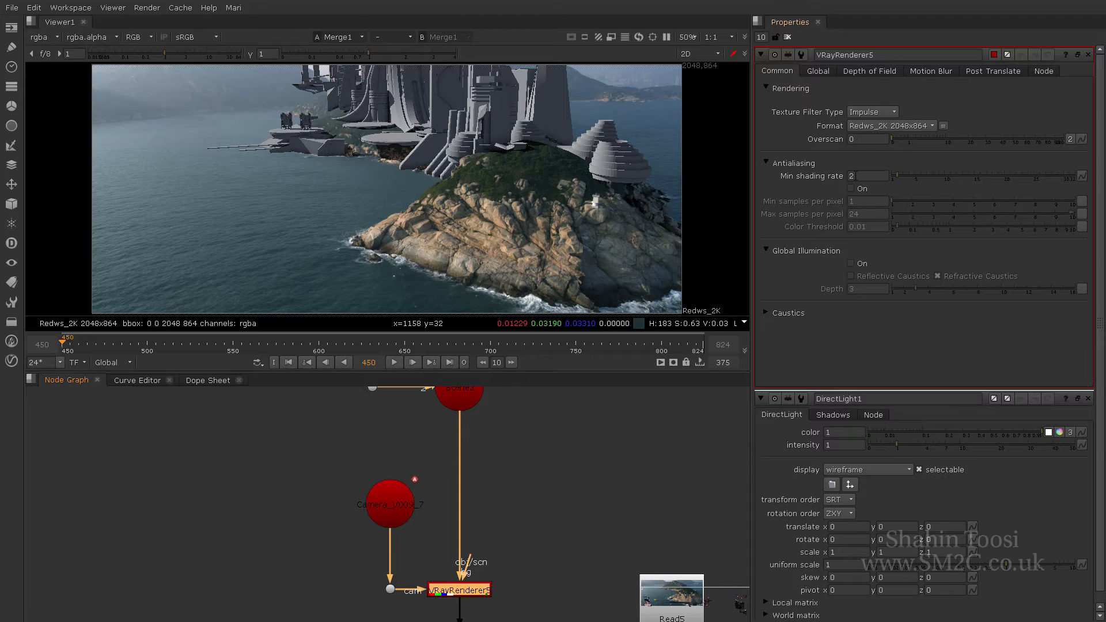
mouse_move(469, 102)
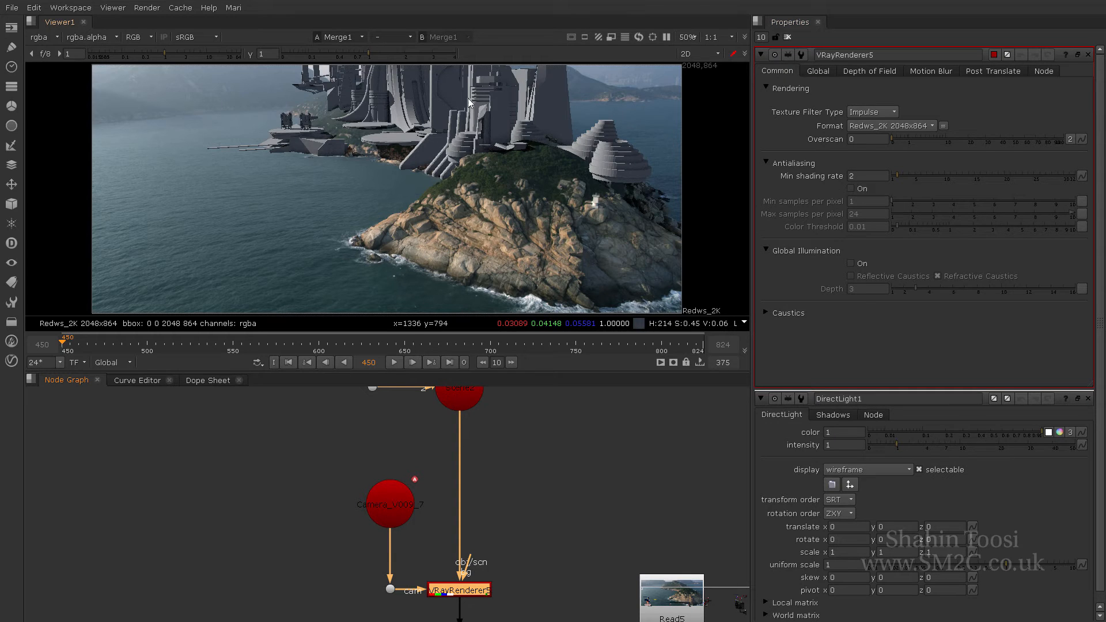
click(684, 37)
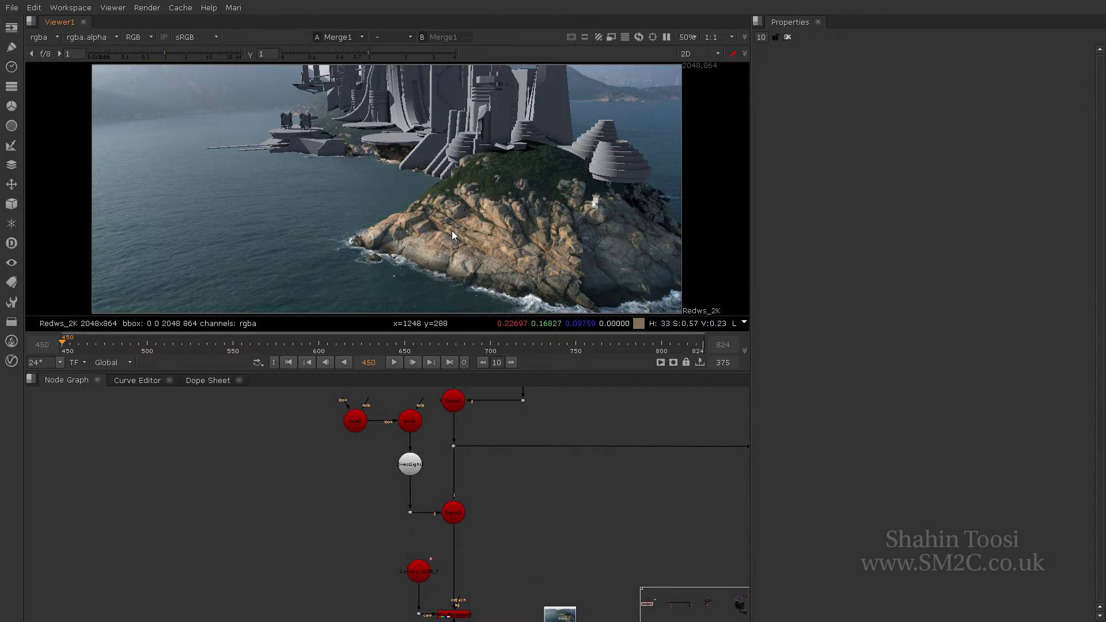
scroll(down, 3)
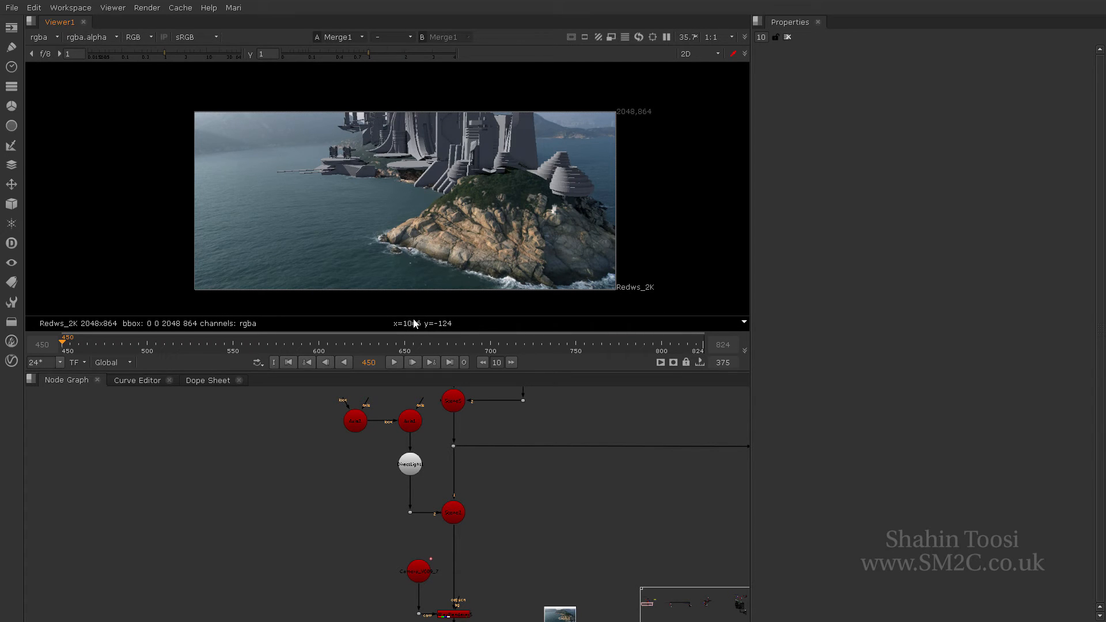
mouse_move(502, 114)
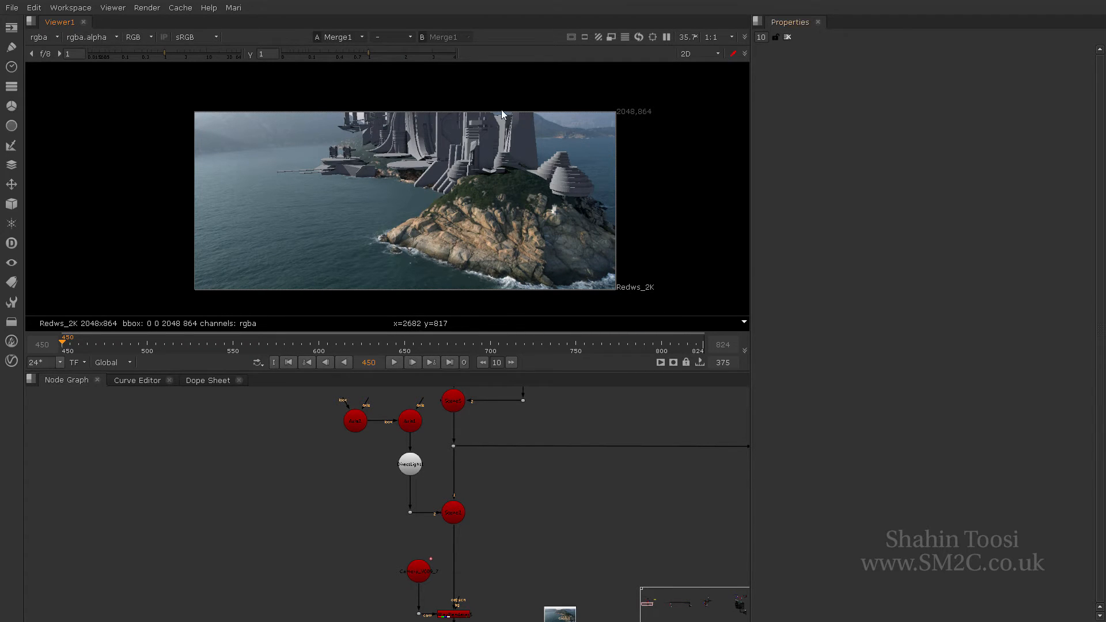
scroll(up, 3)
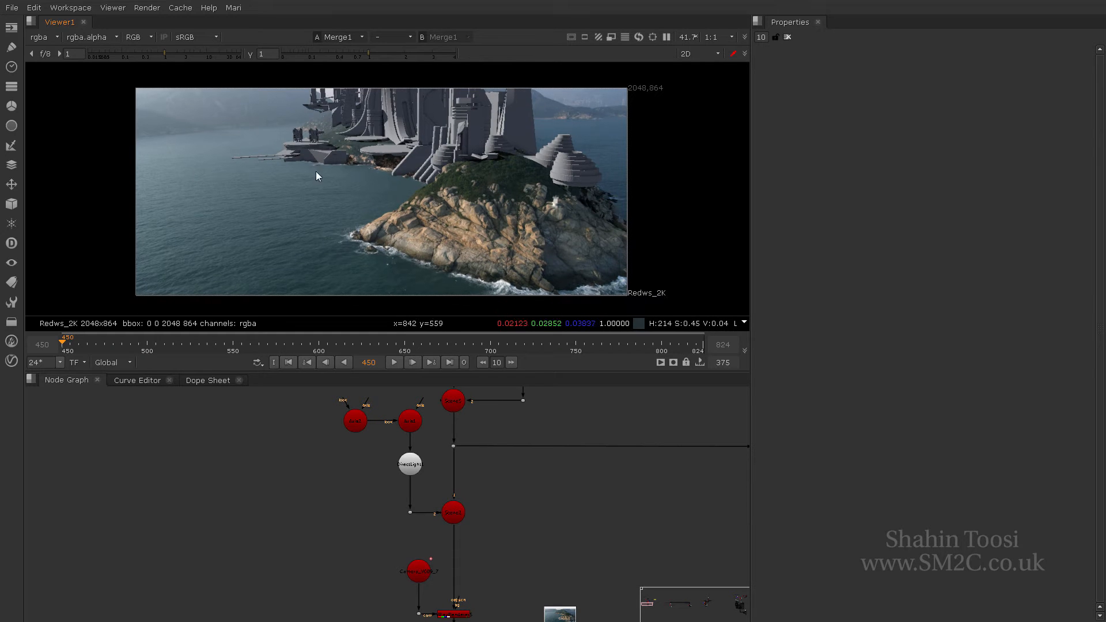
mouse_move(561, 126)
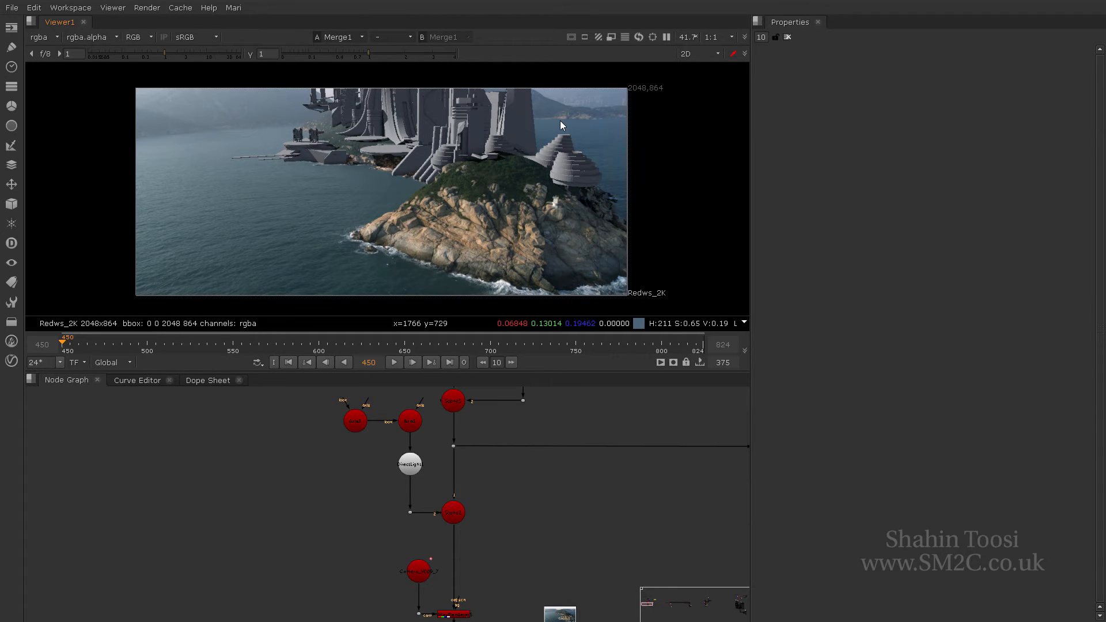
mouse_move(530, 147)
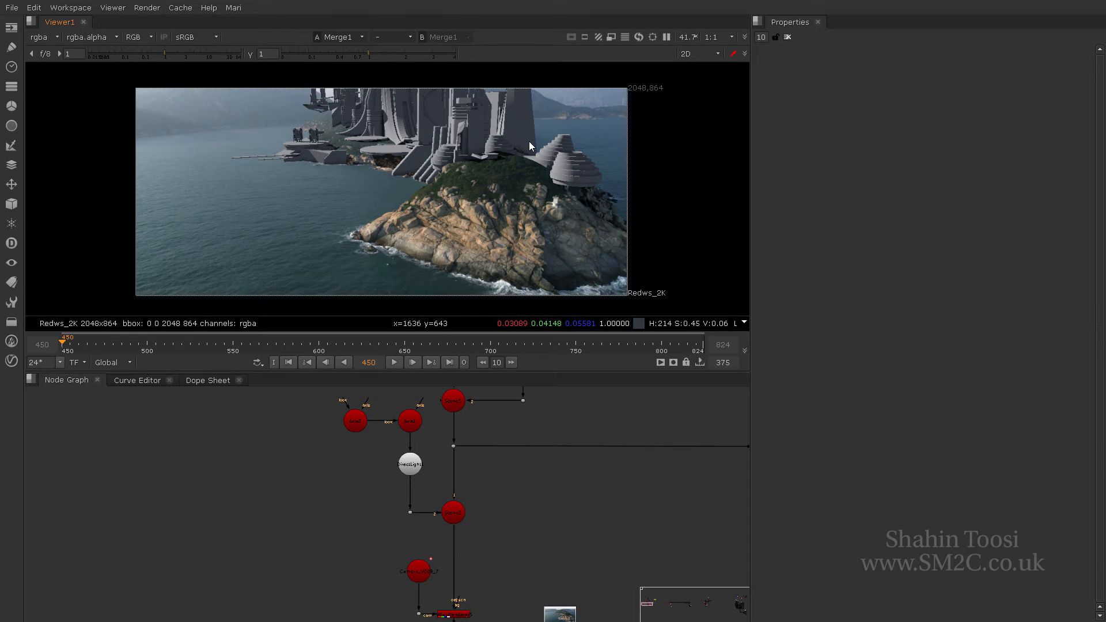
mouse_move(523, 178)
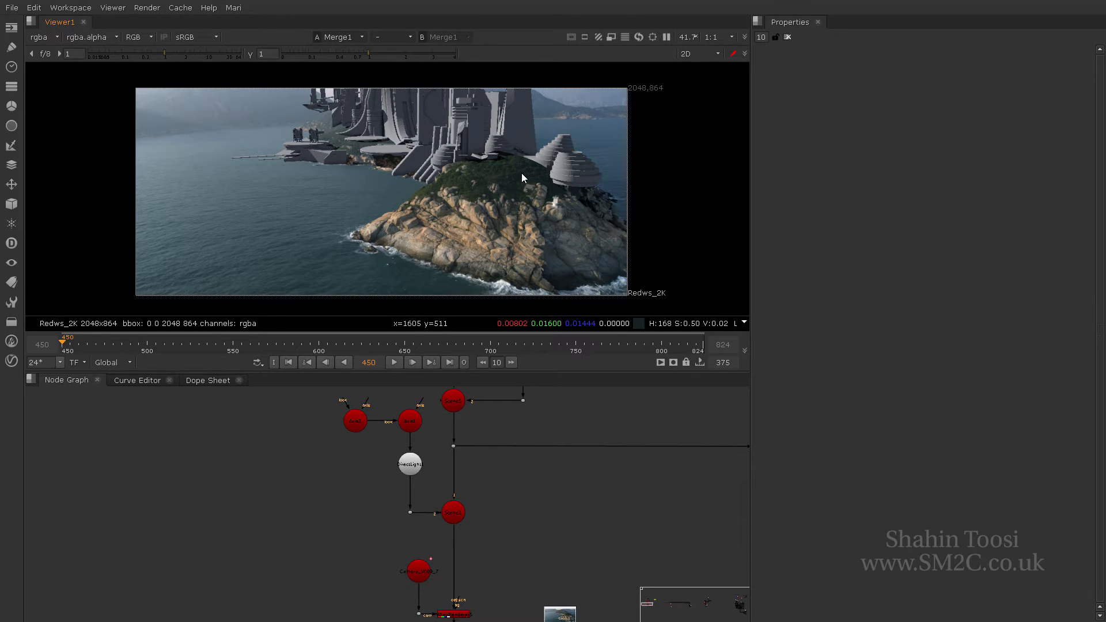
click(695, 54)
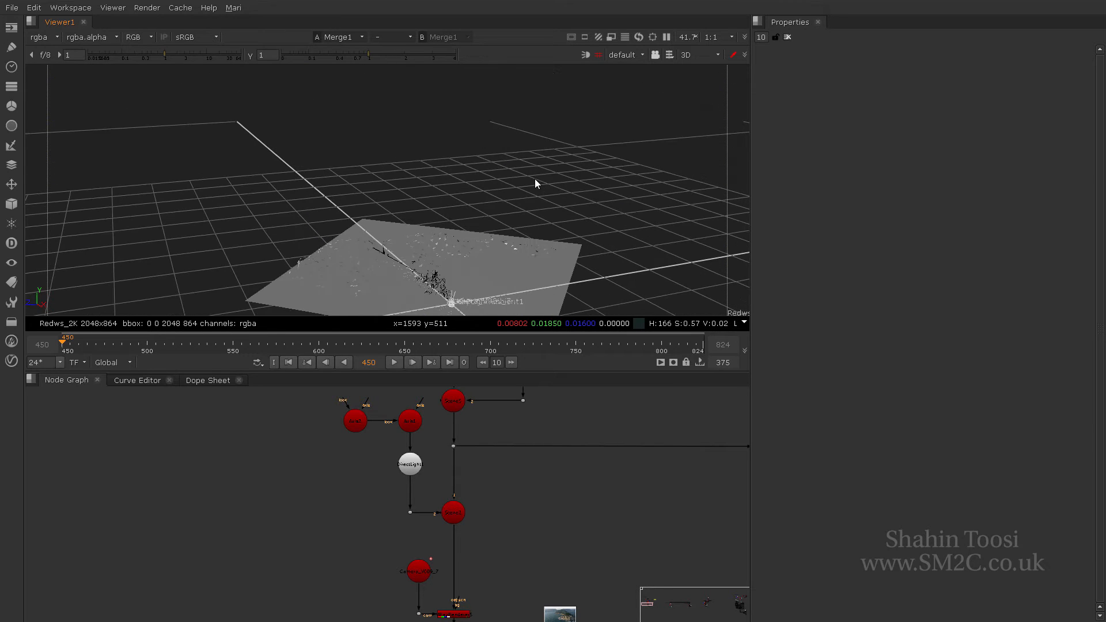
- In the 3D view wiped against the render, select Axis1 and drag it to depth 184000
click(387, 37)
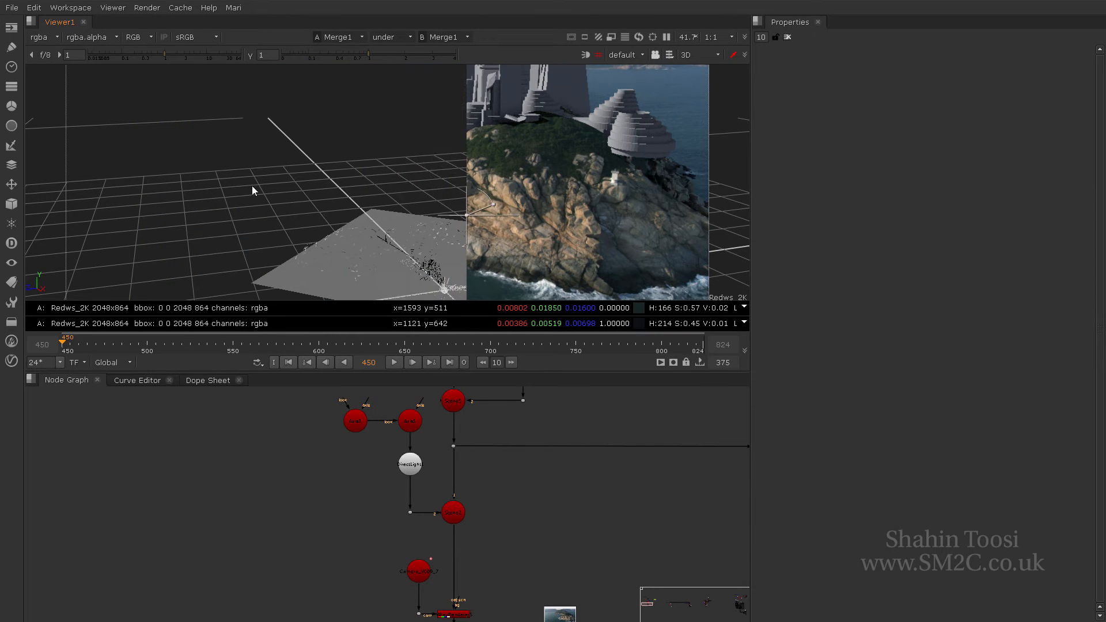
click(409, 421)
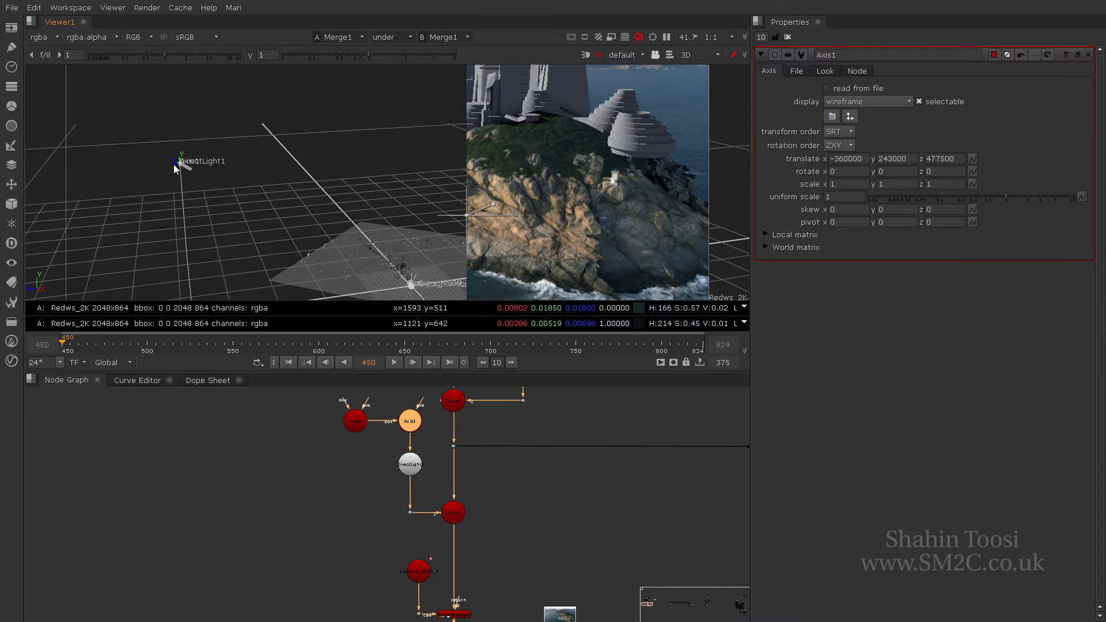
drag(179, 160, 296, 156)
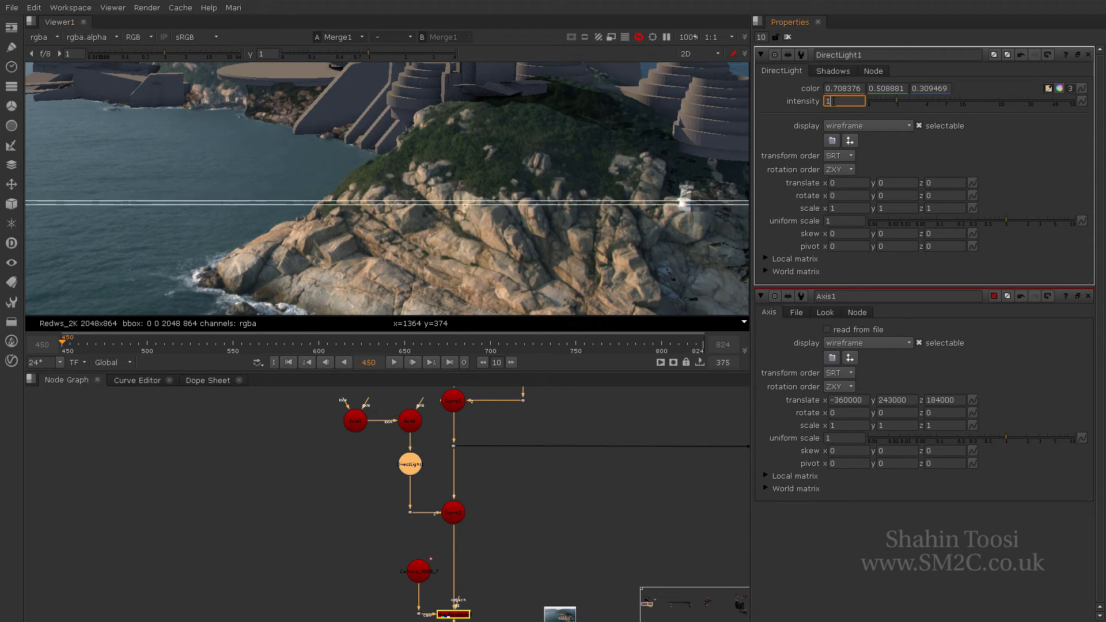
- Raise DirectLight1 intensity (1.5 then 5) while keeping its warm orange colour
text(1.5)
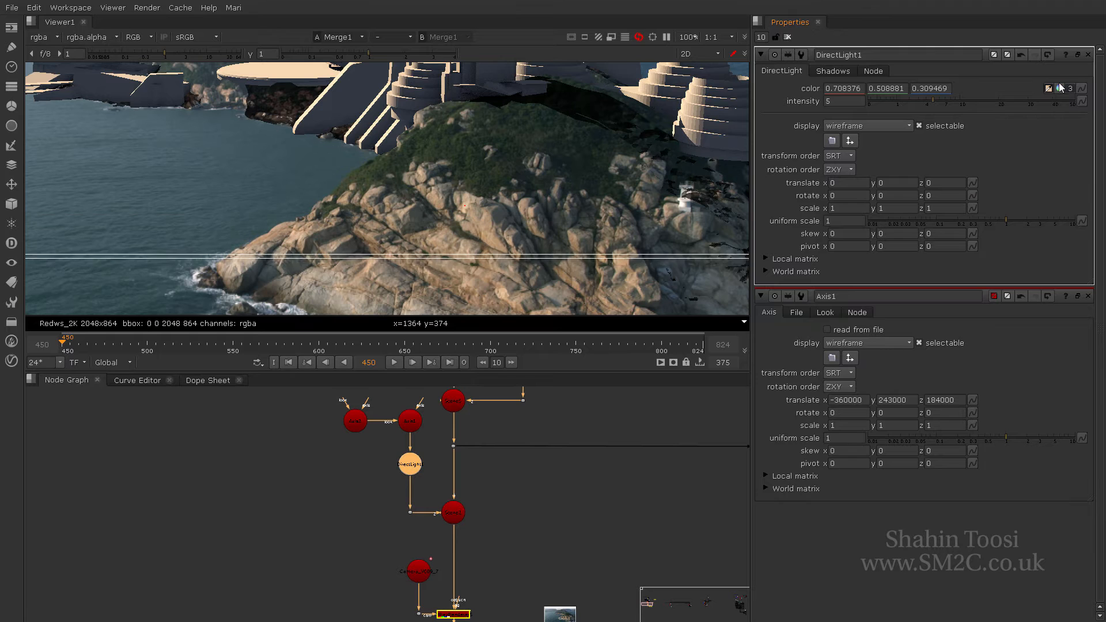
click(1047, 89)
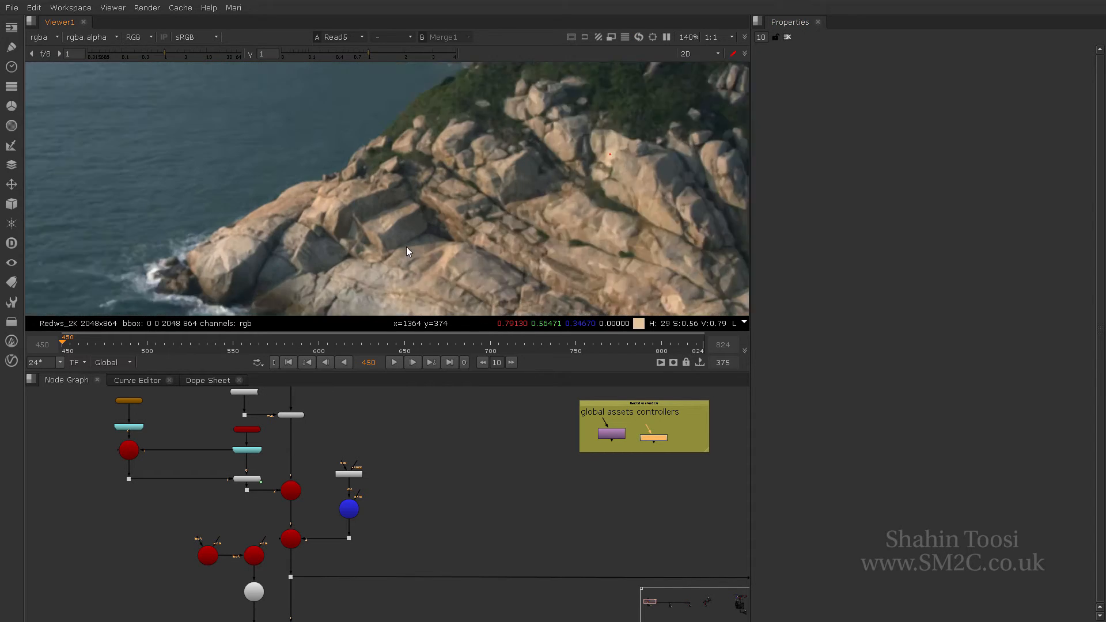
scroll(down, 3)
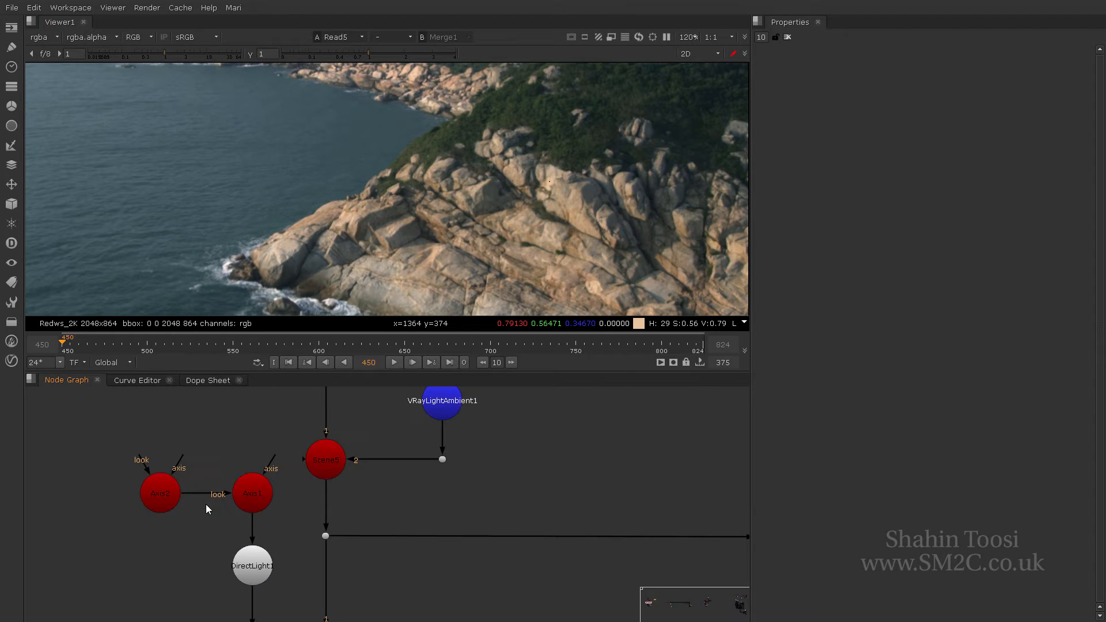
click(159, 492)
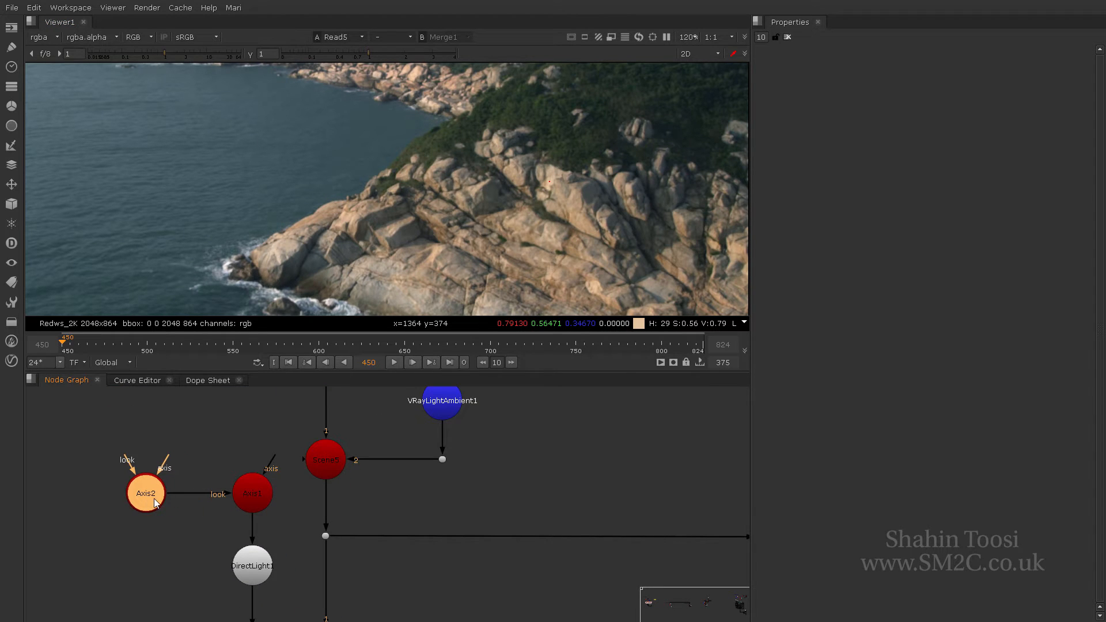
mouse_move(287, 478)
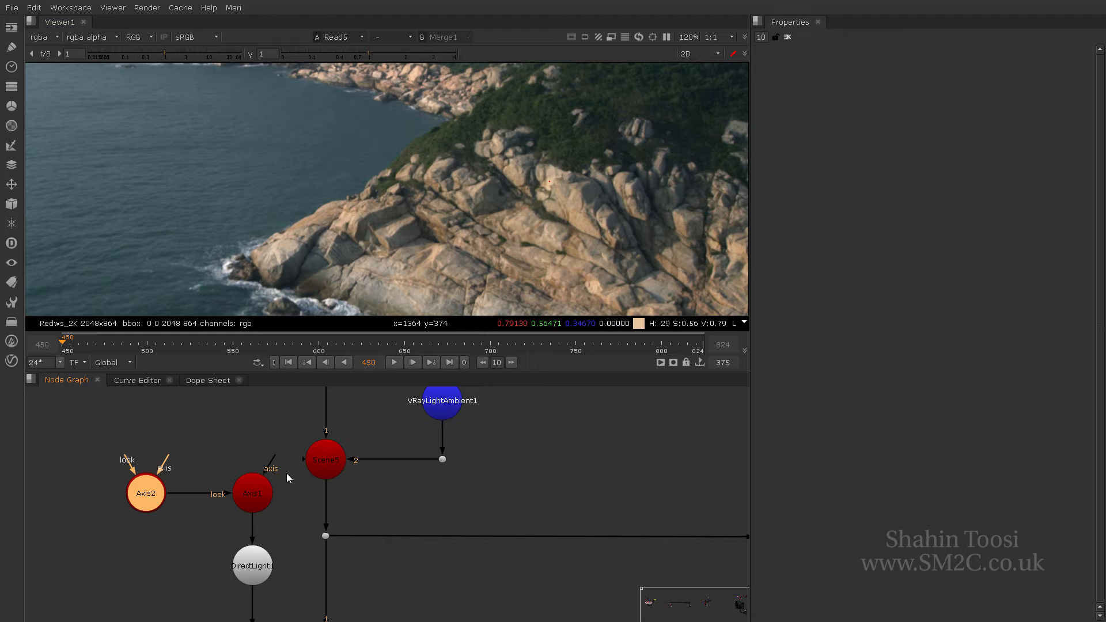
click(252, 493)
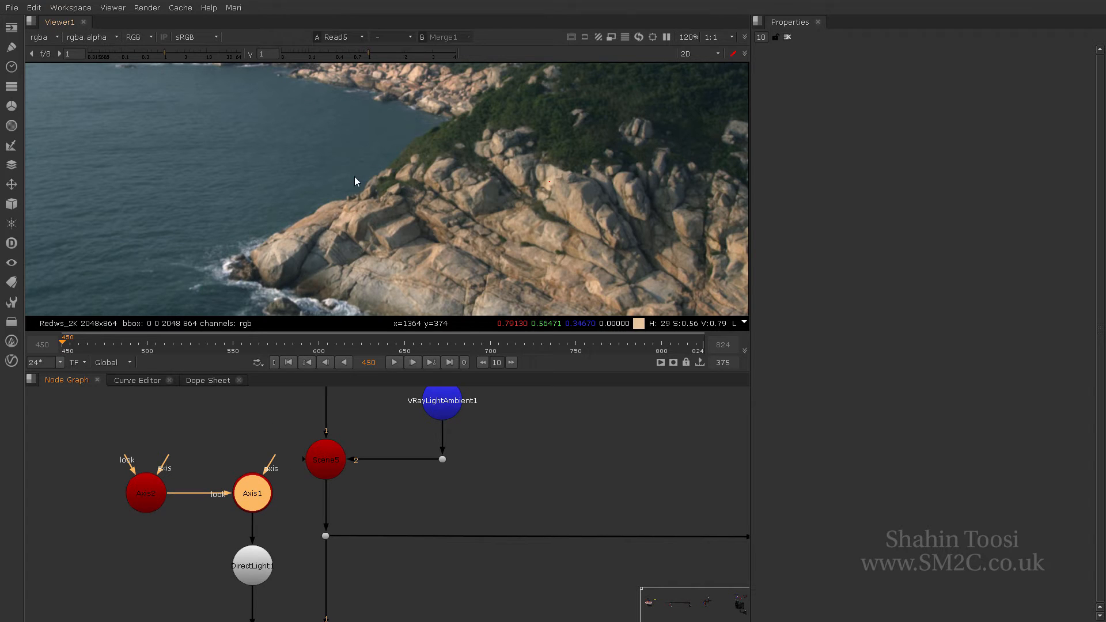
click(699, 55)
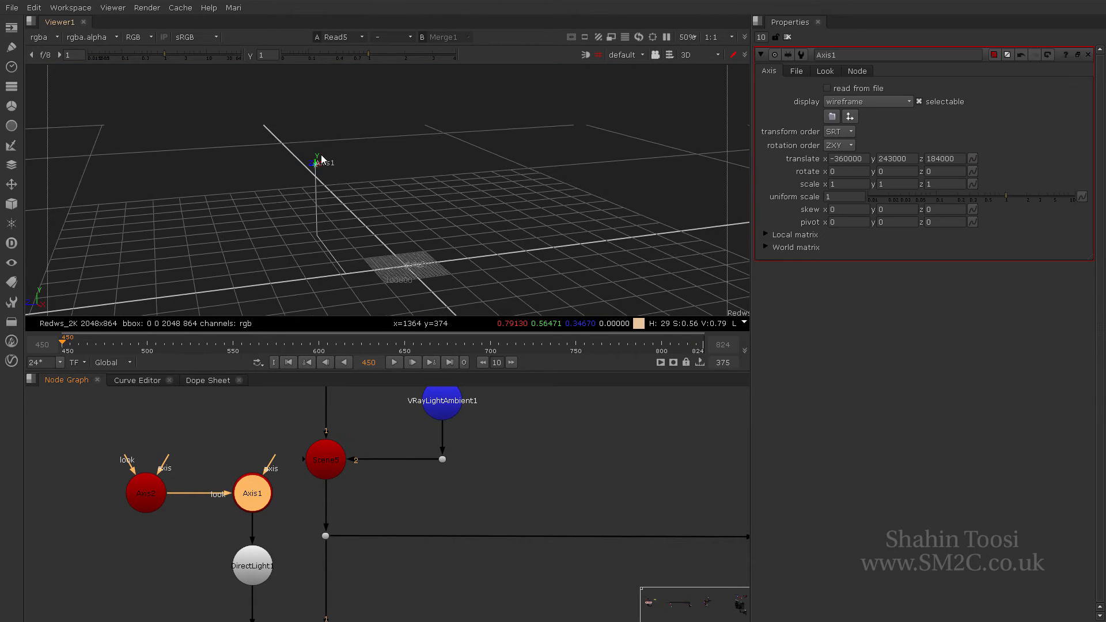
- Drag Axis1 to about -152000, 260000, 261000, checking the re-lit render against the plate
drag(318, 162, 253, 187)
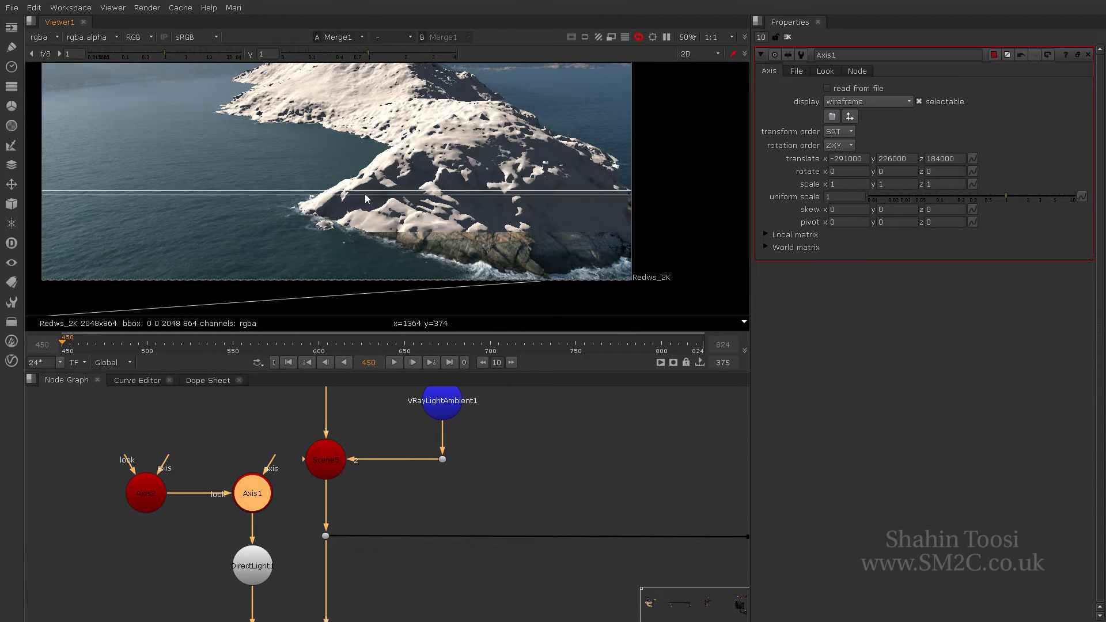
click(695, 55)
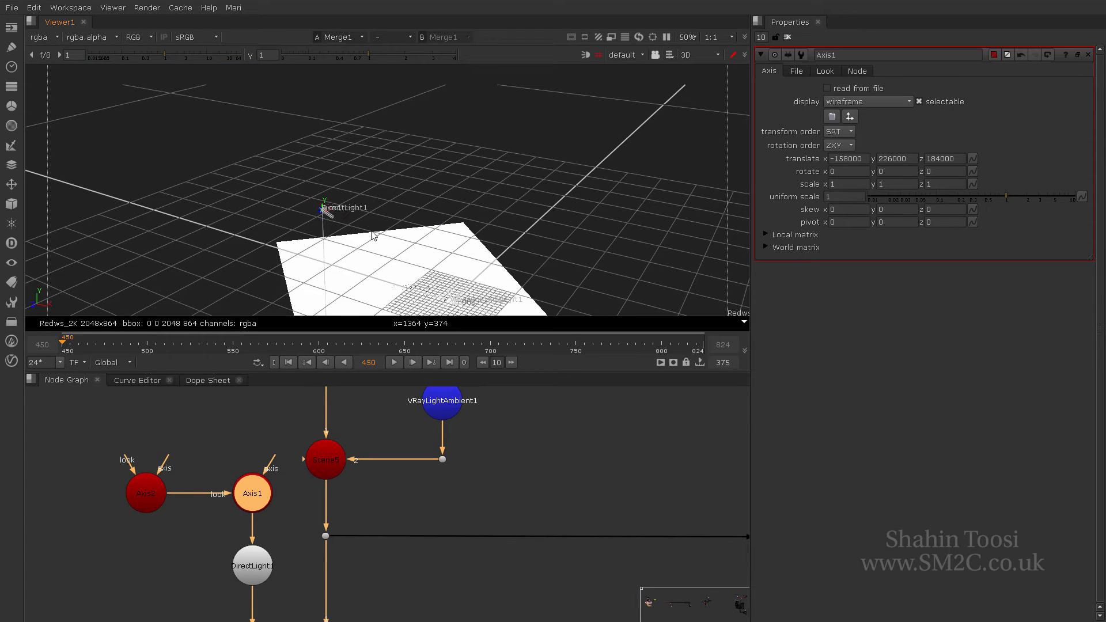
click(698, 54)
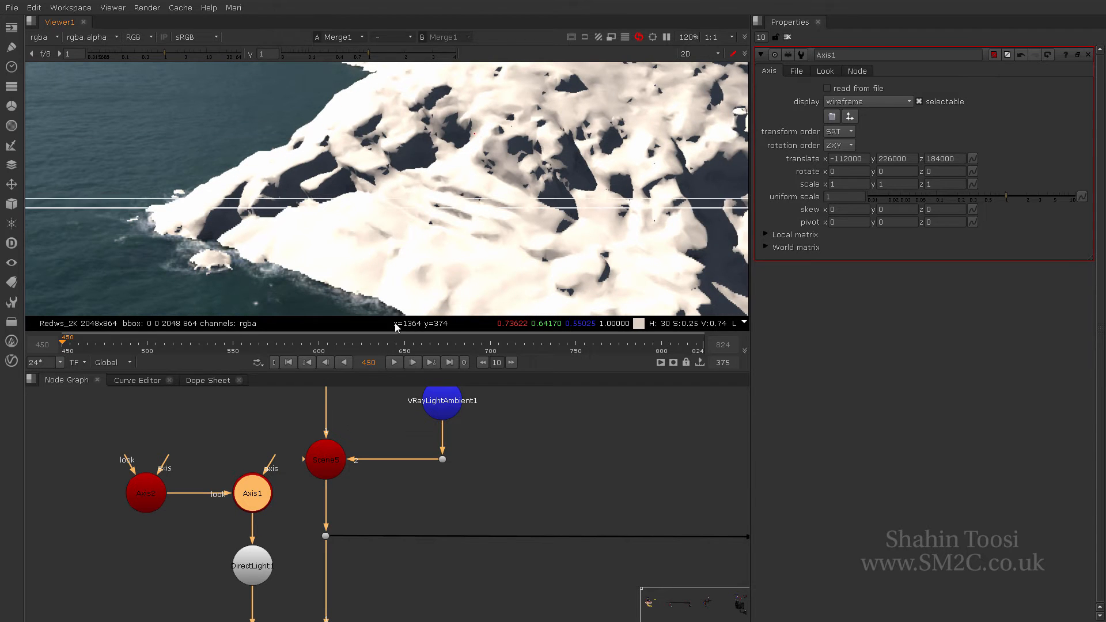
click(697, 54)
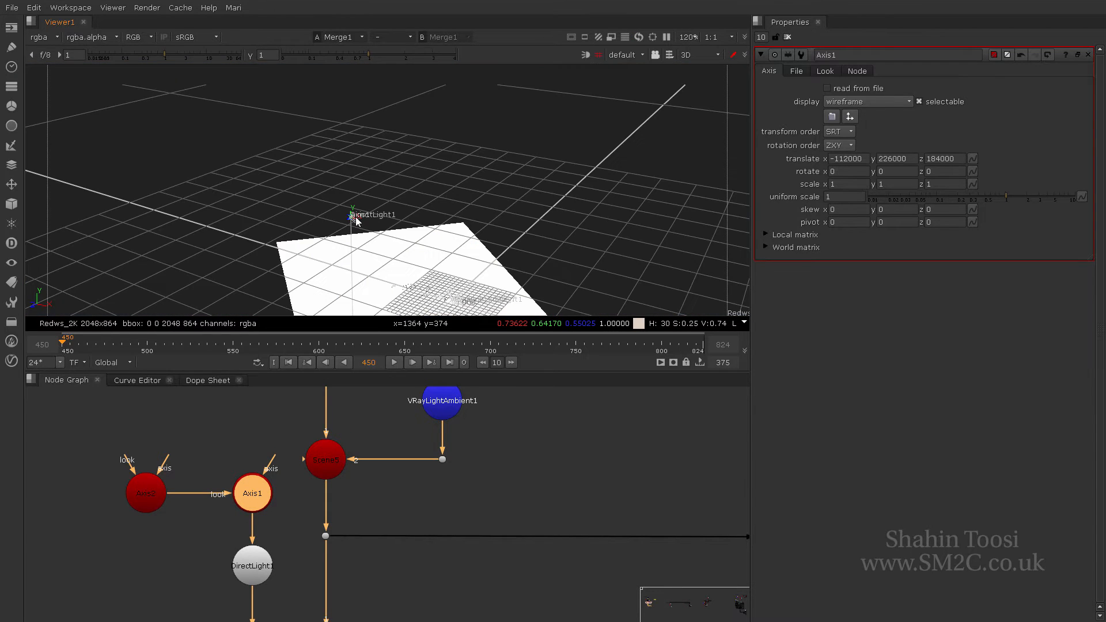
drag(353, 212, 310, 205)
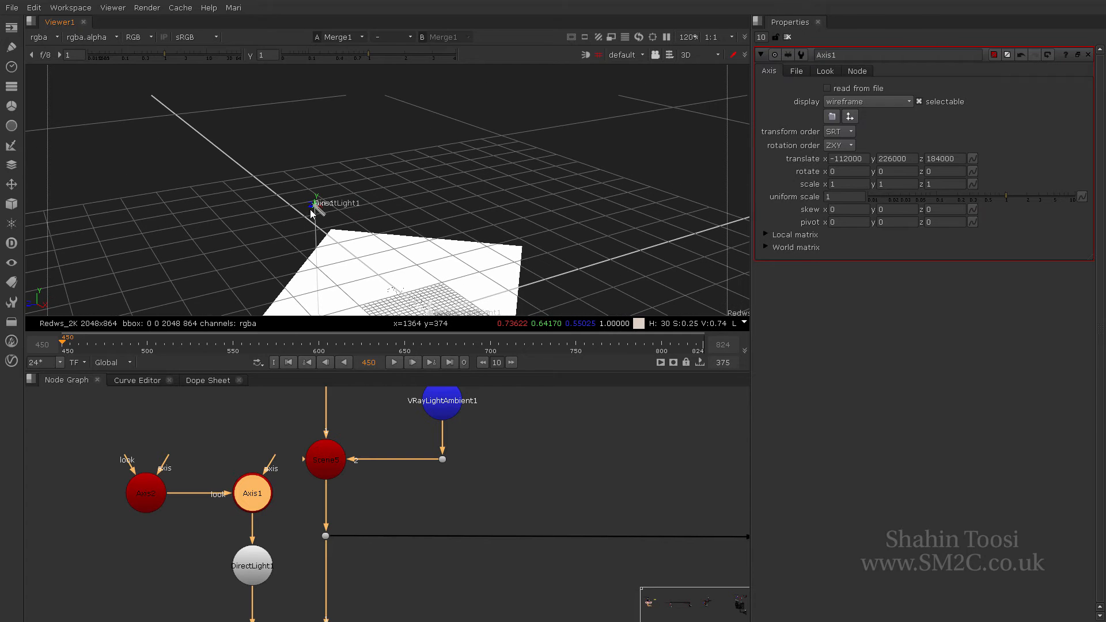
click(694, 54)
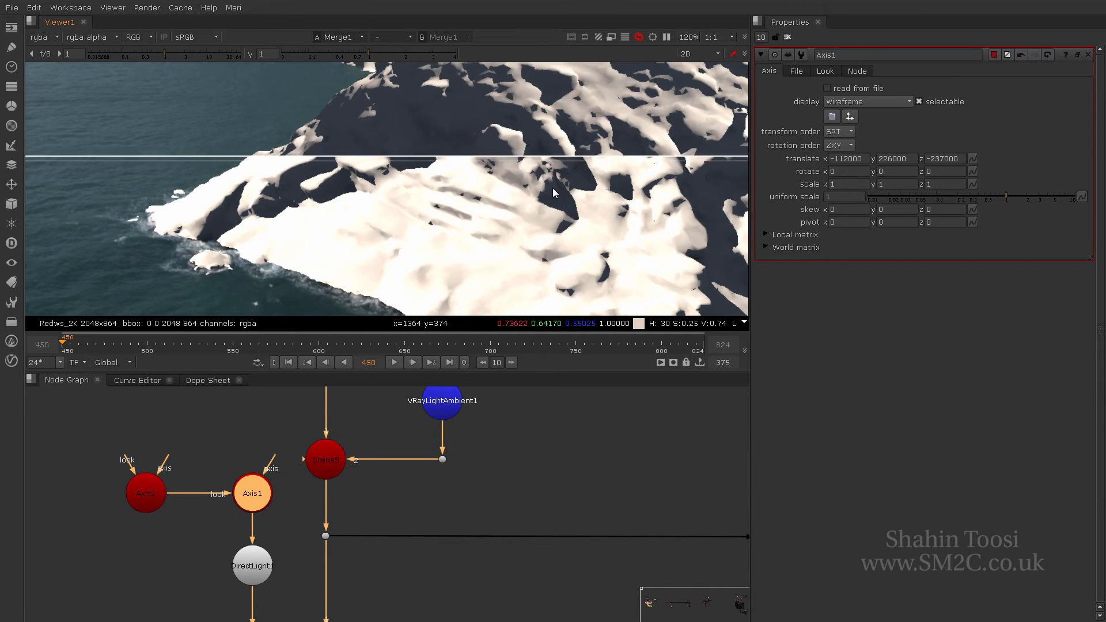
click(698, 54)
text(214000)
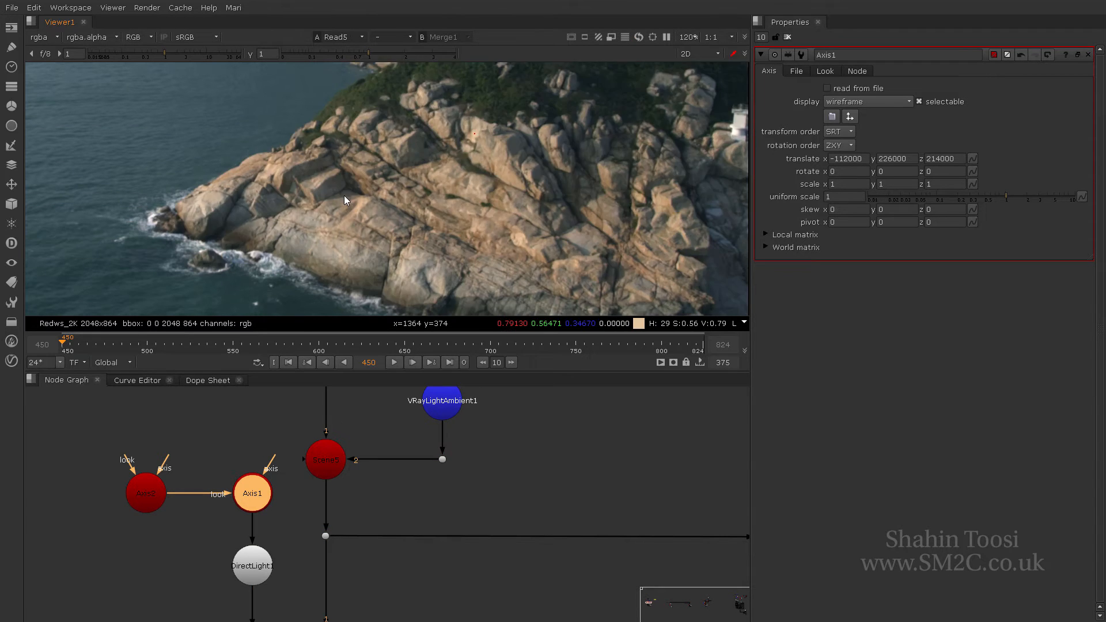
click(697, 54)
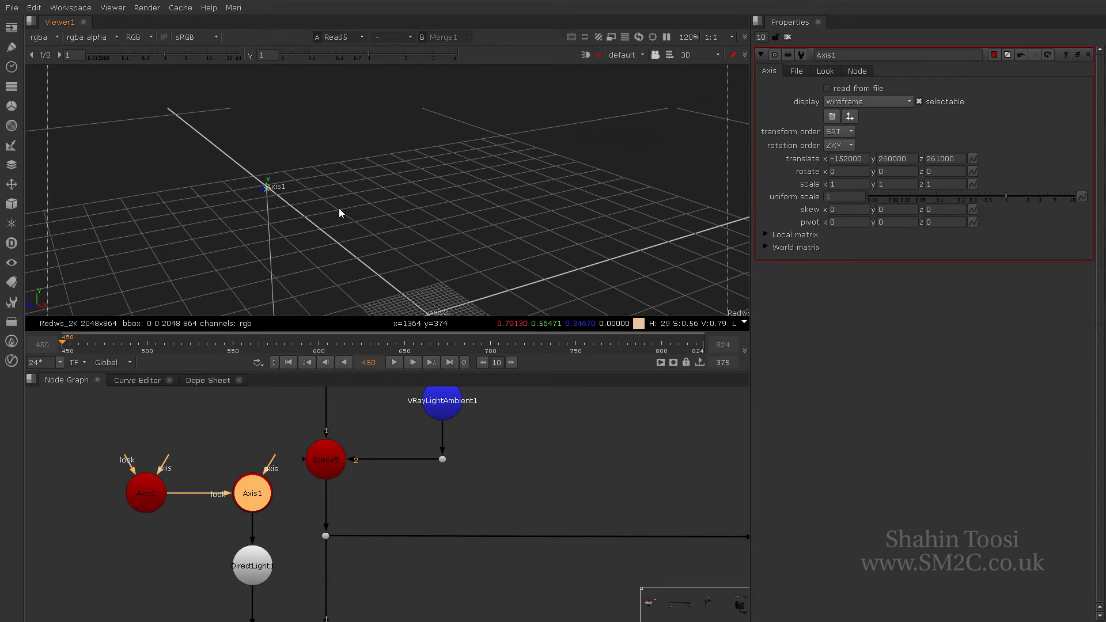
click(697, 54)
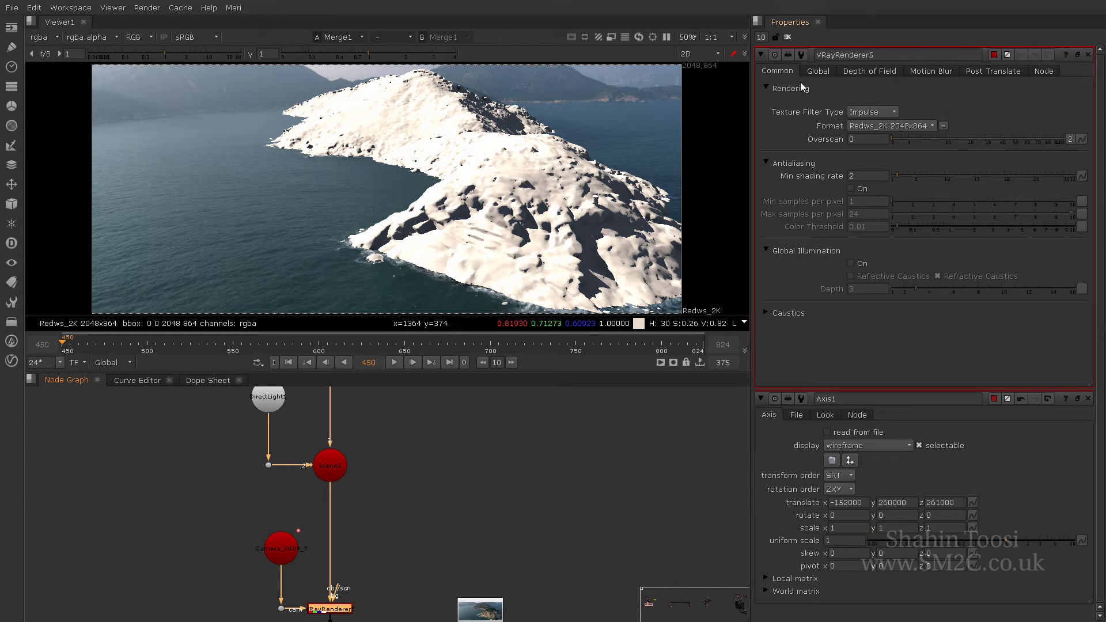
mouse_move(1074, 64)
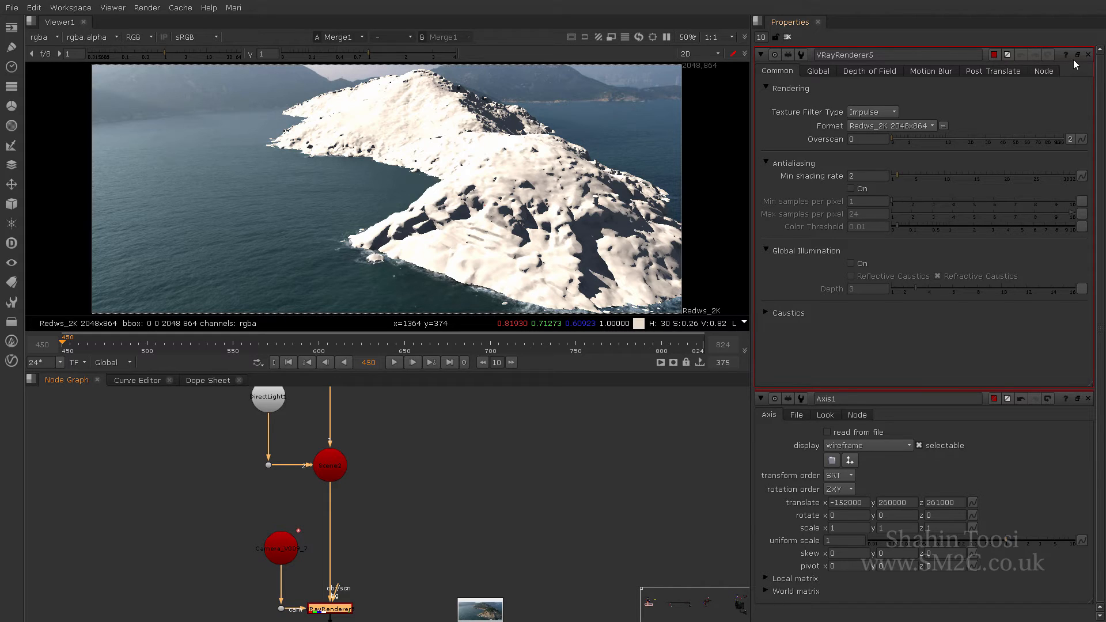
- Add a VRayRenderElement node to the island render
click(1088, 54)
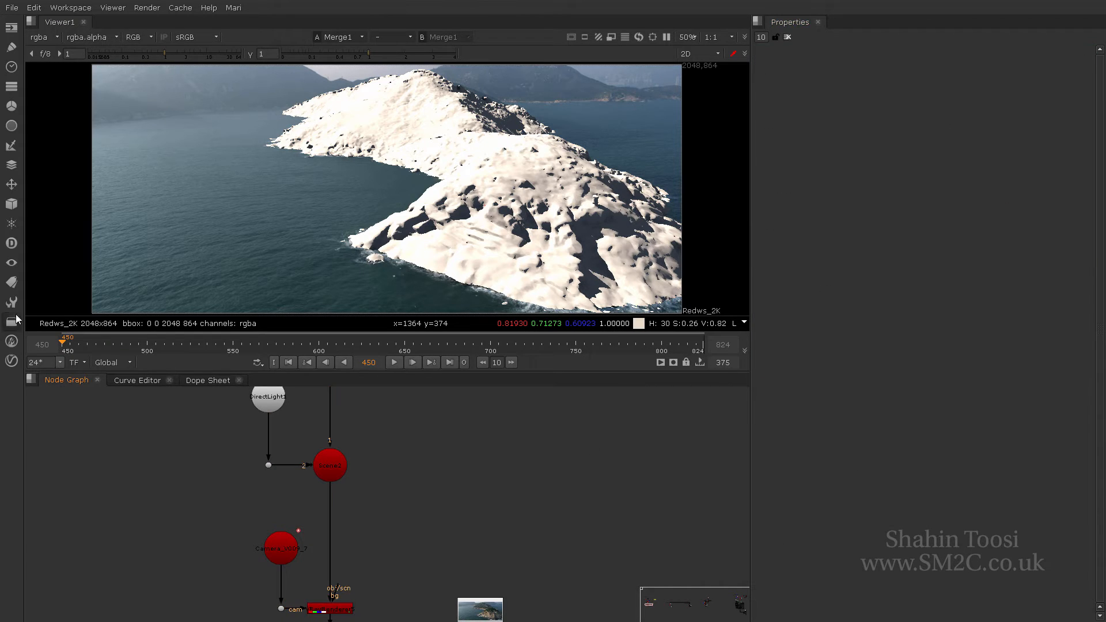
click(12, 360)
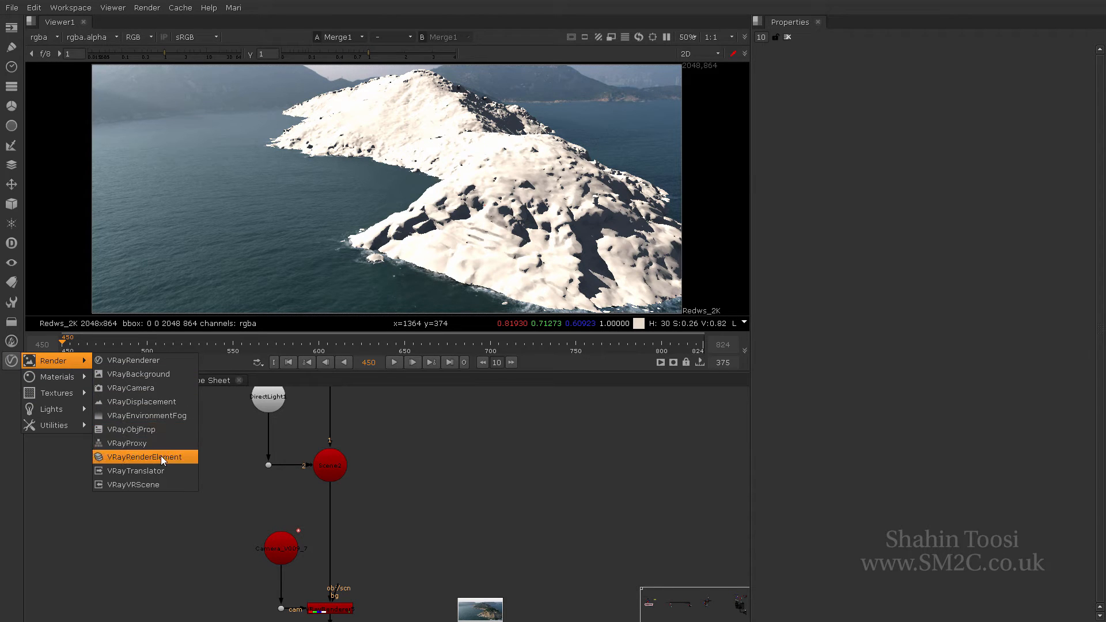
click(146, 457)
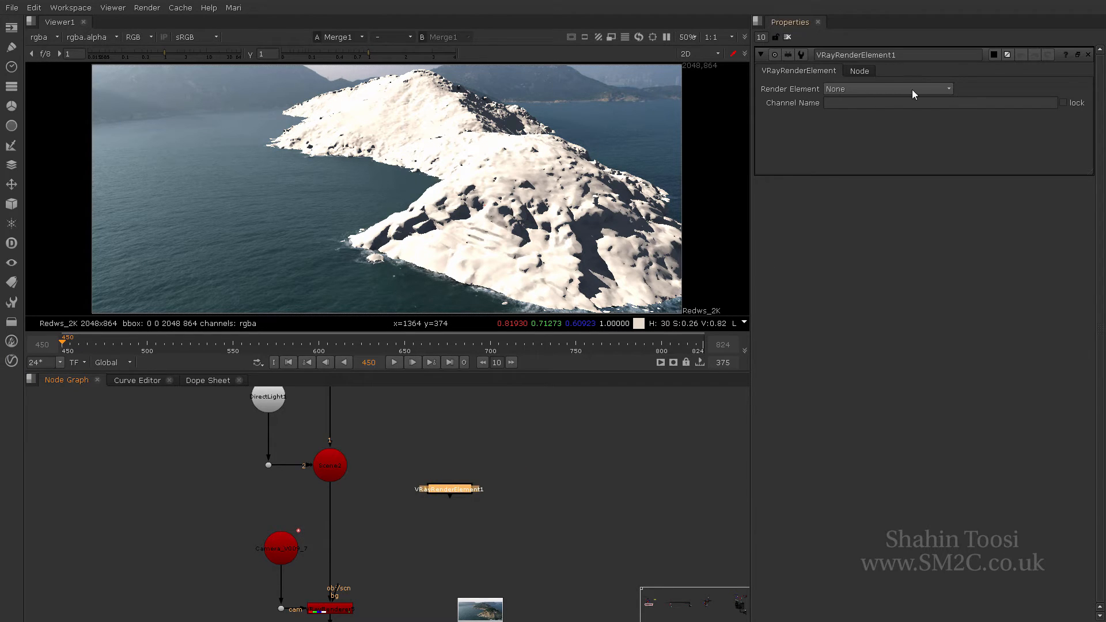
- Set the render element to Normals, check it, and return the viewer to rgba
click(888, 88)
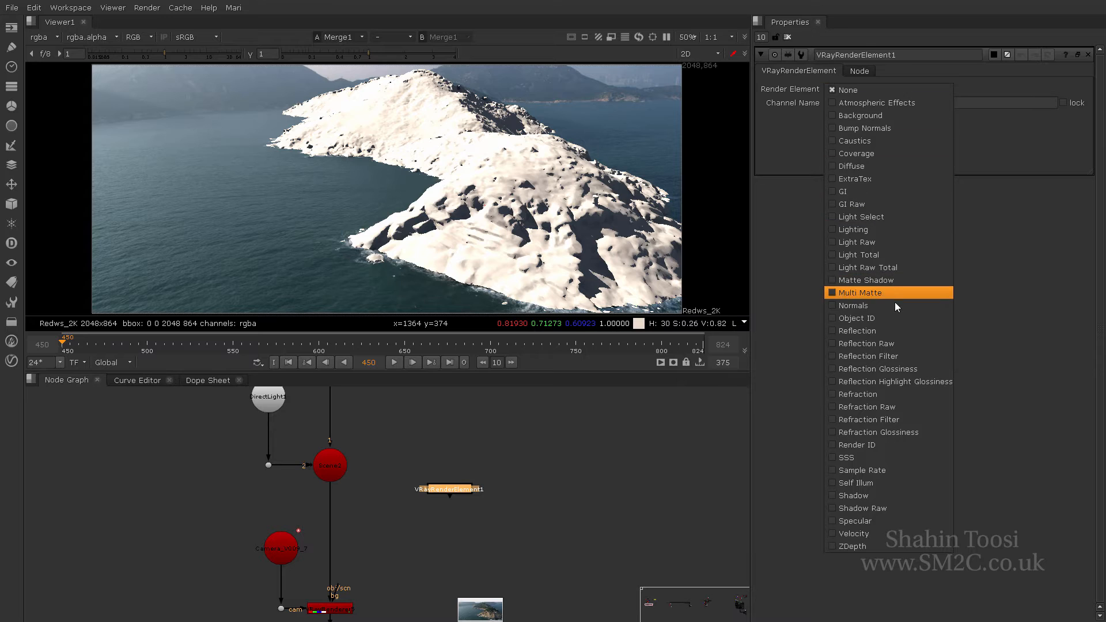
click(854, 306)
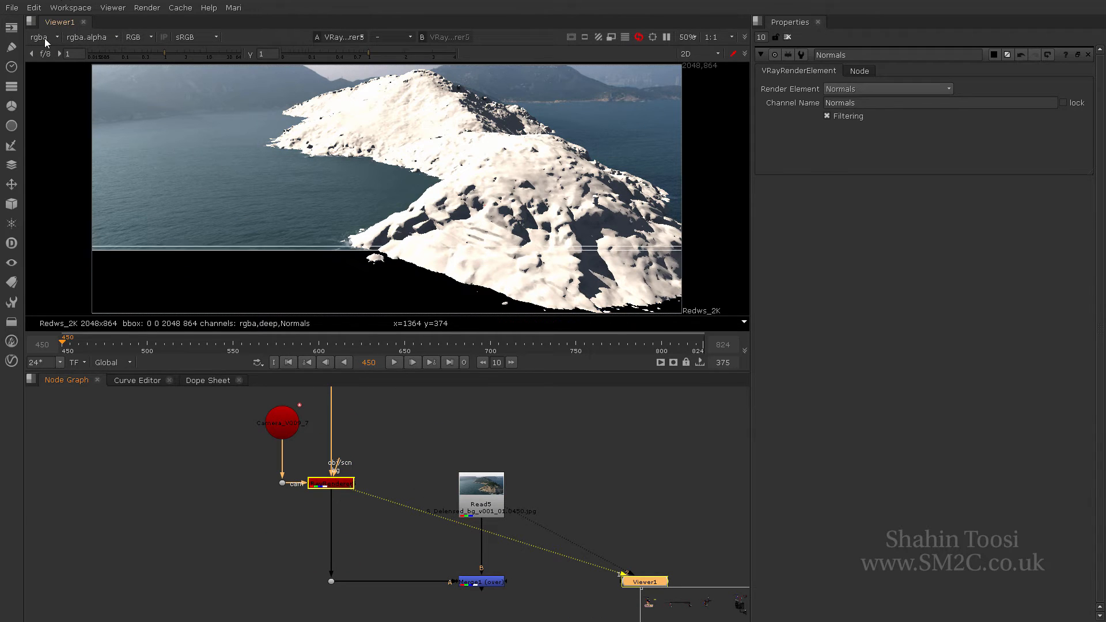
click(40, 37)
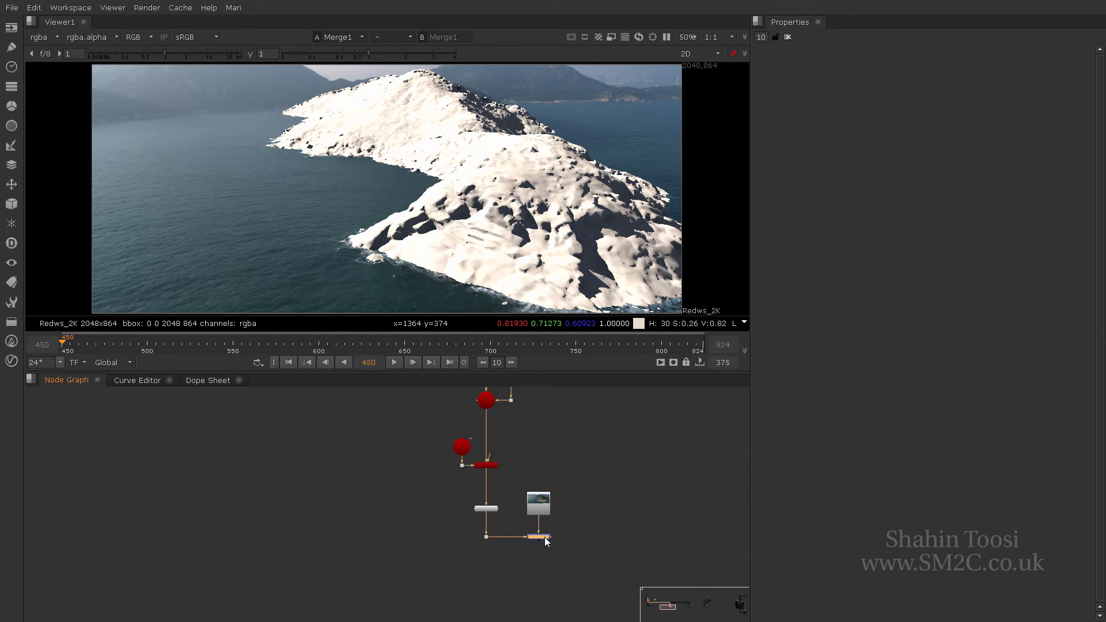
- View the P_L relight gizmo's grey-shaded result and inspect then close its internal graph
click(535, 537)
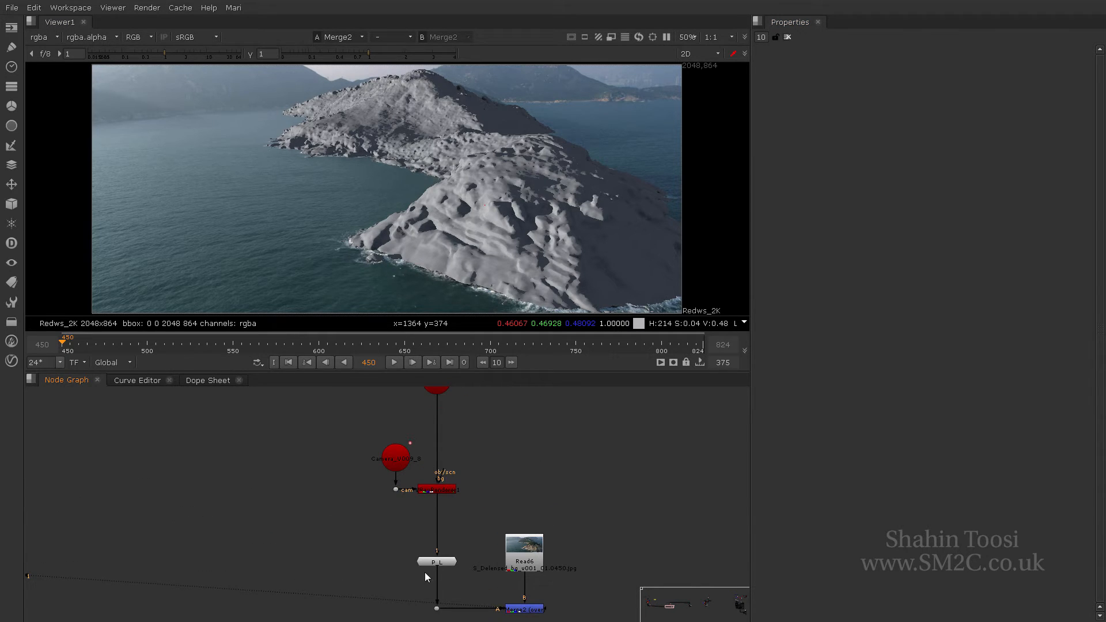
click(435, 552)
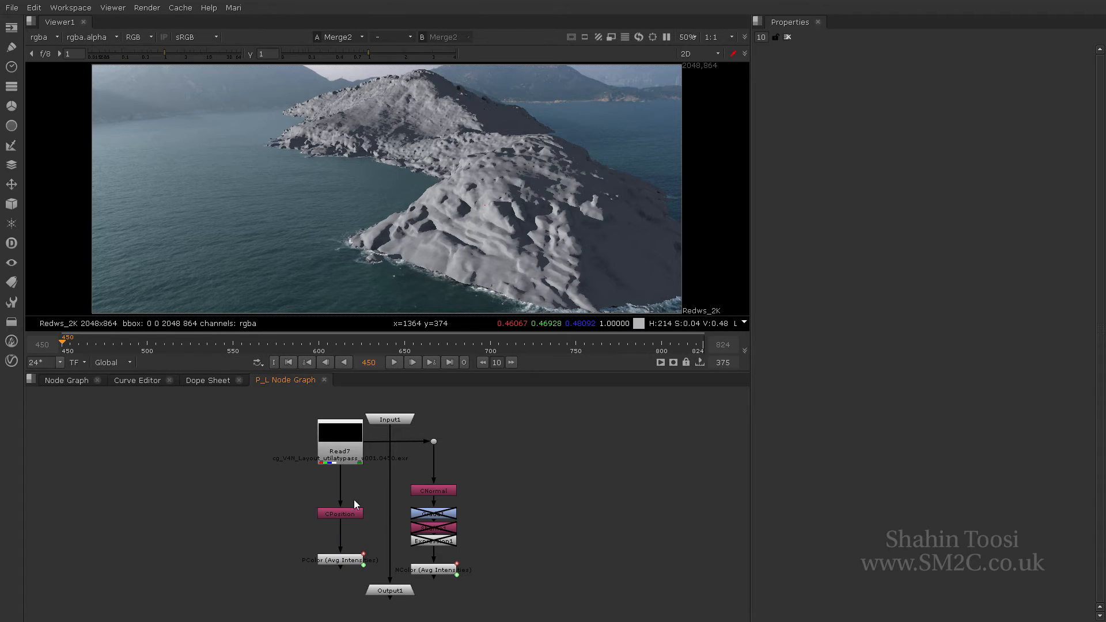
mouse_move(451, 587)
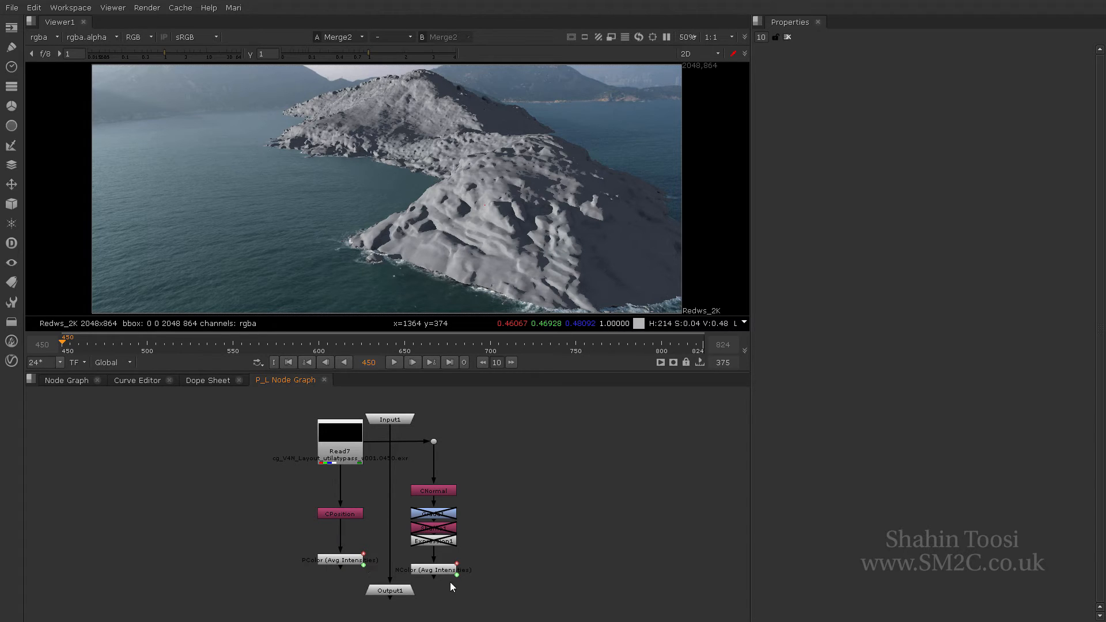
mouse_move(328, 381)
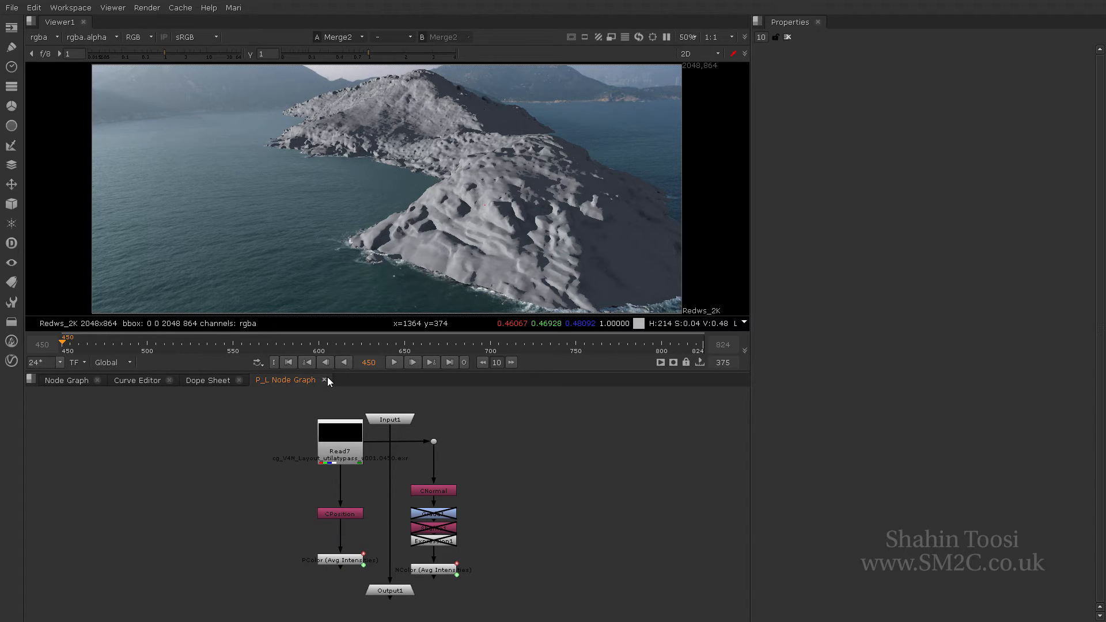
click(324, 379)
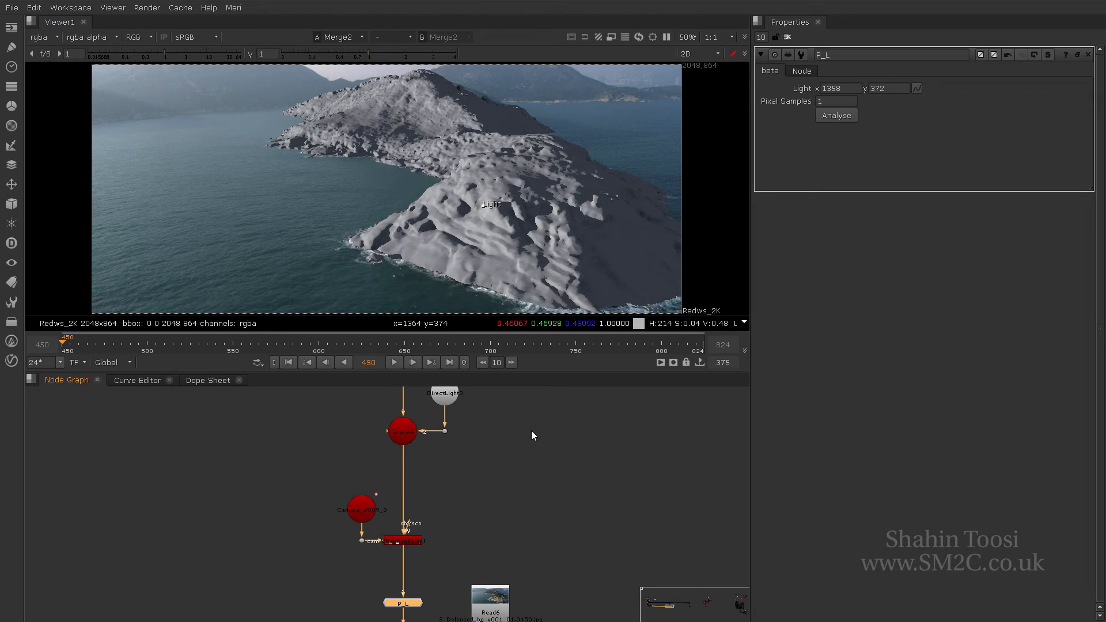
- Pick the P_L light sample point on the sunlit rock face near 1362, 368
click(490, 592)
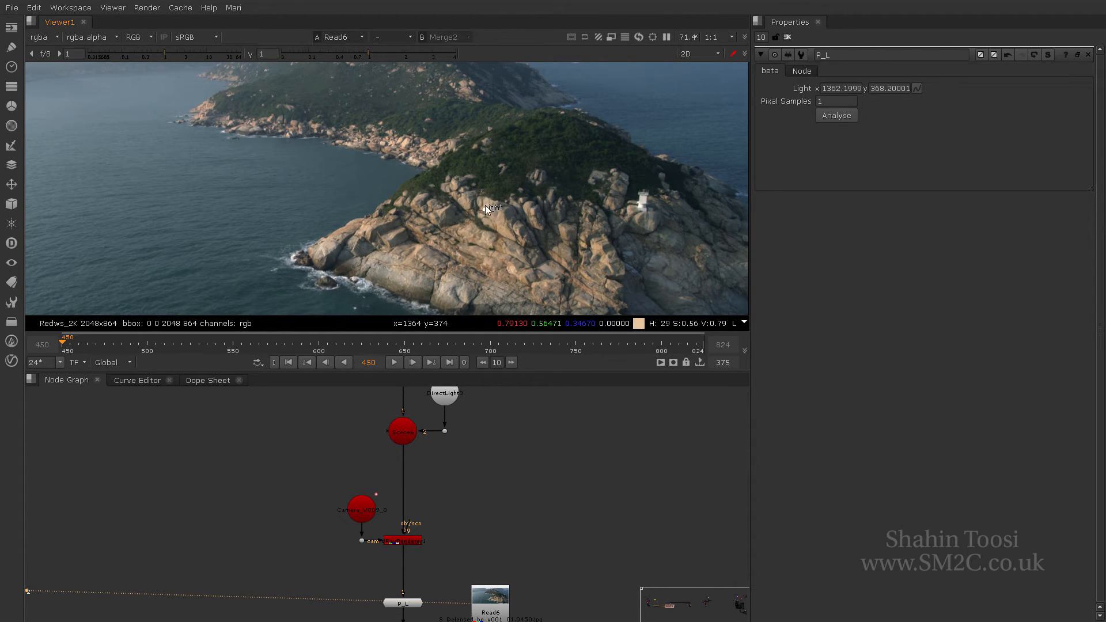
mouse_move(489, 217)
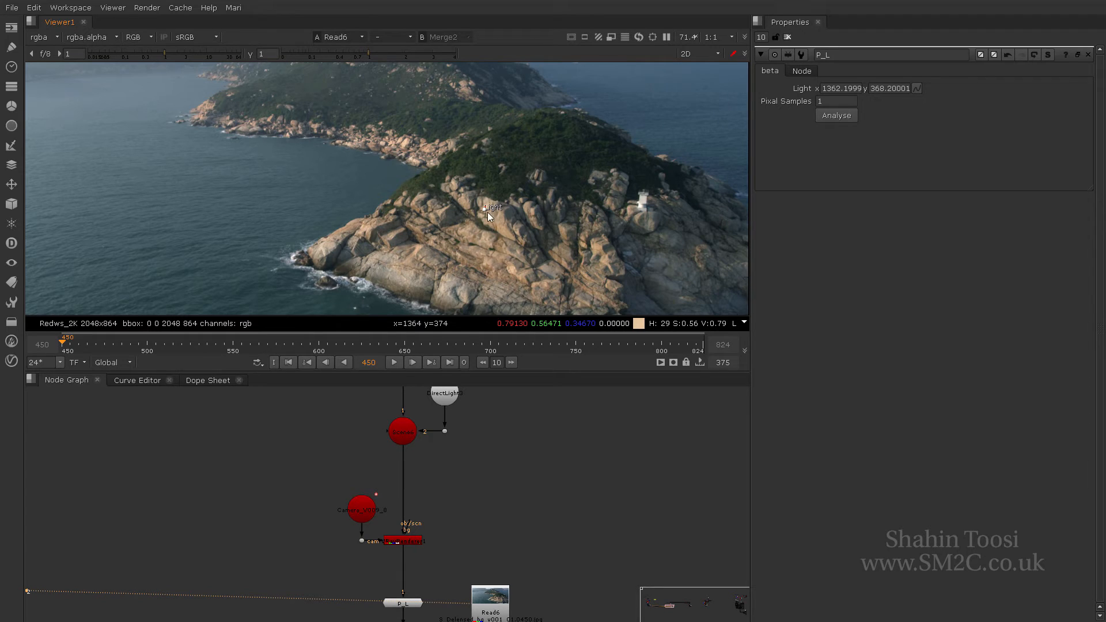
mouse_move(515, 224)
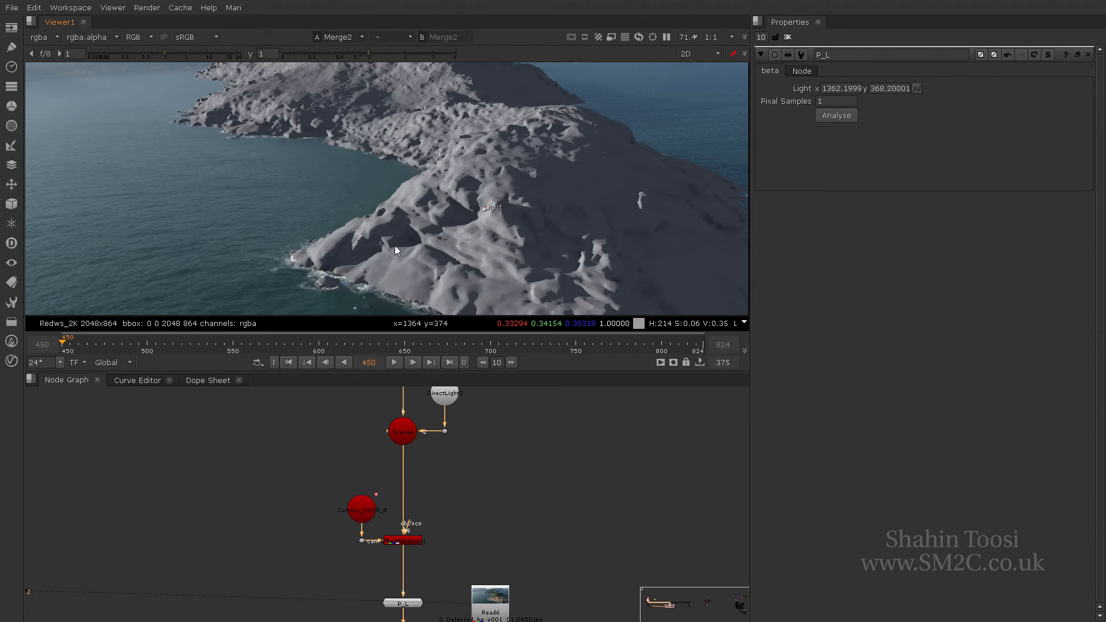
- Step P_L_Axis offset rotate y through 0, 15, 27 to 31, wiping against the Read6 plate
click(454, 452)
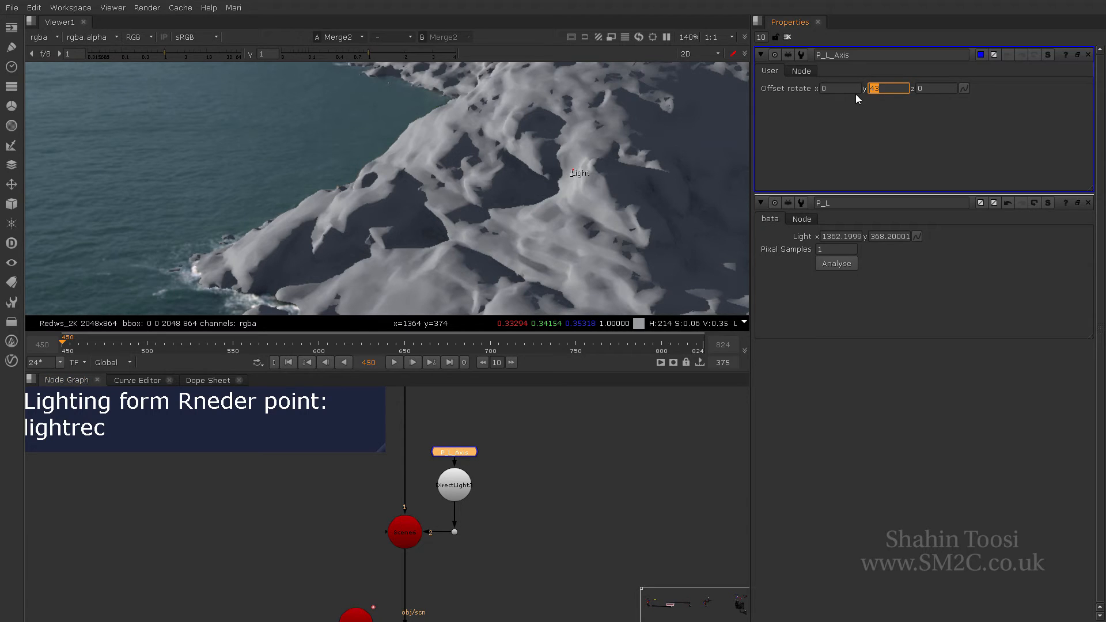
text(0)
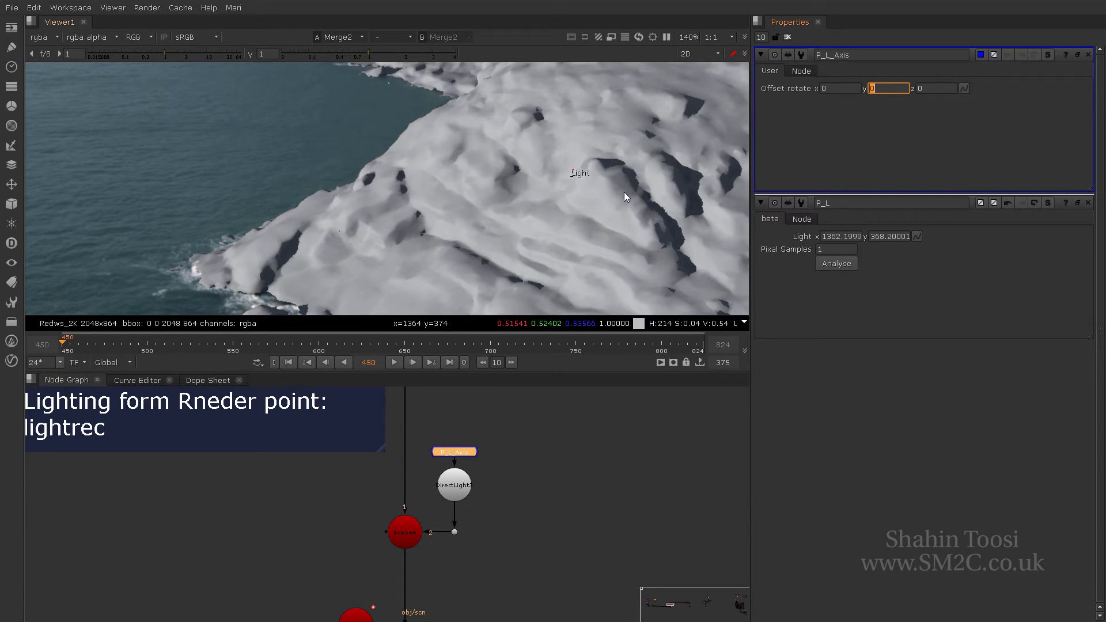
mouse_move(574, 181)
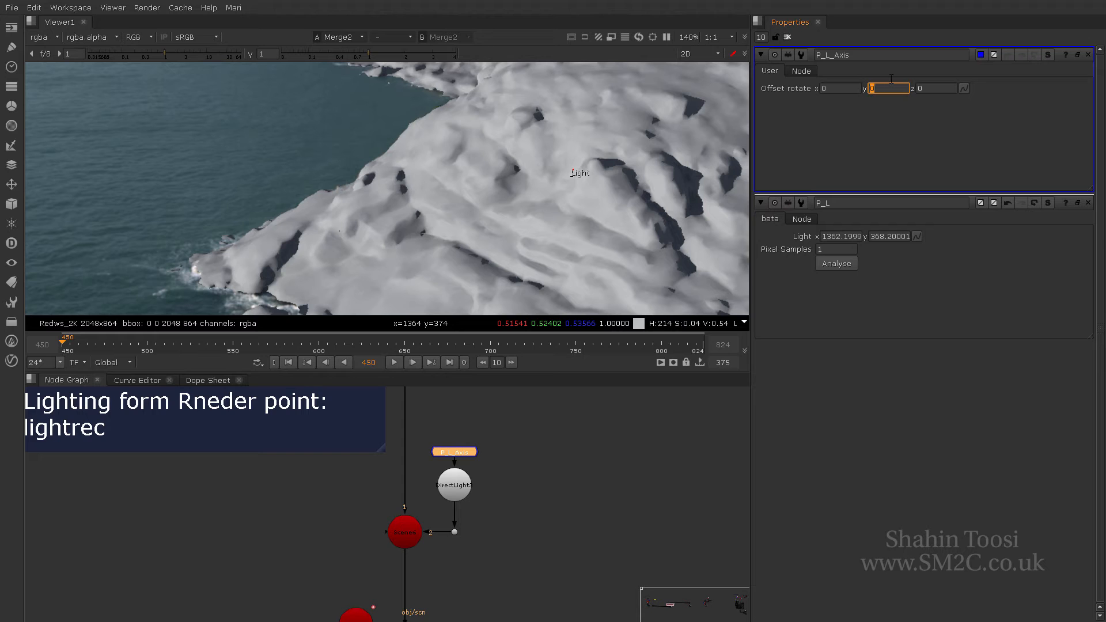
text(15)
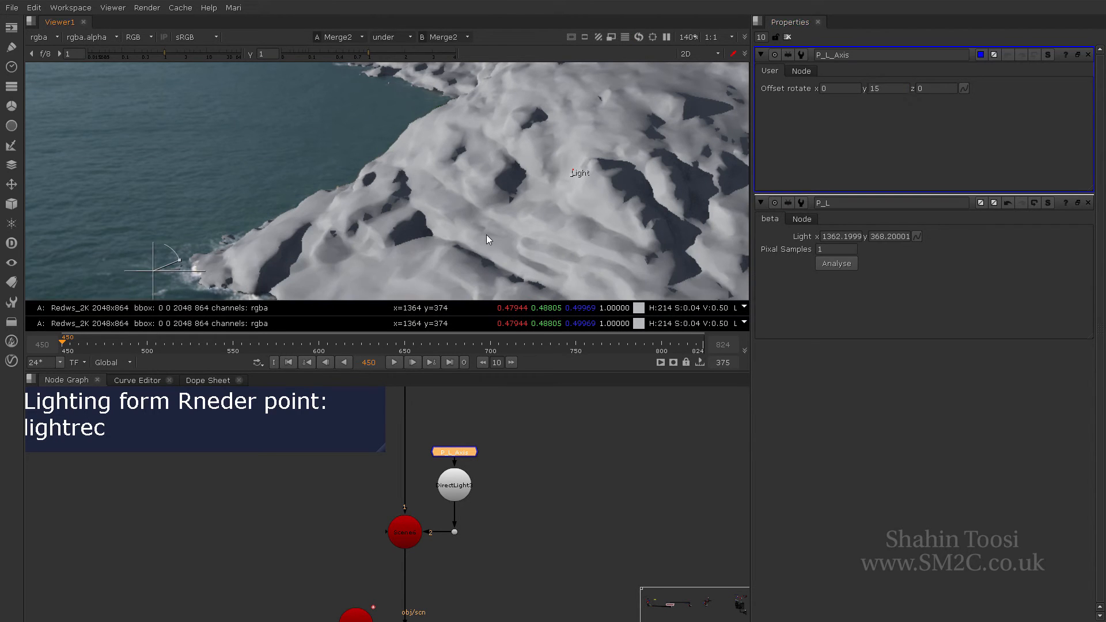
click(454, 452)
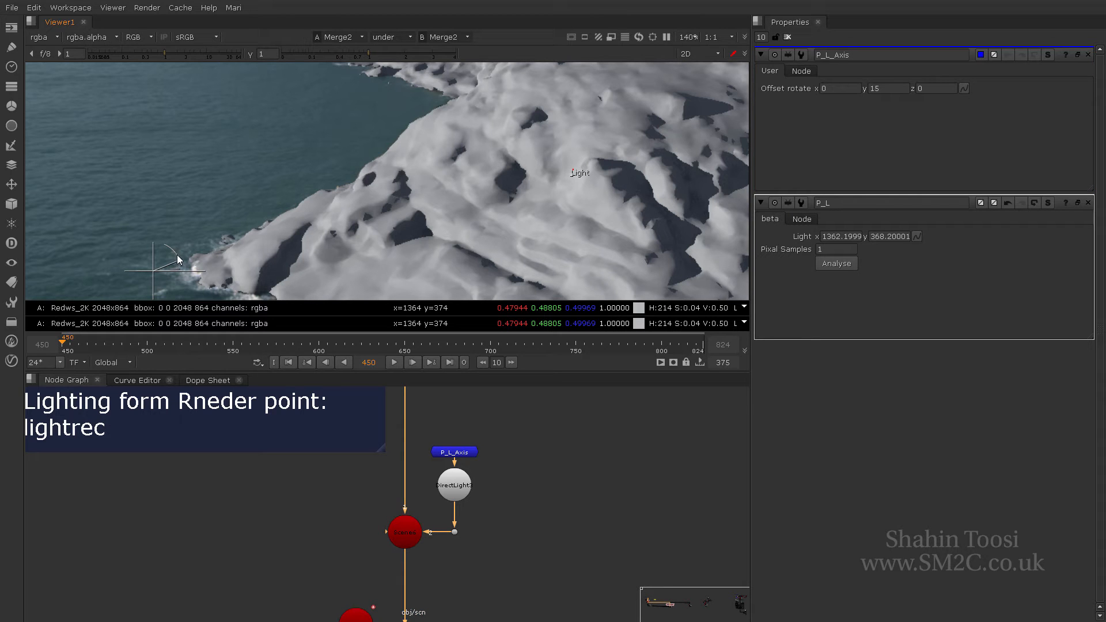
click(337, 37)
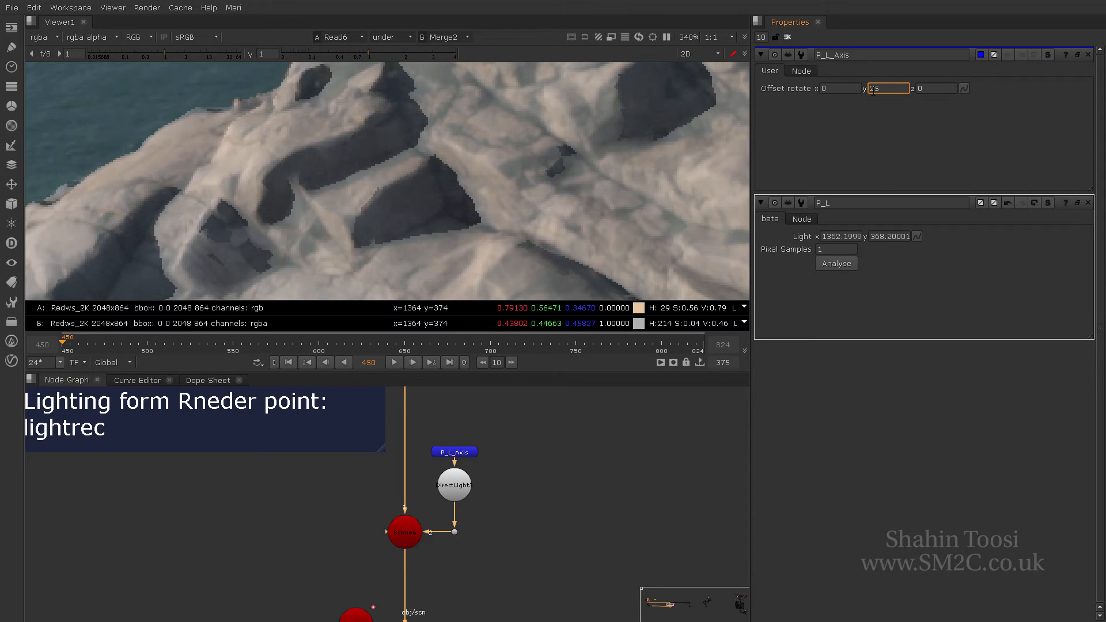
text(27)
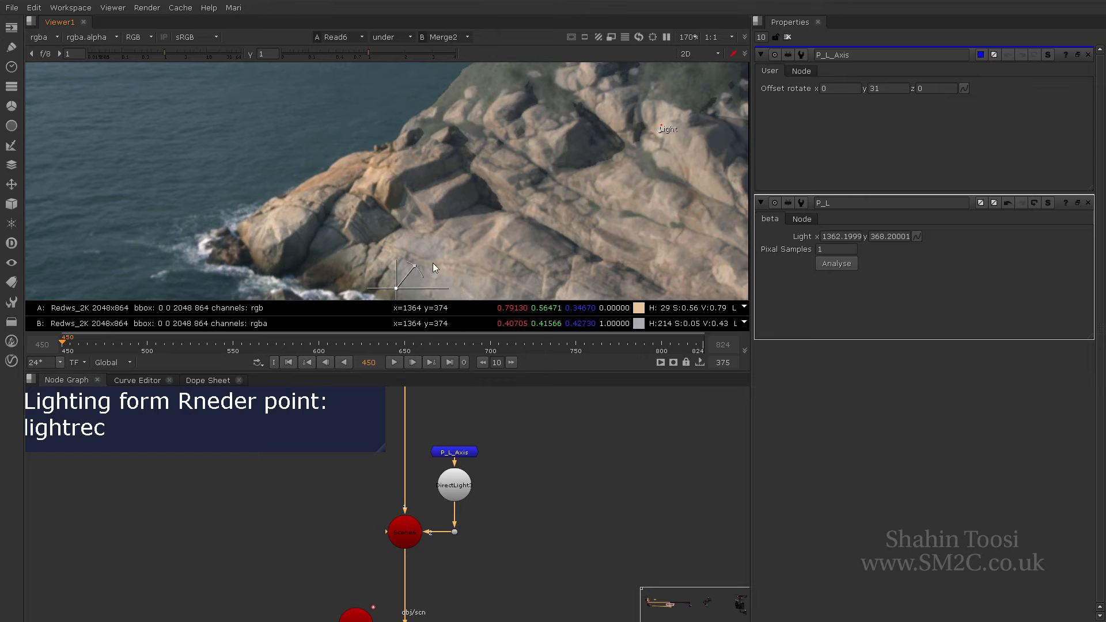
scroll(up, 3)
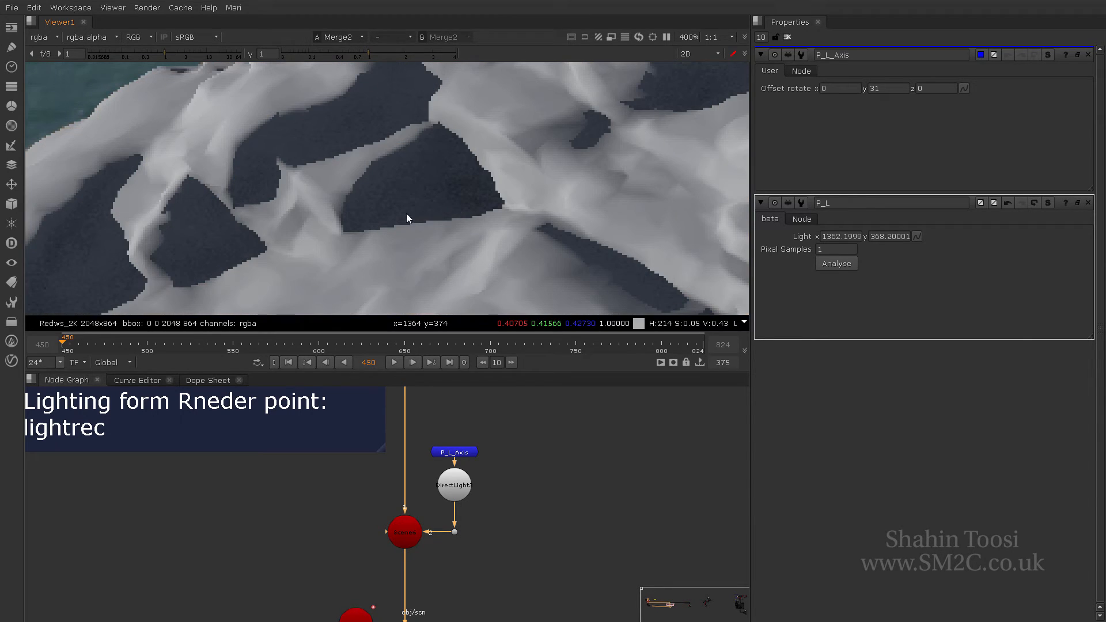
- Check DirectLight3 shadows and test renderer antialiasing with a raised min shading rate
click(454, 483)
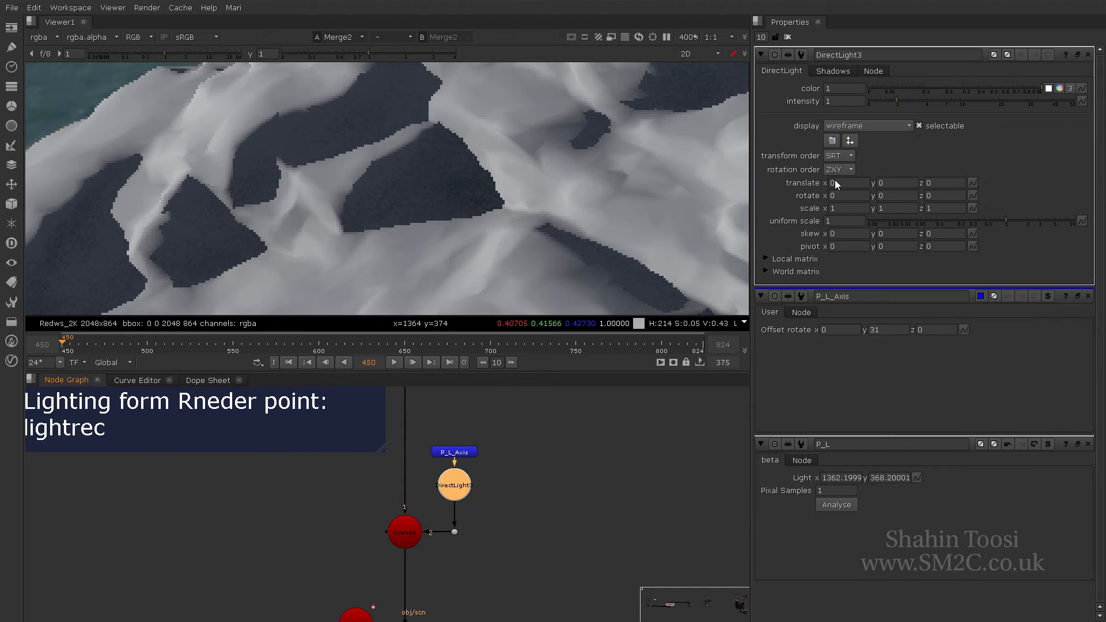
click(833, 70)
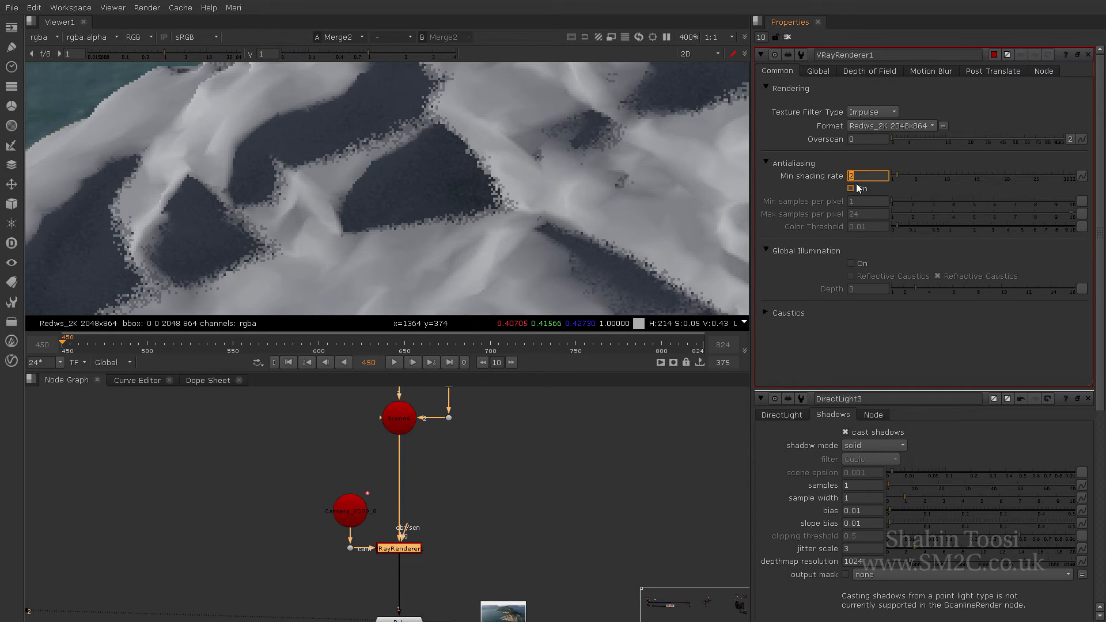
click(852, 188)
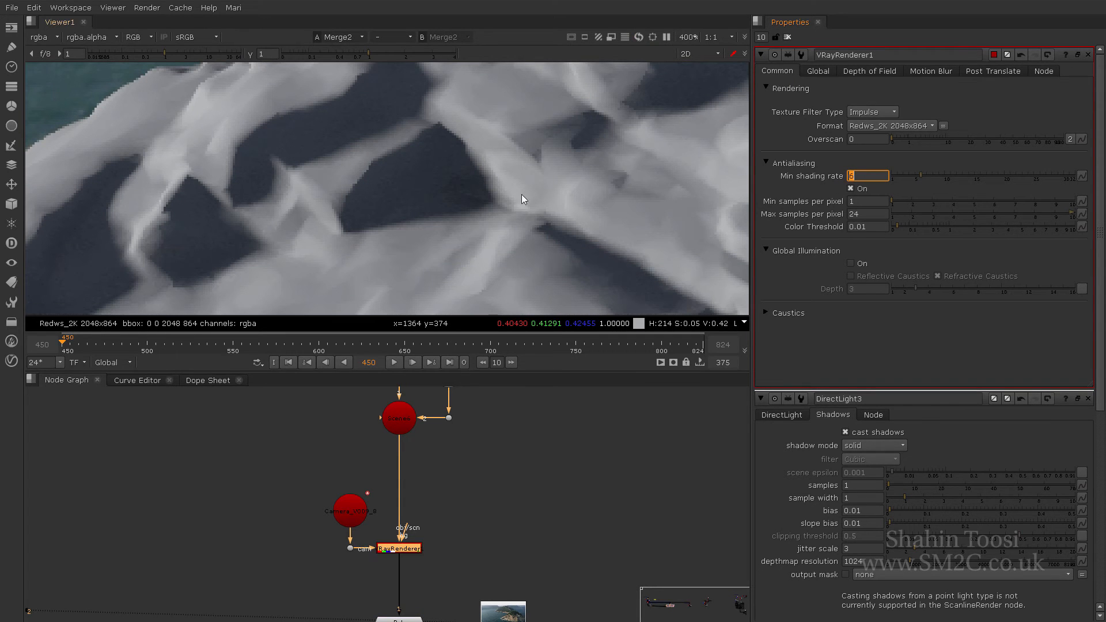
text(6)
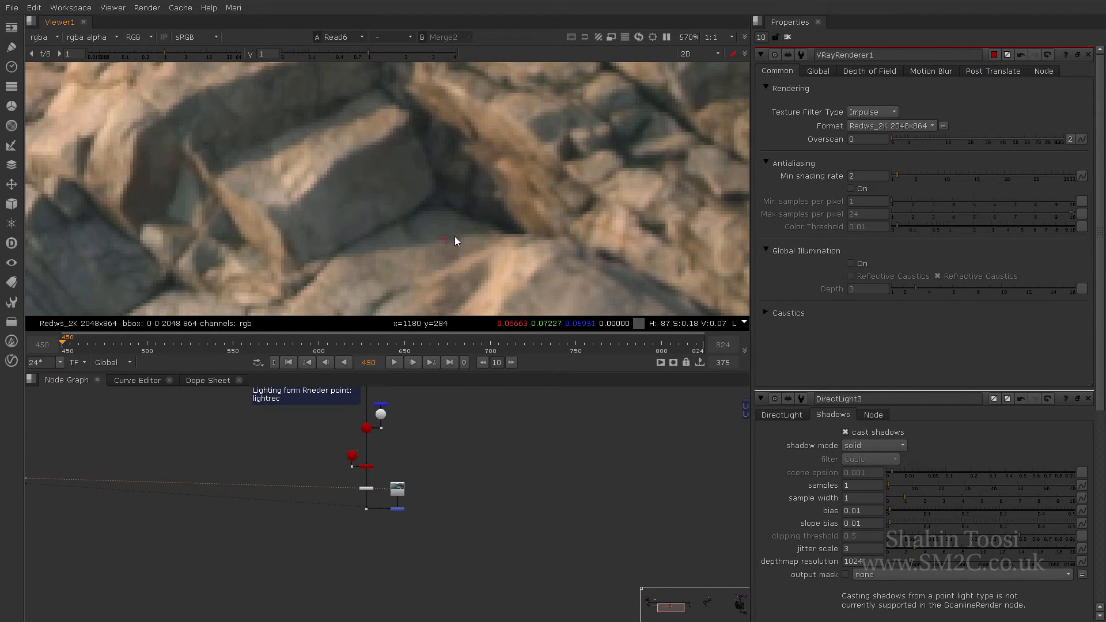
mouse_move(294, 178)
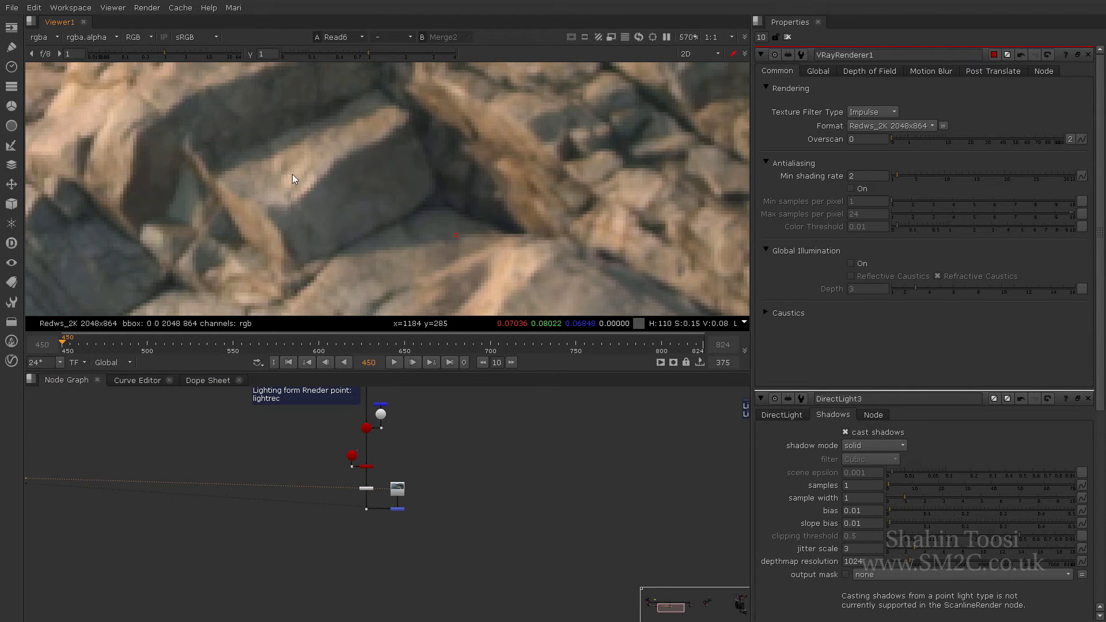
mouse_move(288, 188)
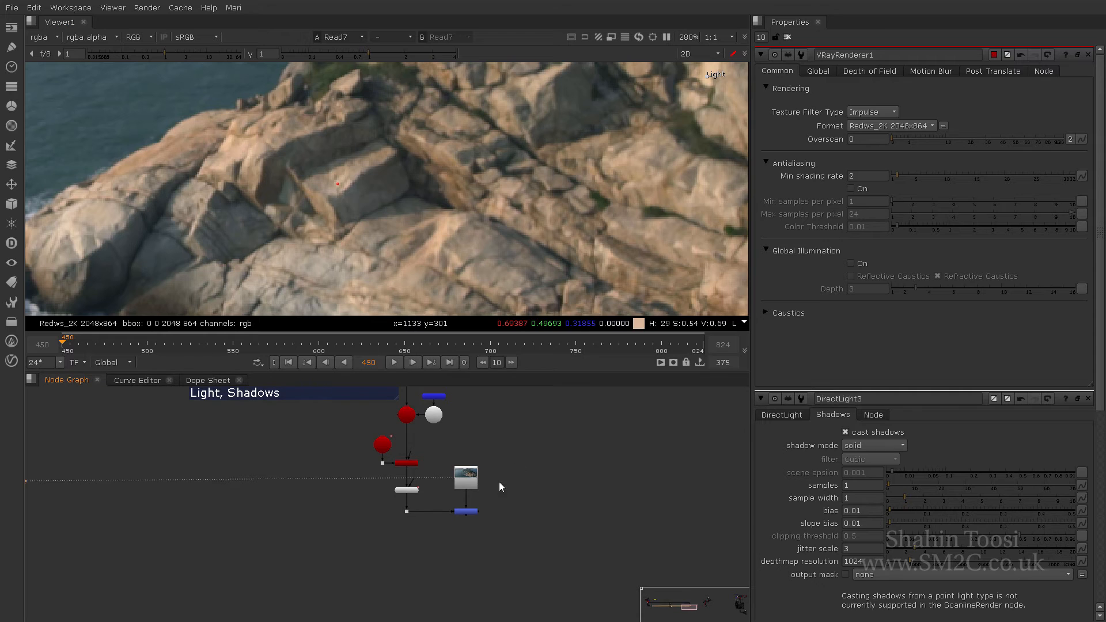
- Position the P_LS light and shadow widgets on sunlit and shadowed rock and view its settings
click(405, 491)
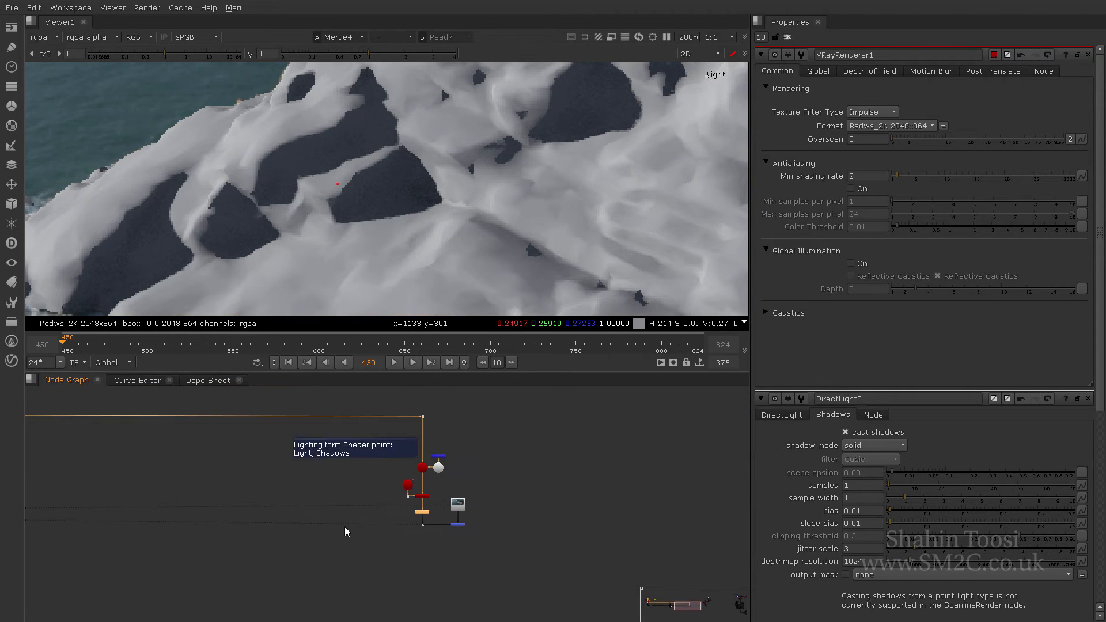
click(287, 379)
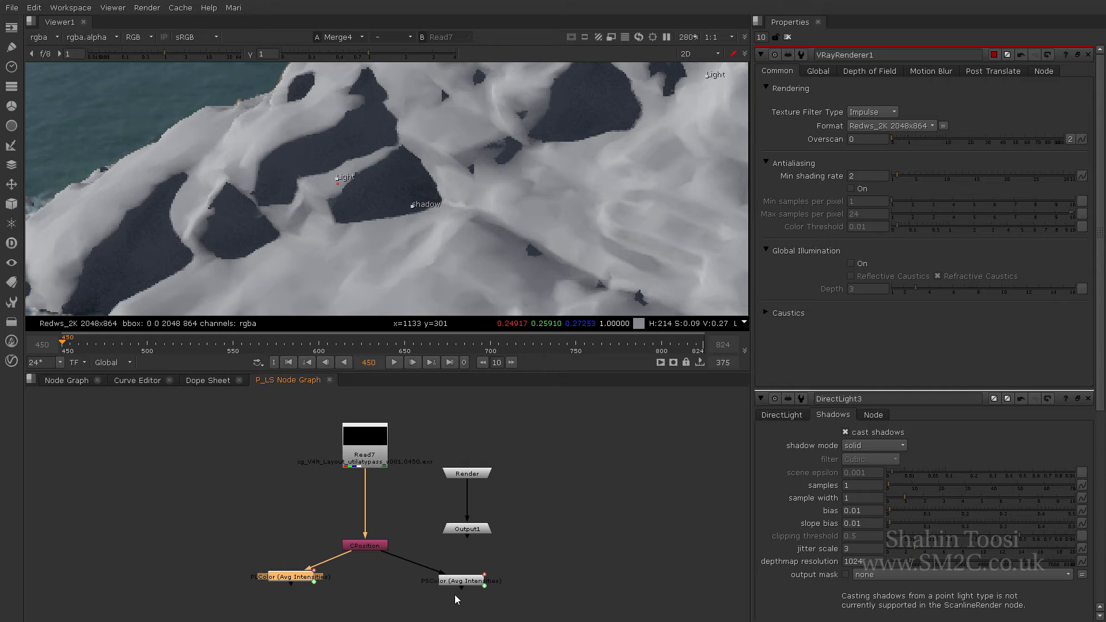
mouse_move(427, 201)
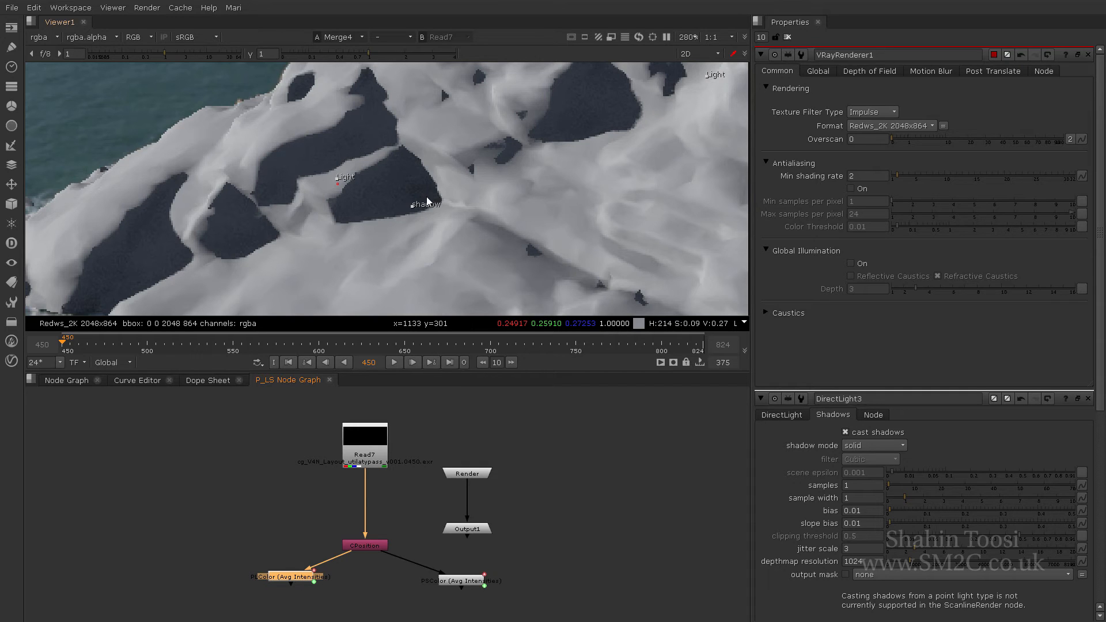
click(331, 380)
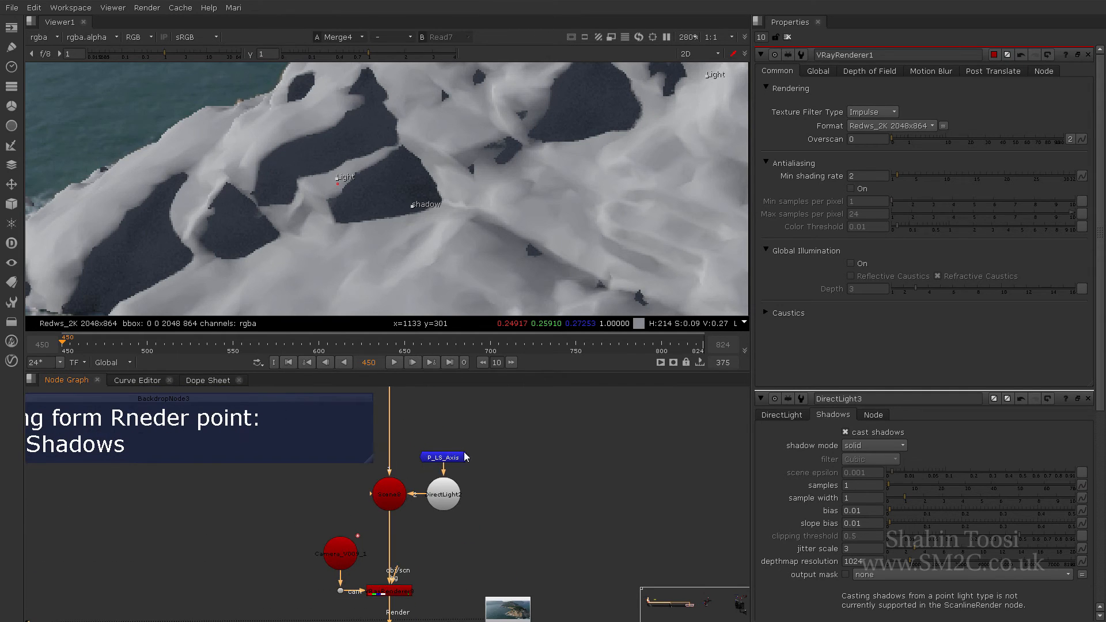
mouse_move(521, 451)
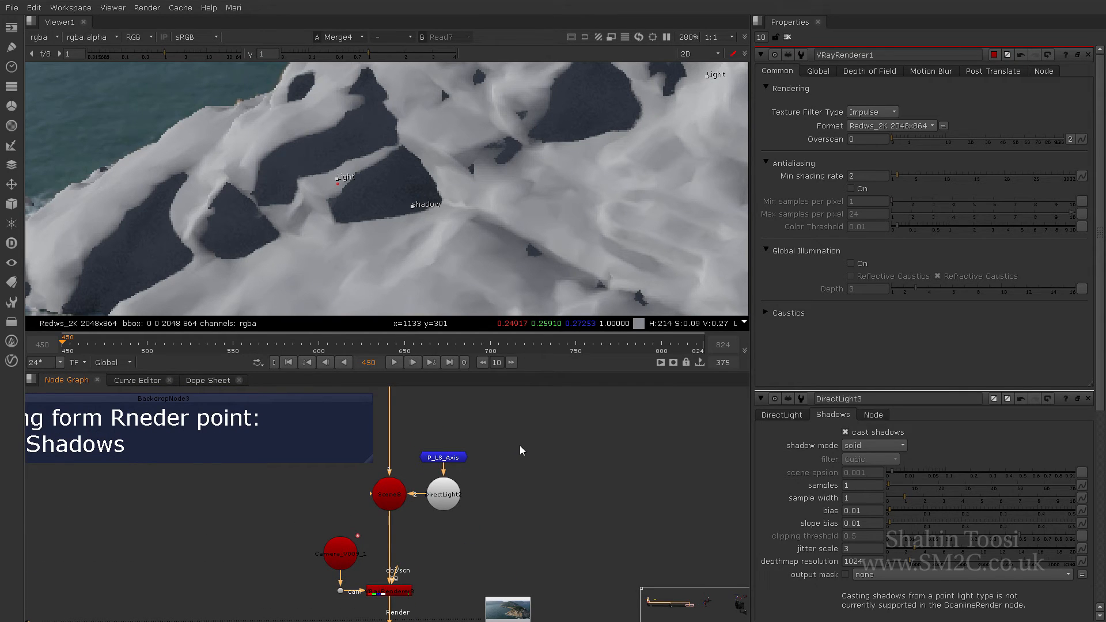
mouse_move(402, 178)
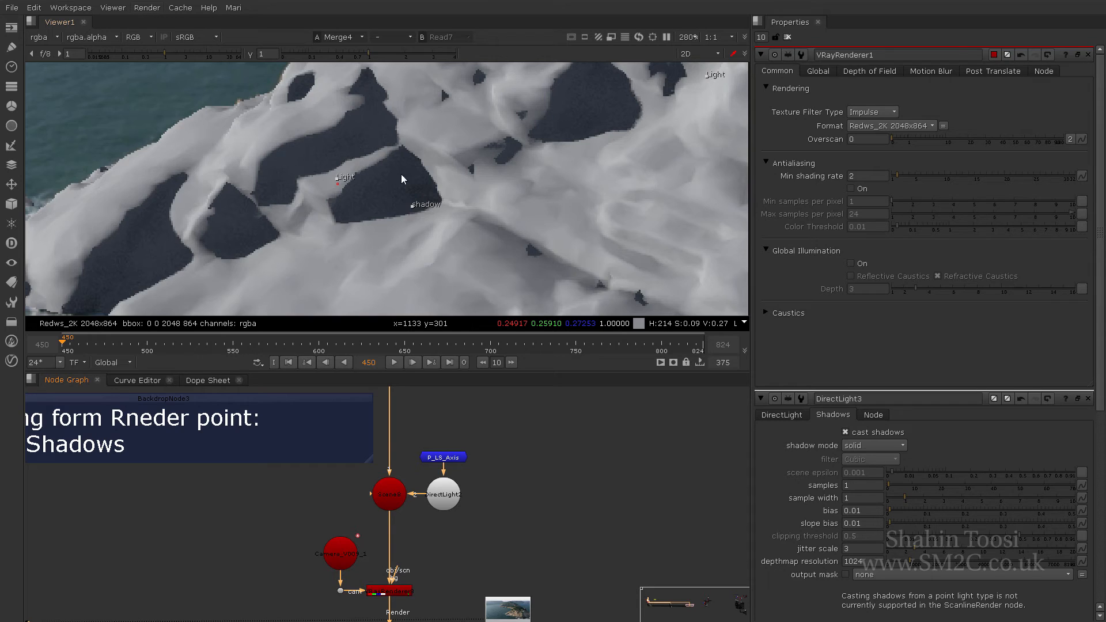
mouse_move(351, 184)
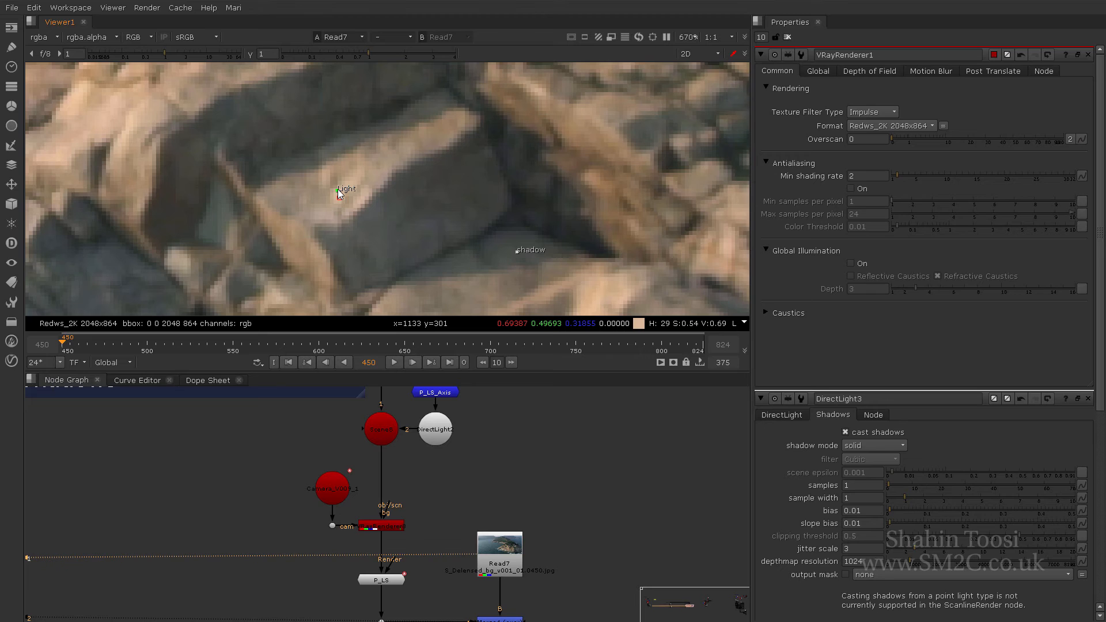
click(381, 580)
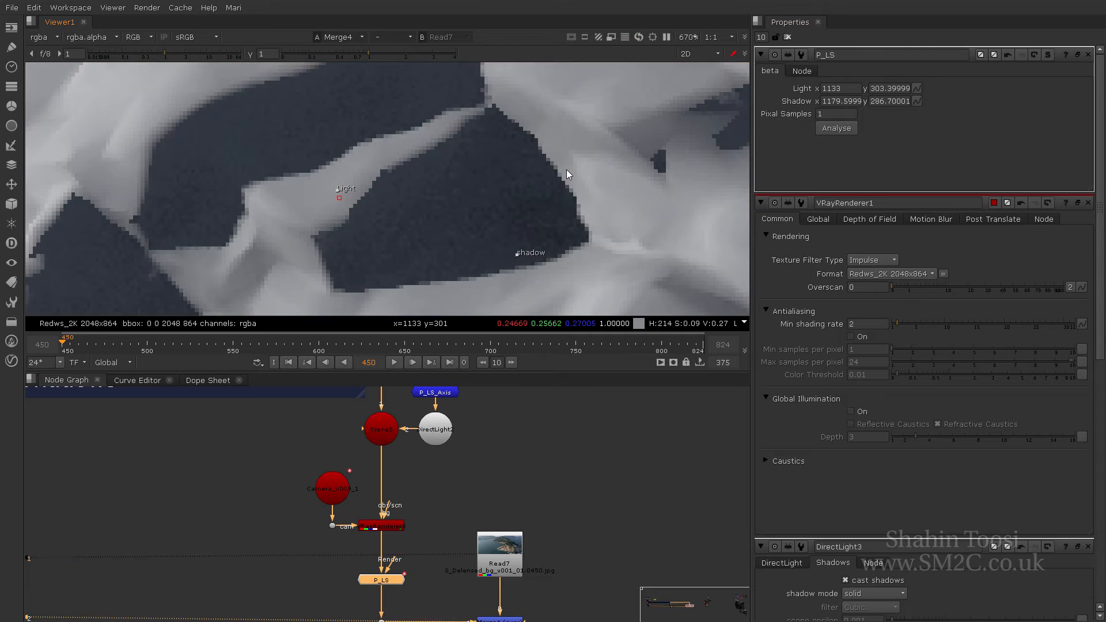
click(391, 37)
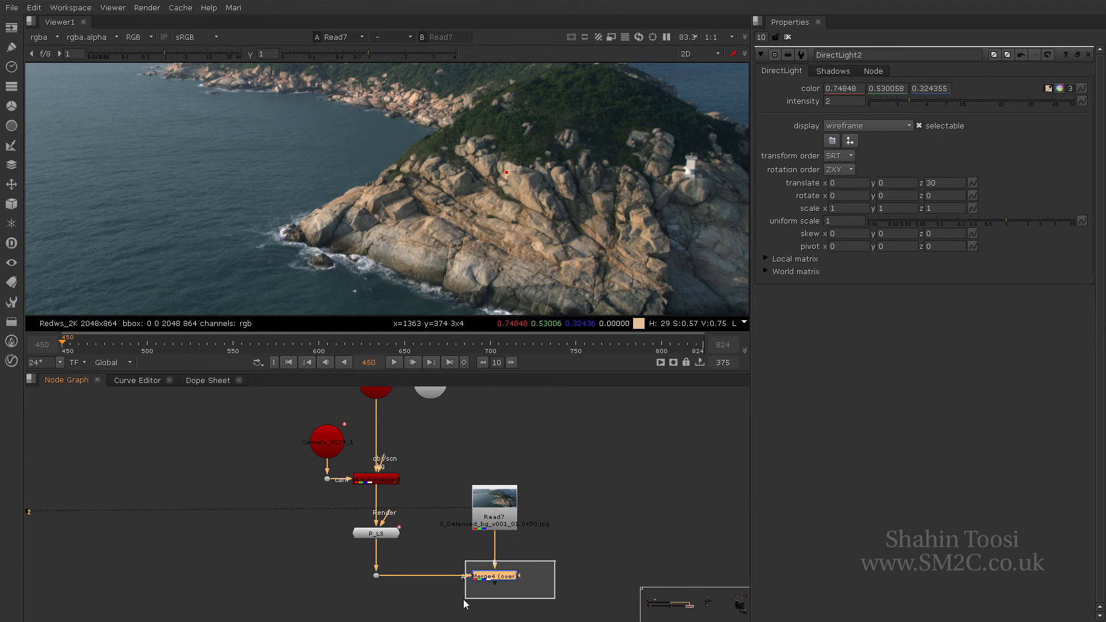
- Set DirectLight2 intensity to 3 and compare the render against the Read7 plate
click(495, 576)
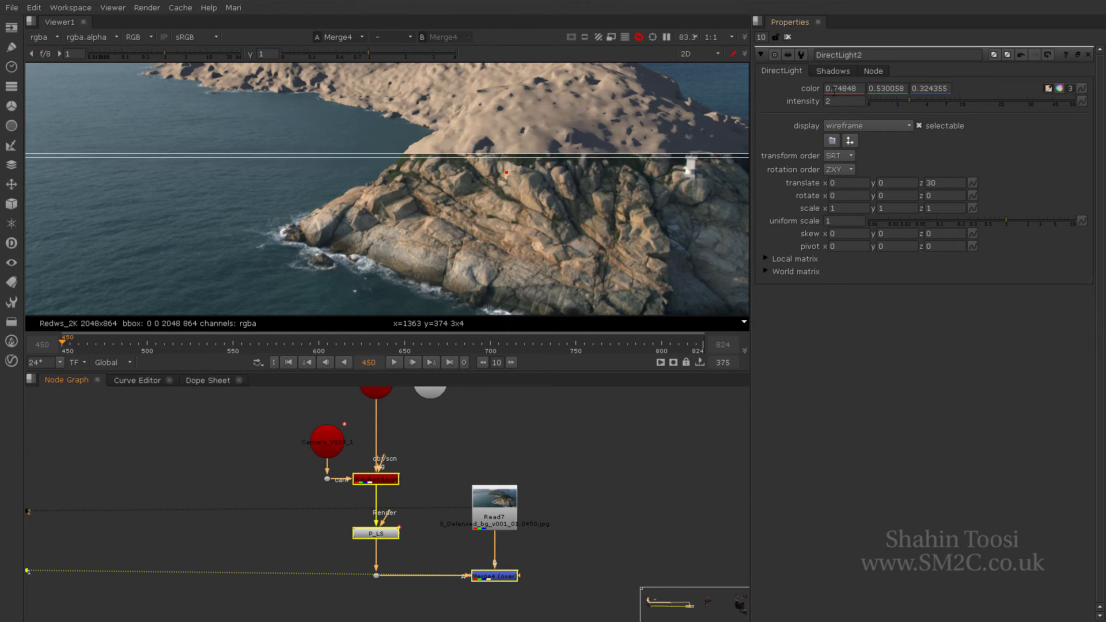
triple_click(845, 102)
text(3)
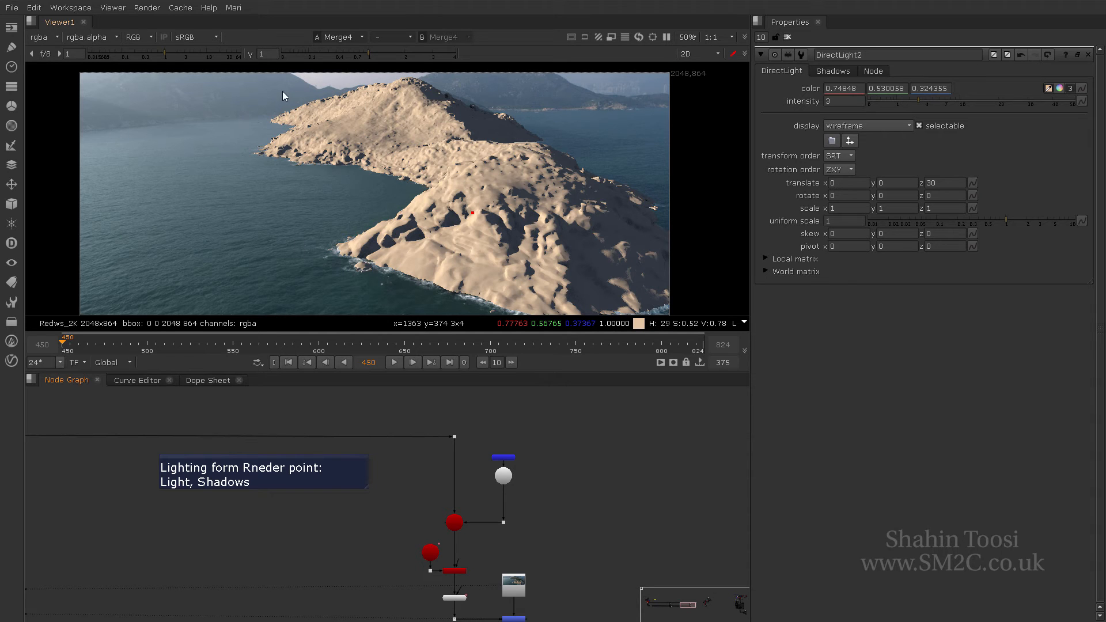
mouse_move(356, 134)
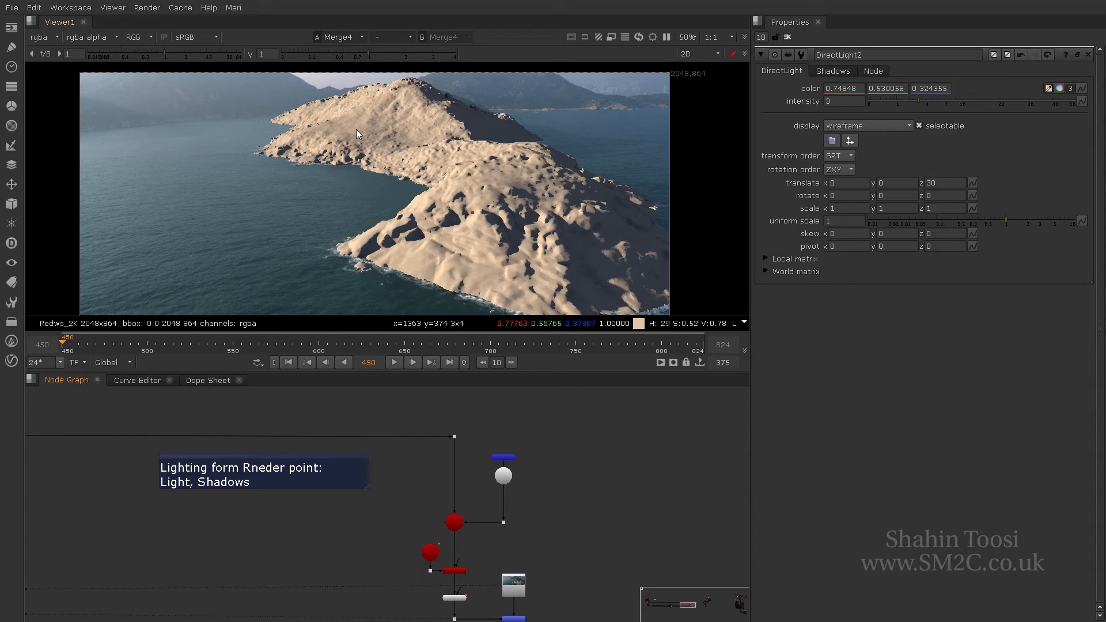
click(337, 37)
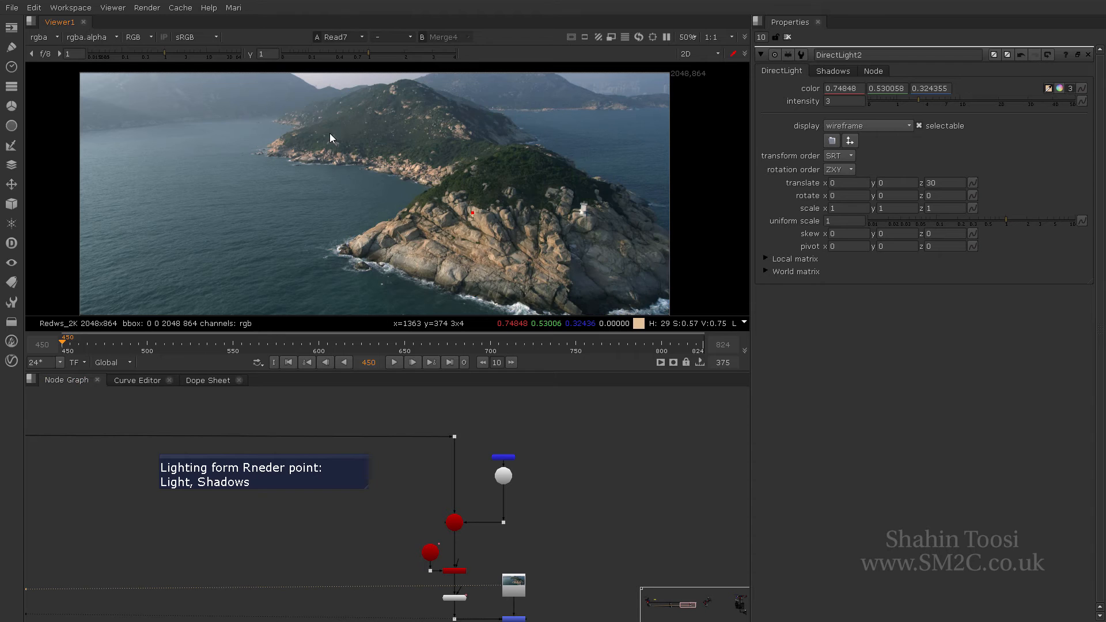
mouse_move(487, 197)
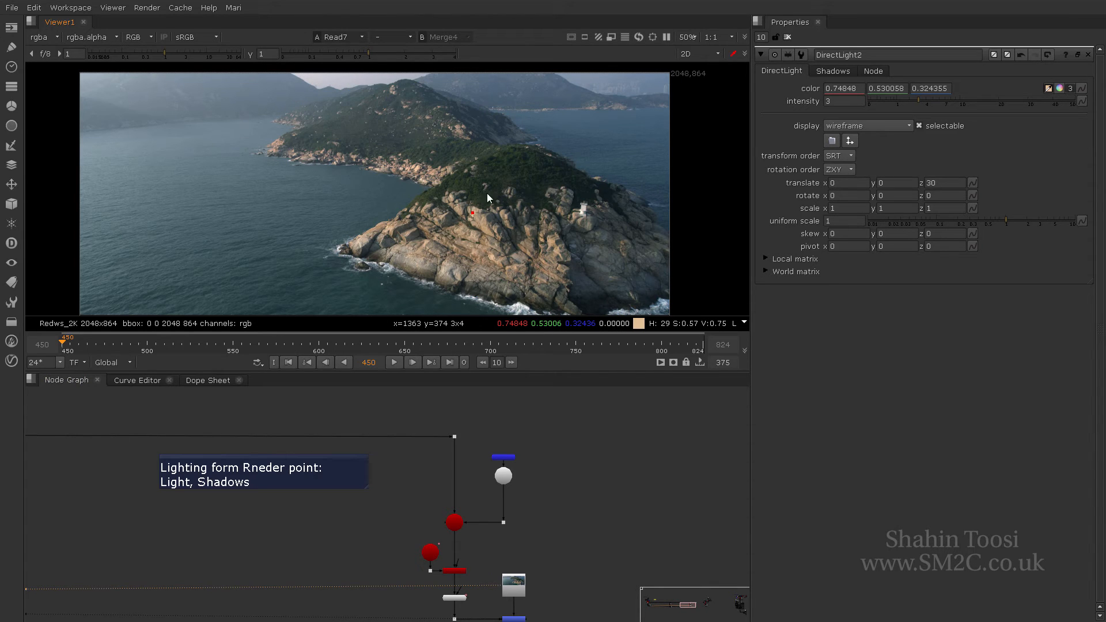
mouse_move(257, 100)
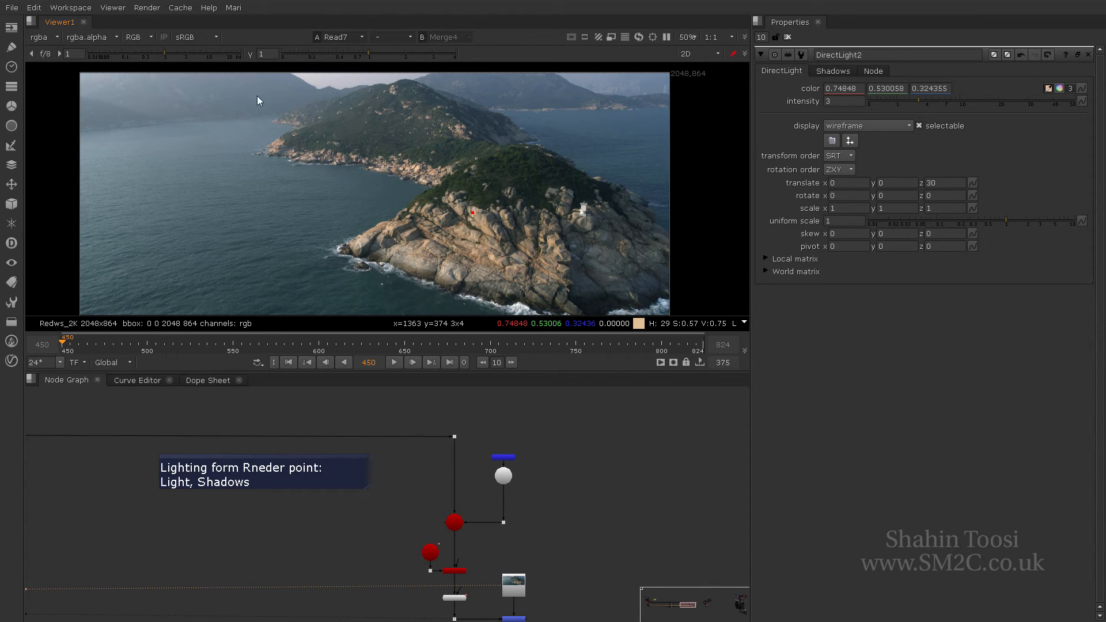
mouse_move(252, 180)
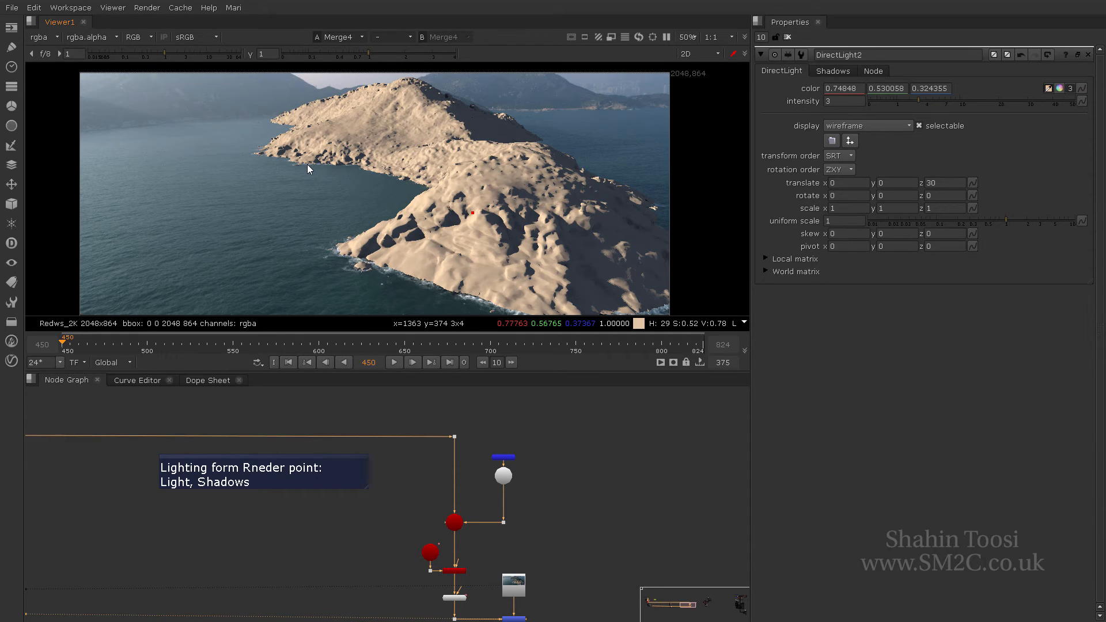
mouse_move(468, 513)
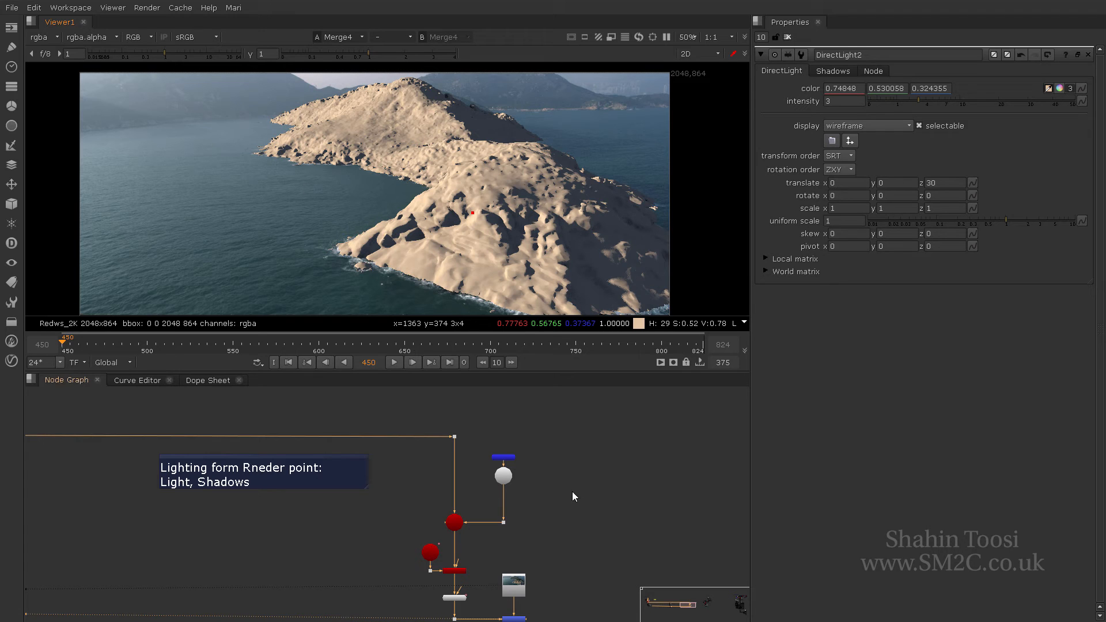
mouse_move(605, 263)
text(ca)
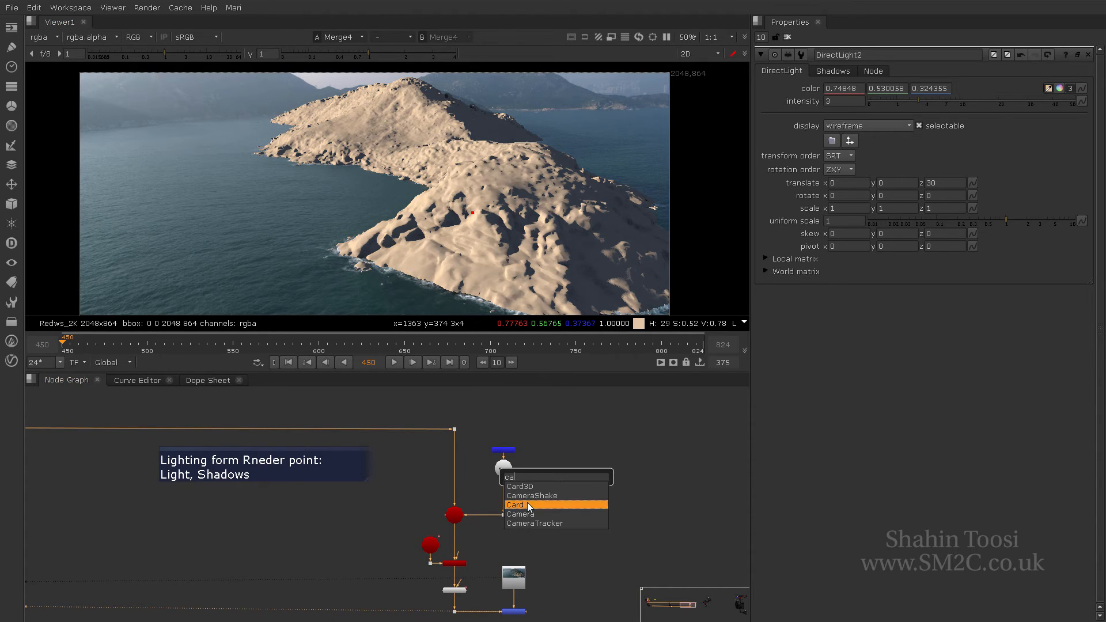
- Add a scale-100 Card, a TransformGeo driven by DirectLight2, and a Scene combining them
click(517, 505)
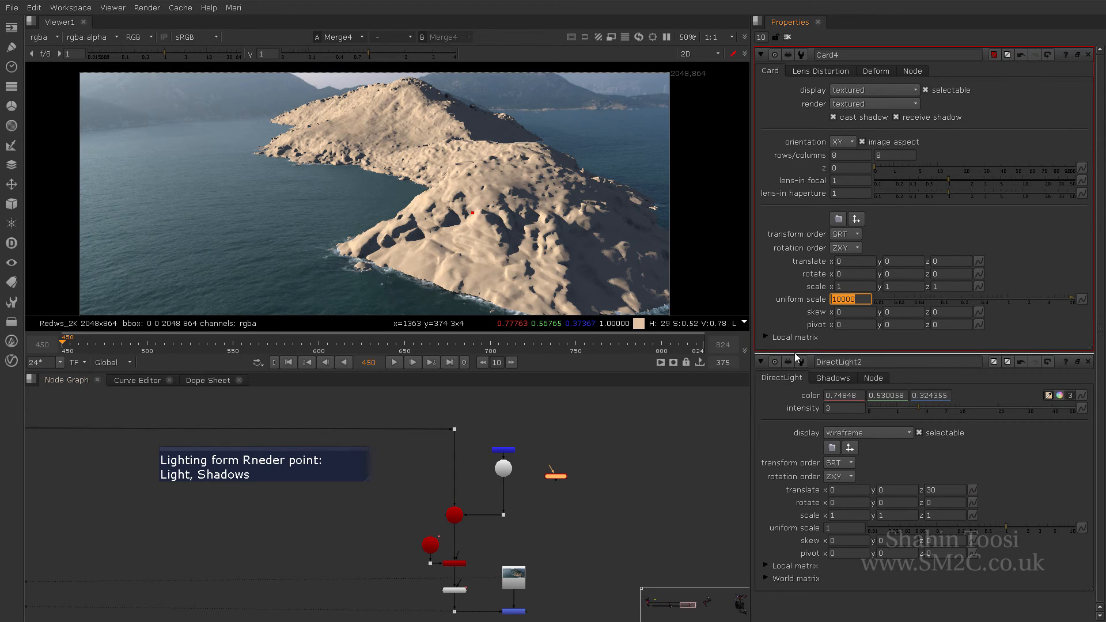
text(tr)
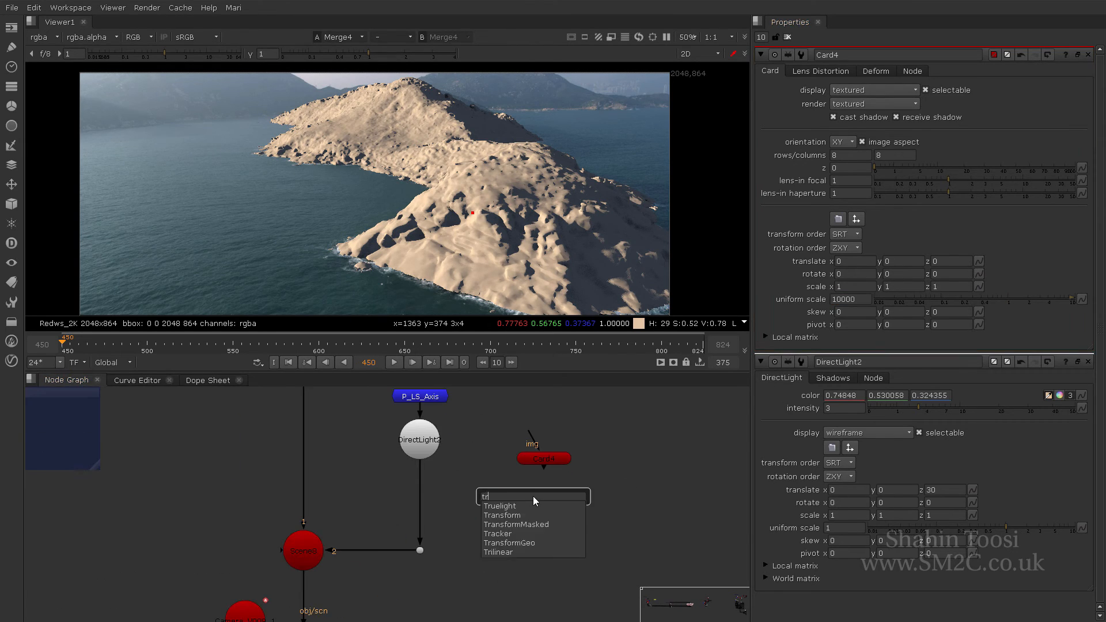
click(509, 543)
text(sc)
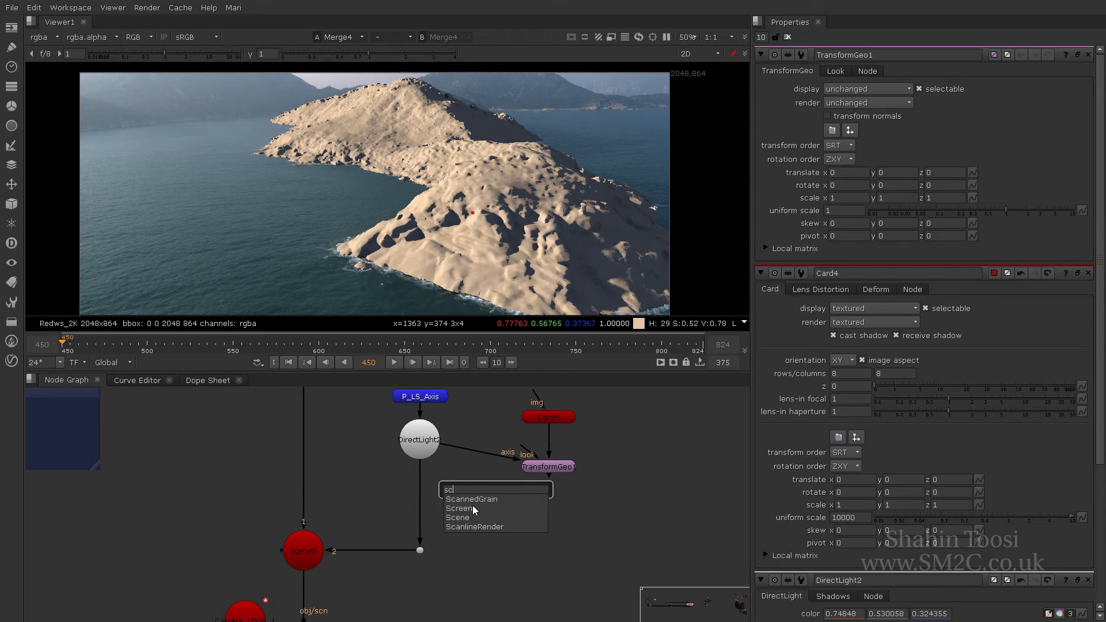
click(457, 517)
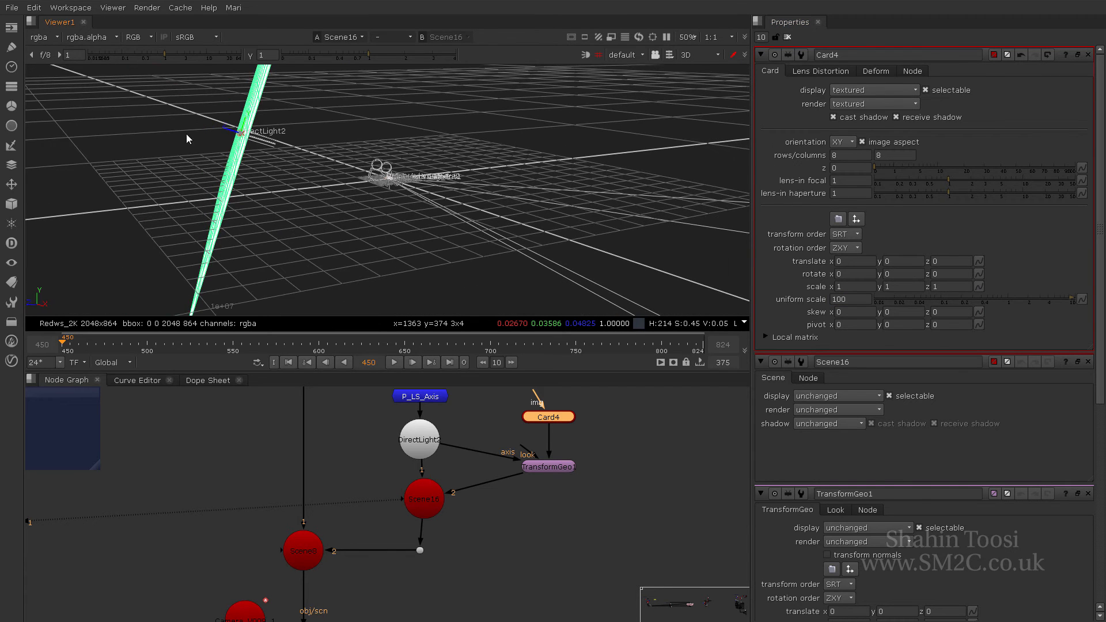
mouse_move(237, 131)
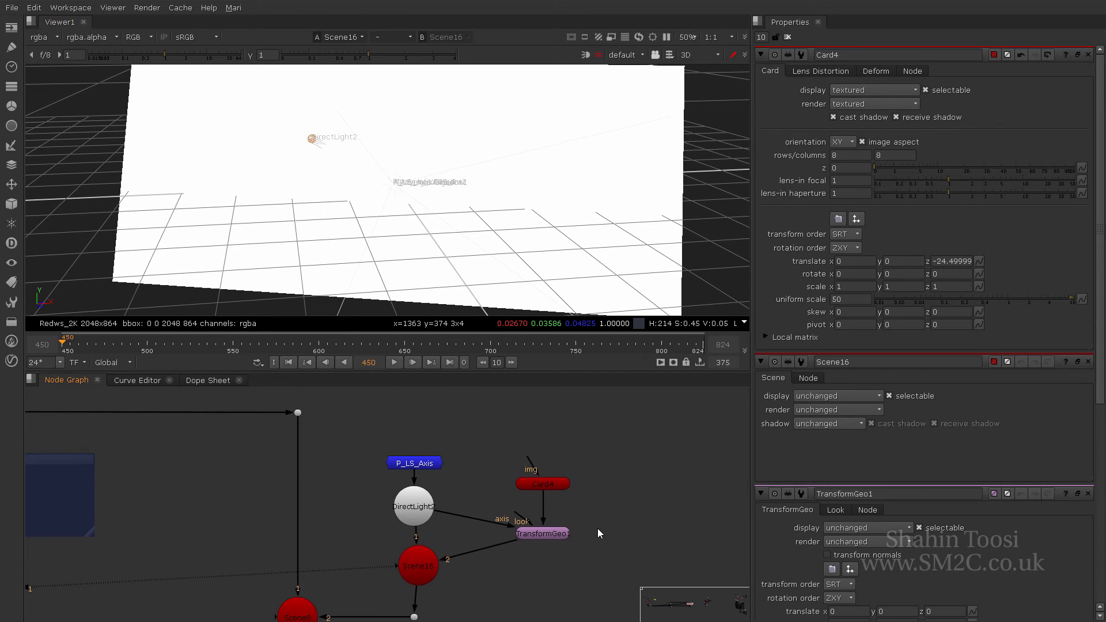
mouse_move(558, 445)
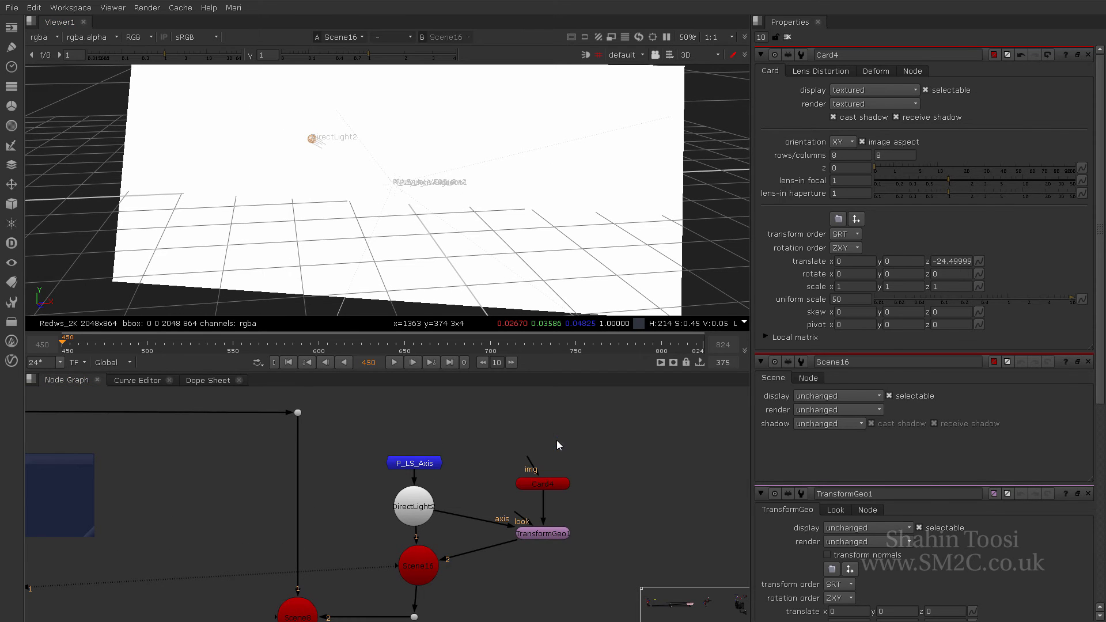
- Feed a Noise node (size 1000, gain 1, gamma 0.425) into the blocker card's img input
click(556, 440)
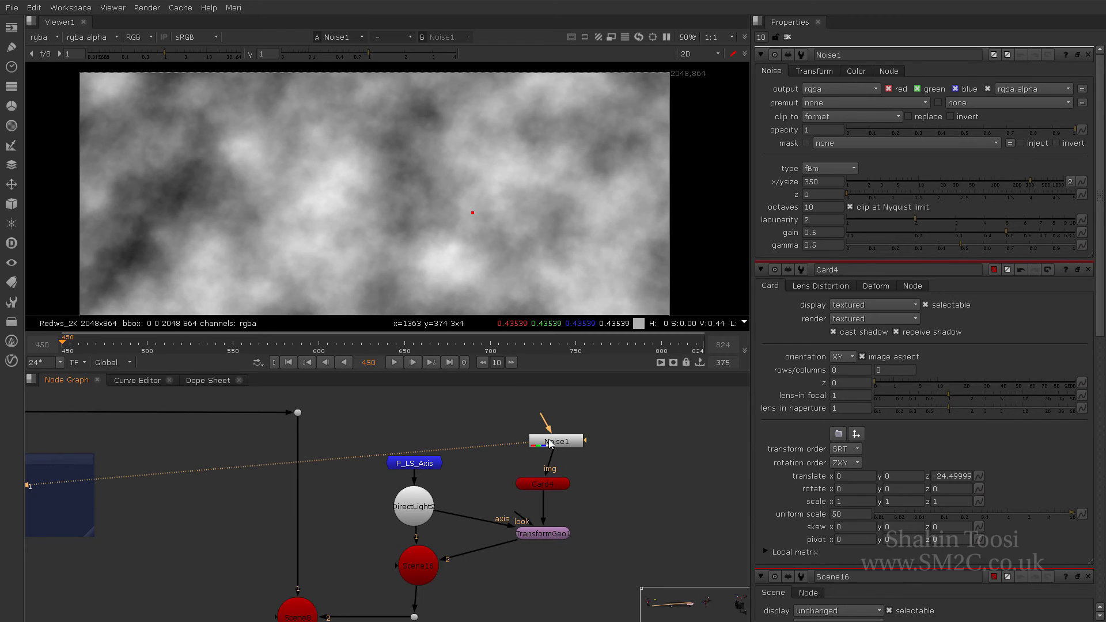
click(552, 442)
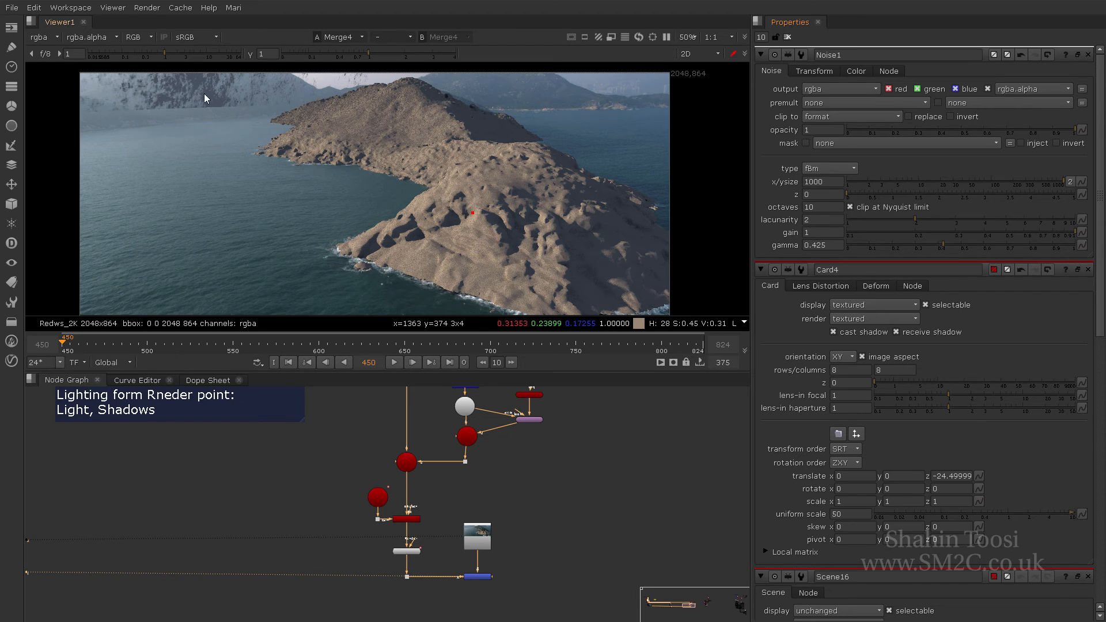
mouse_move(200, 86)
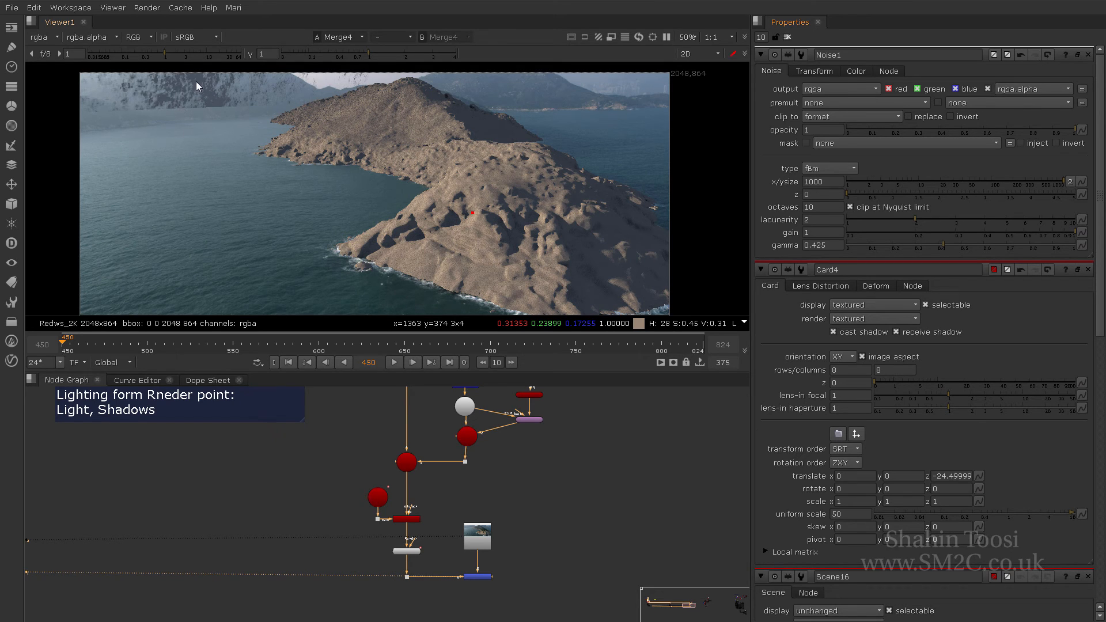
mouse_move(208, 57)
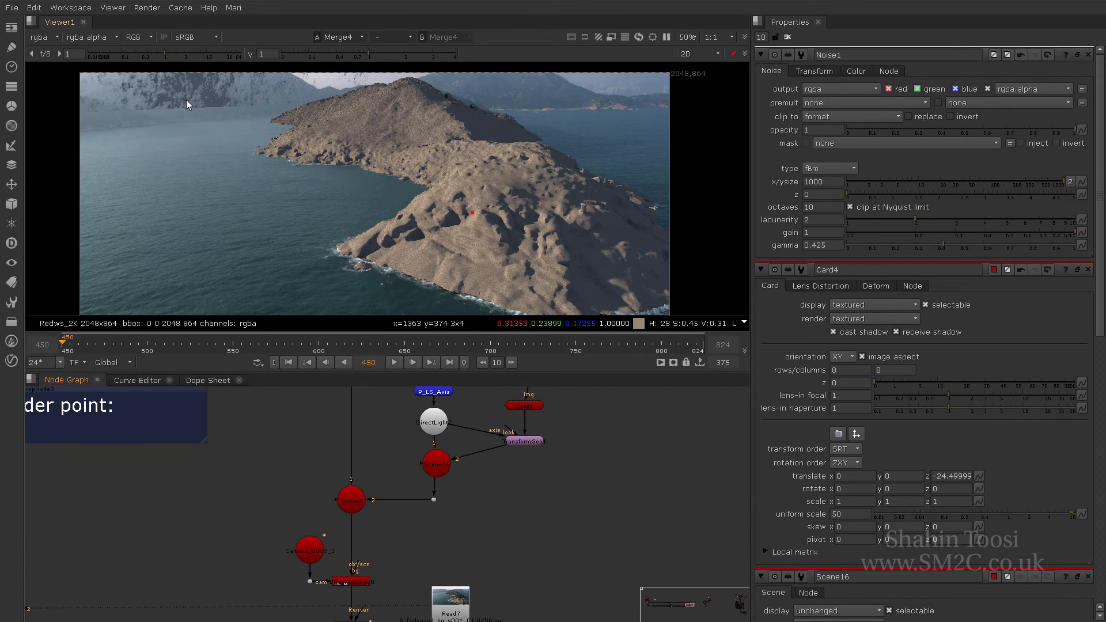
- Add a VRayObjProp after the card hiding it from camera, GI and reflections but keeping shadows
text(v)
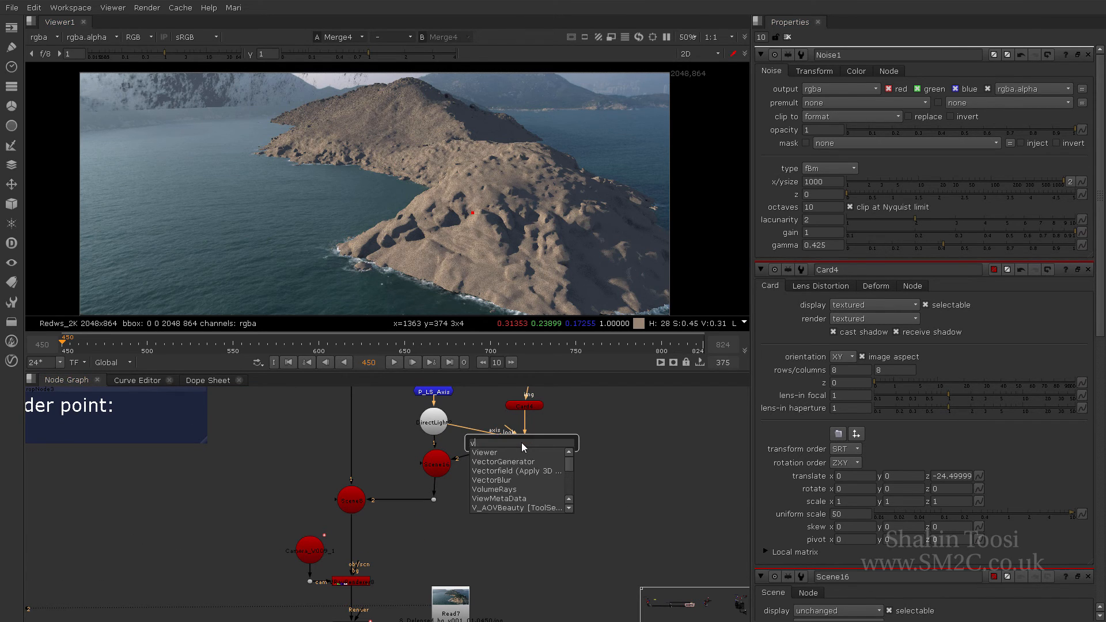
text(RayObjProp)
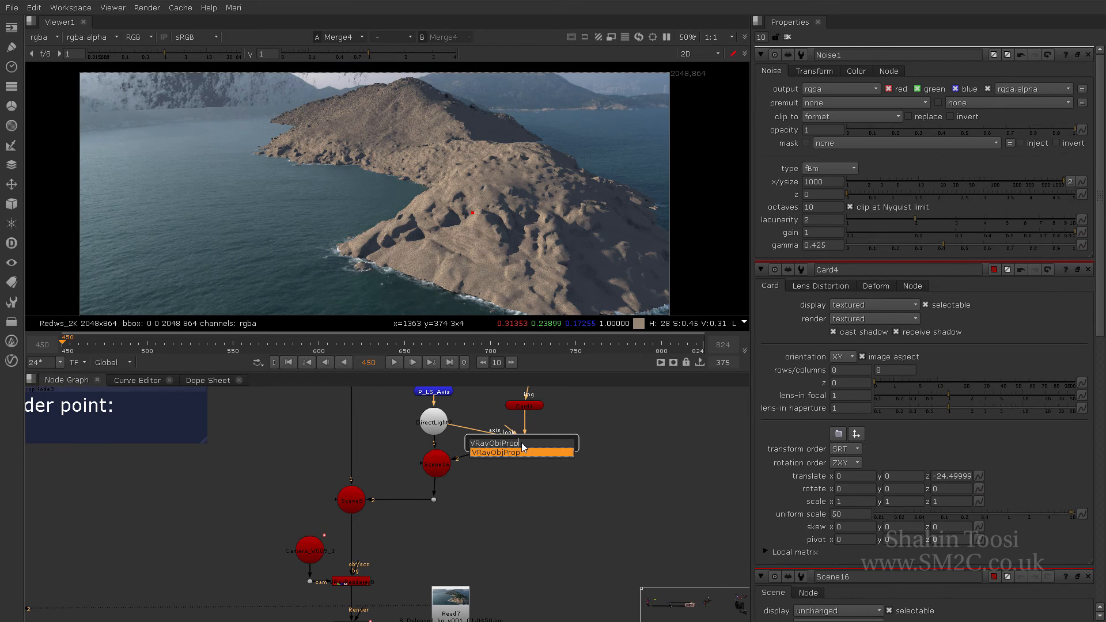
click(521, 444)
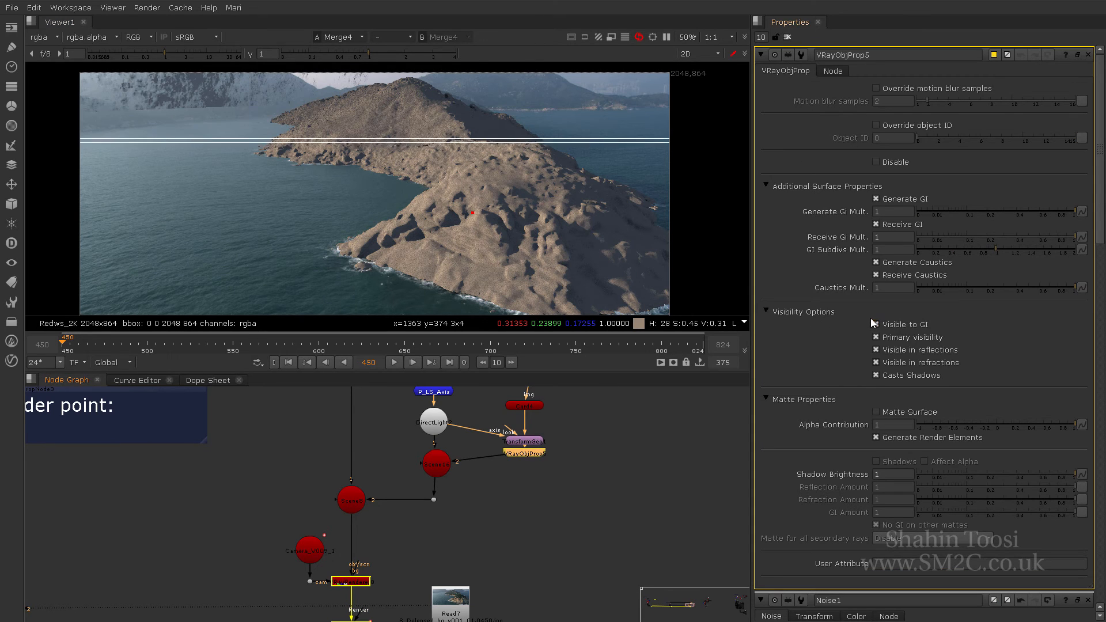
click(877, 324)
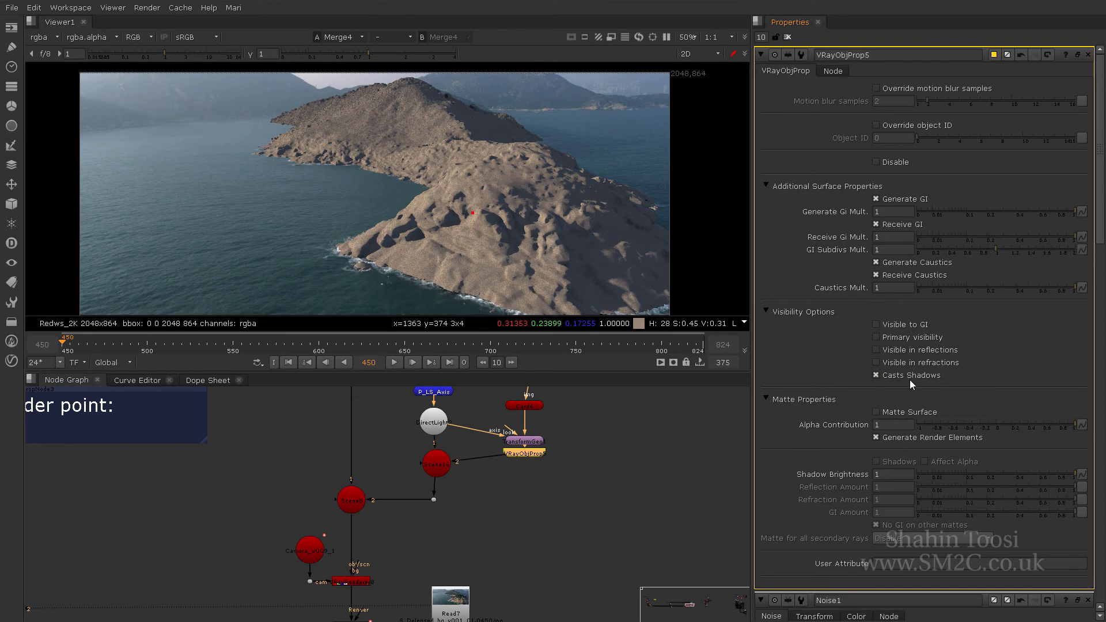
mouse_move(552, 212)
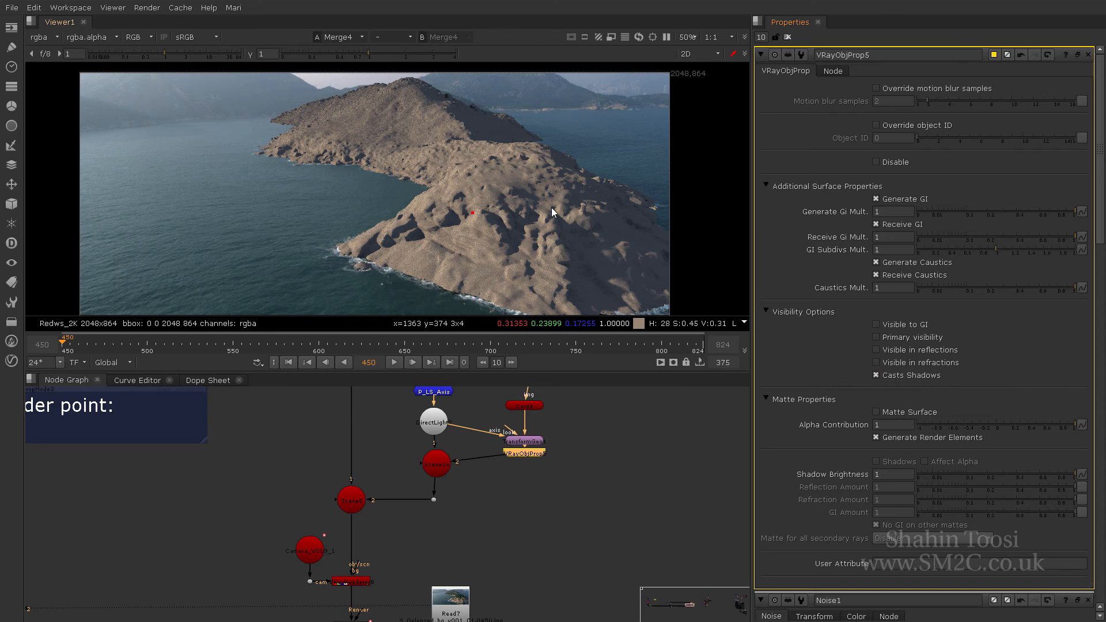
mouse_move(465, 165)
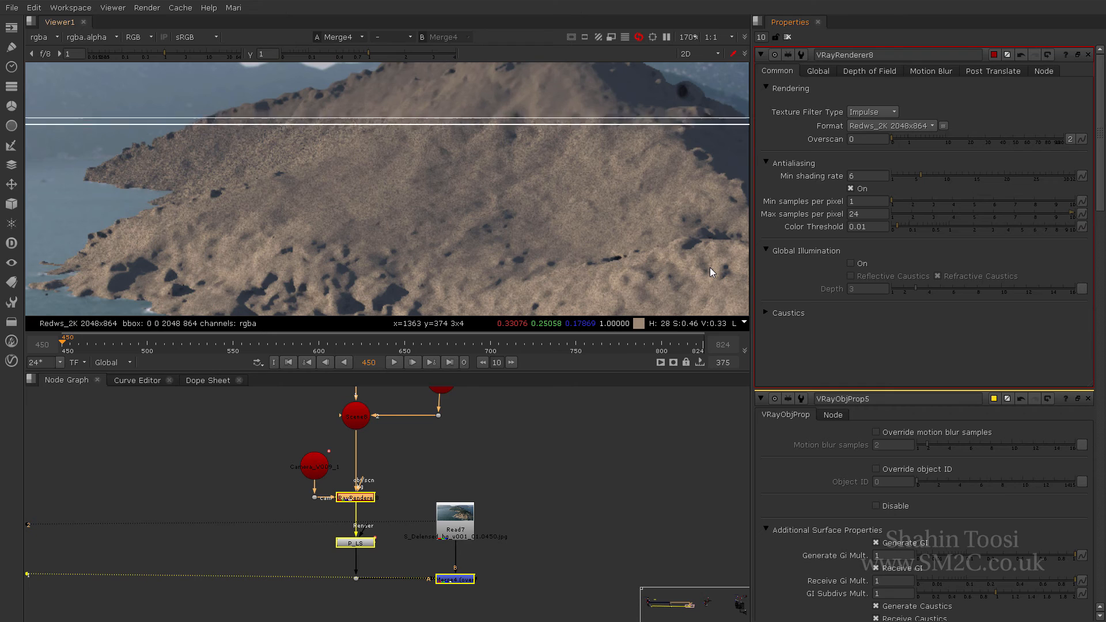
mouse_move(262, 153)
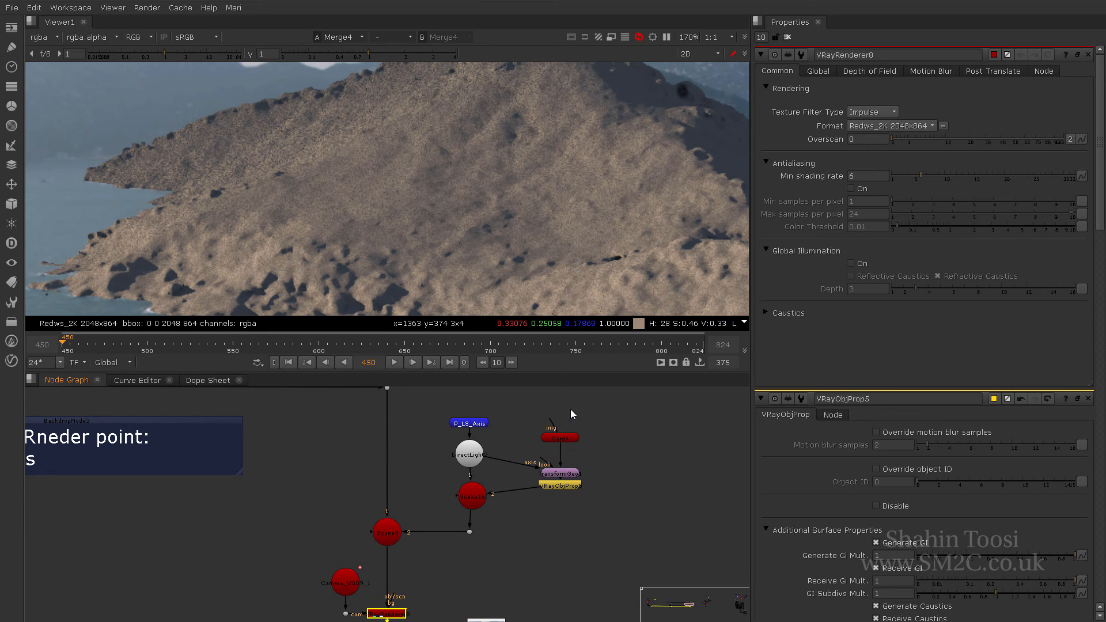
- Insert a Roto then a Crop at 2048x864 format into the blocker card's img input
click(698, 54)
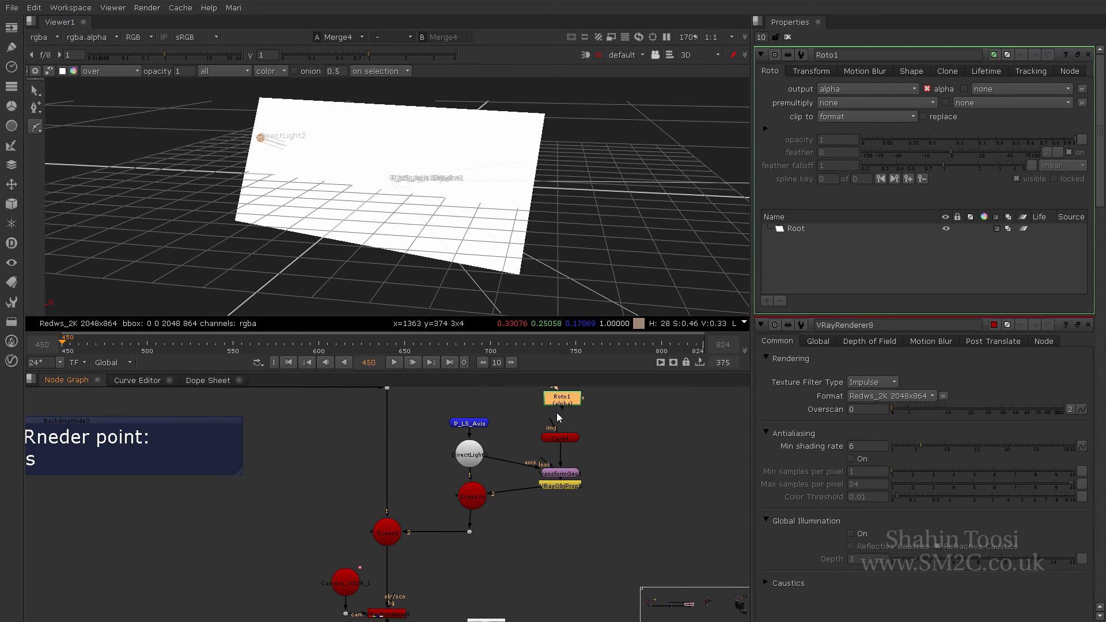
click(560, 397)
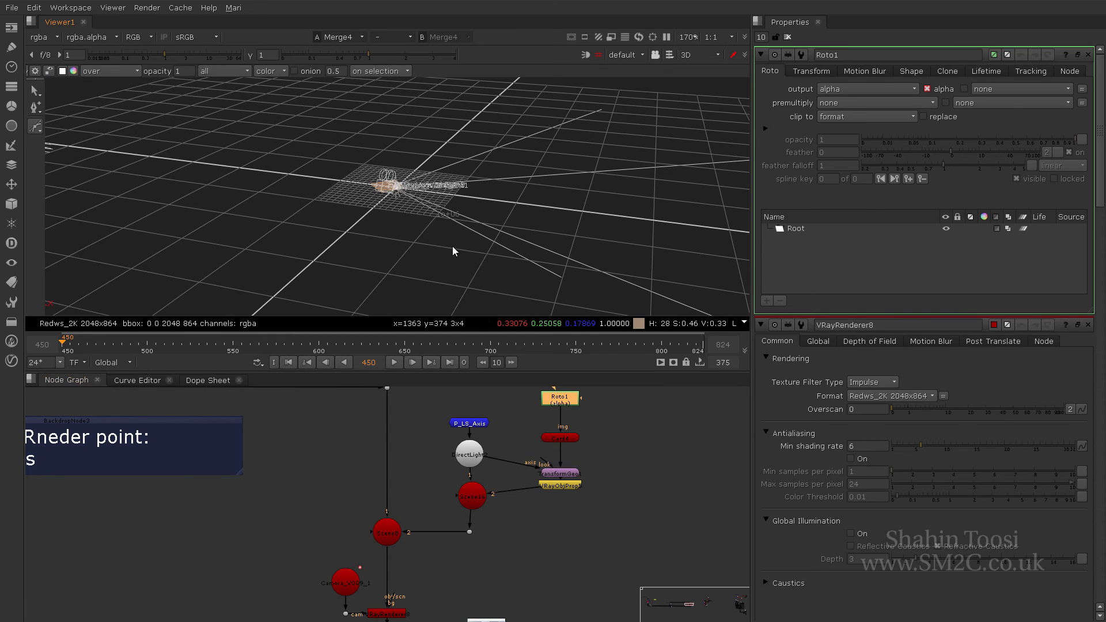
mouse_move(564, 452)
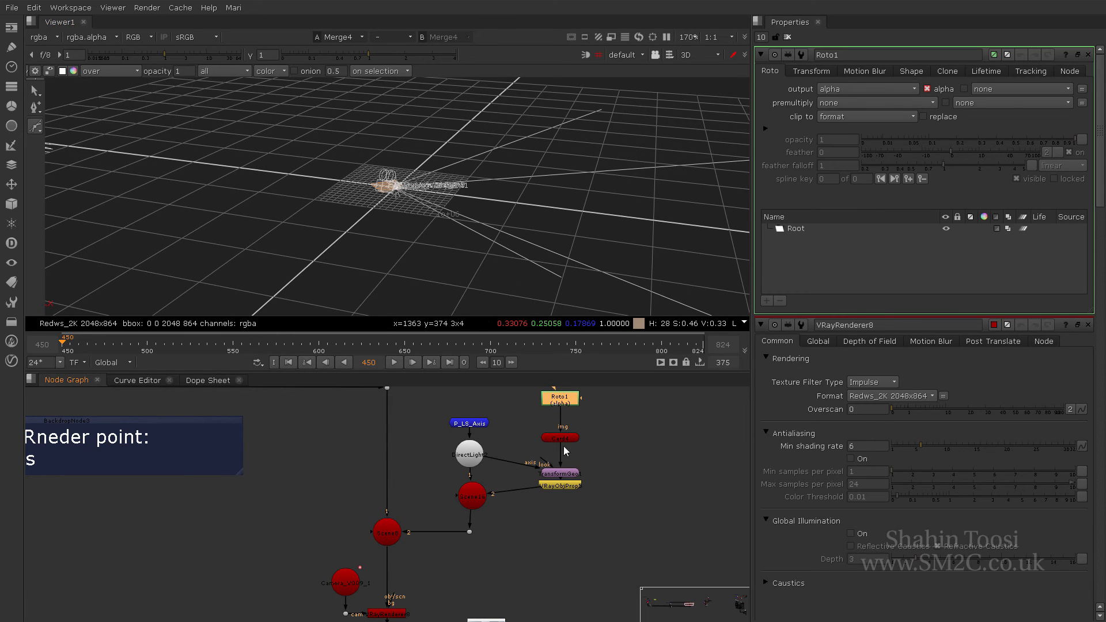
mouse_move(545, 422)
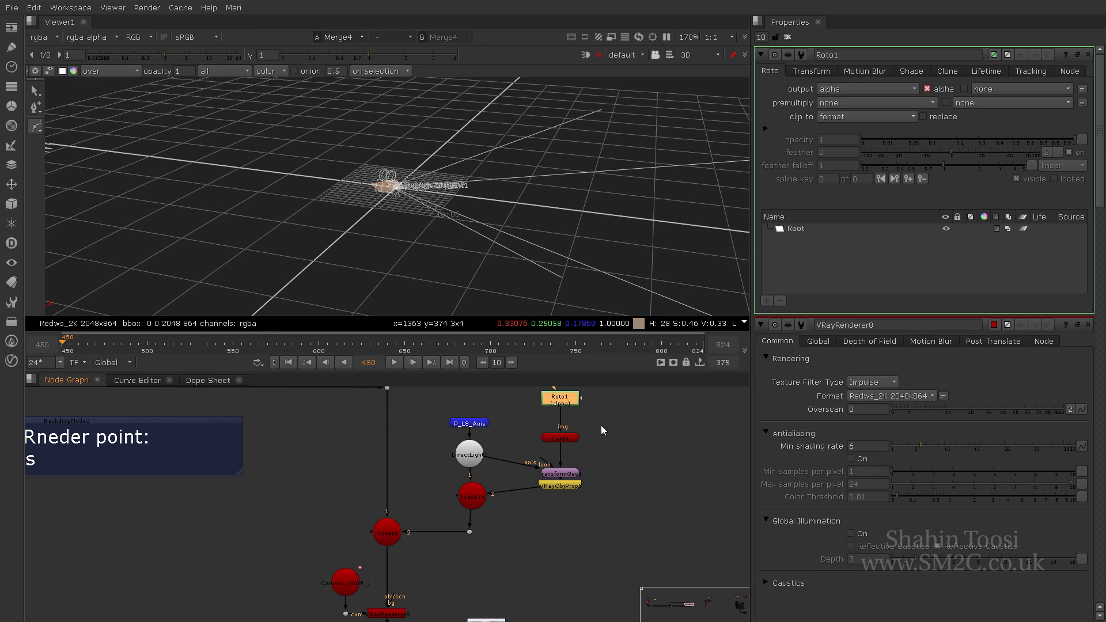
text(cl)
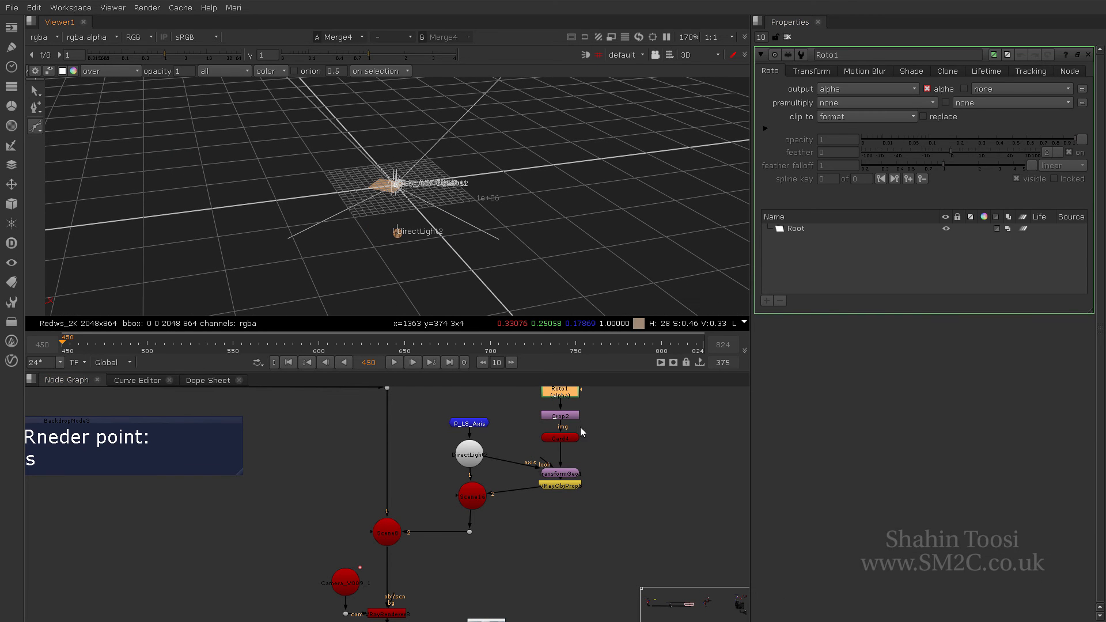
click(560, 415)
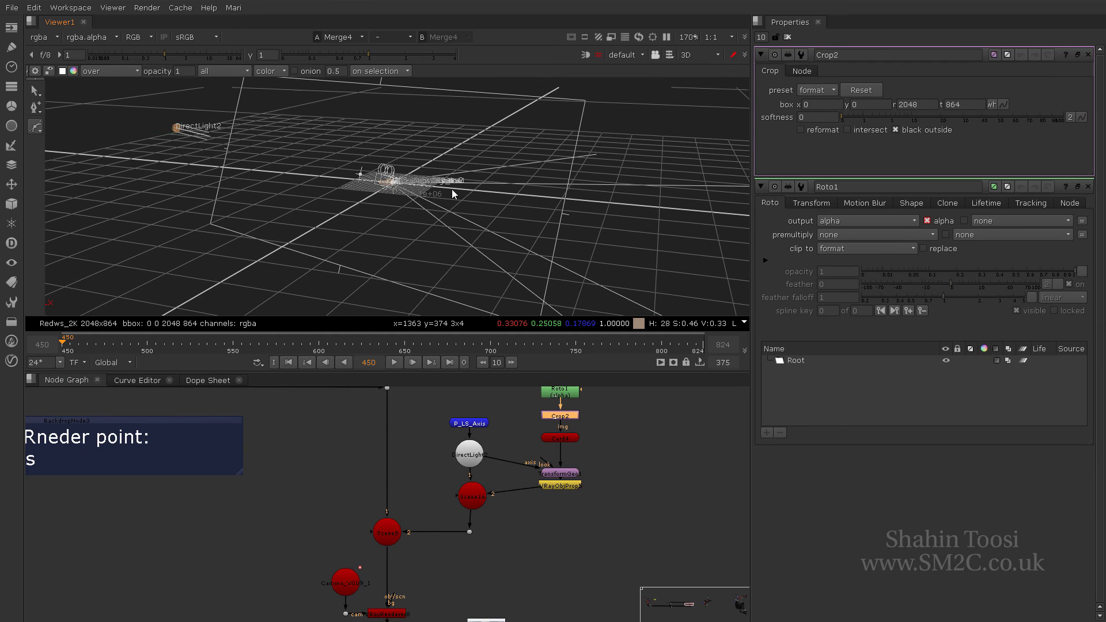
mouse_move(565, 436)
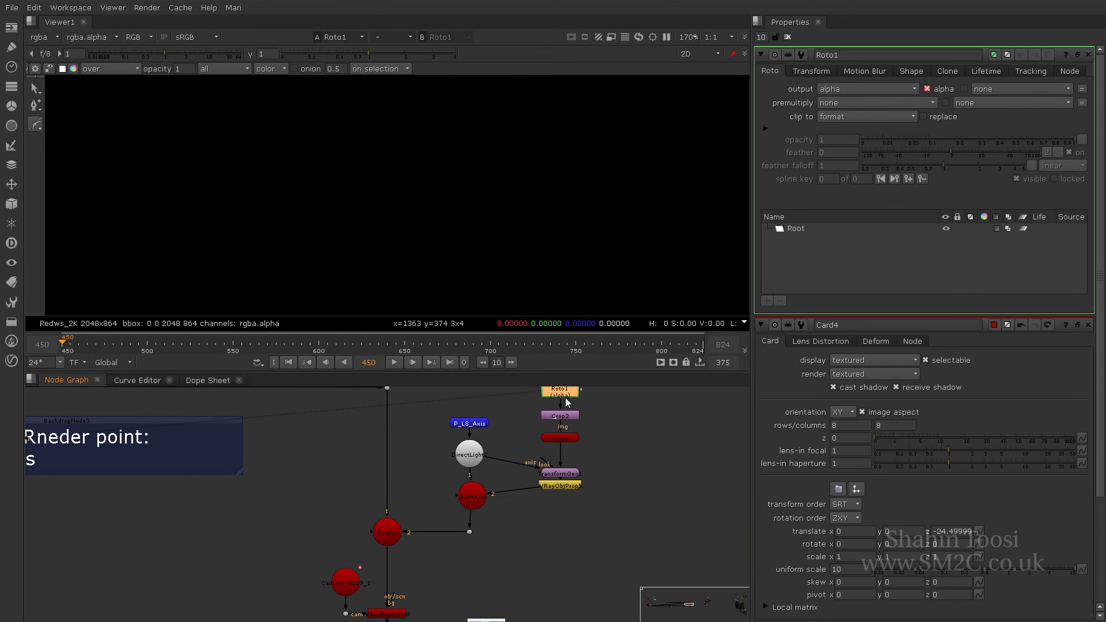
- Draw a white ellipse in Roto output to rgba, inspect it on the card in 3D, then view the island render
click(34, 125)
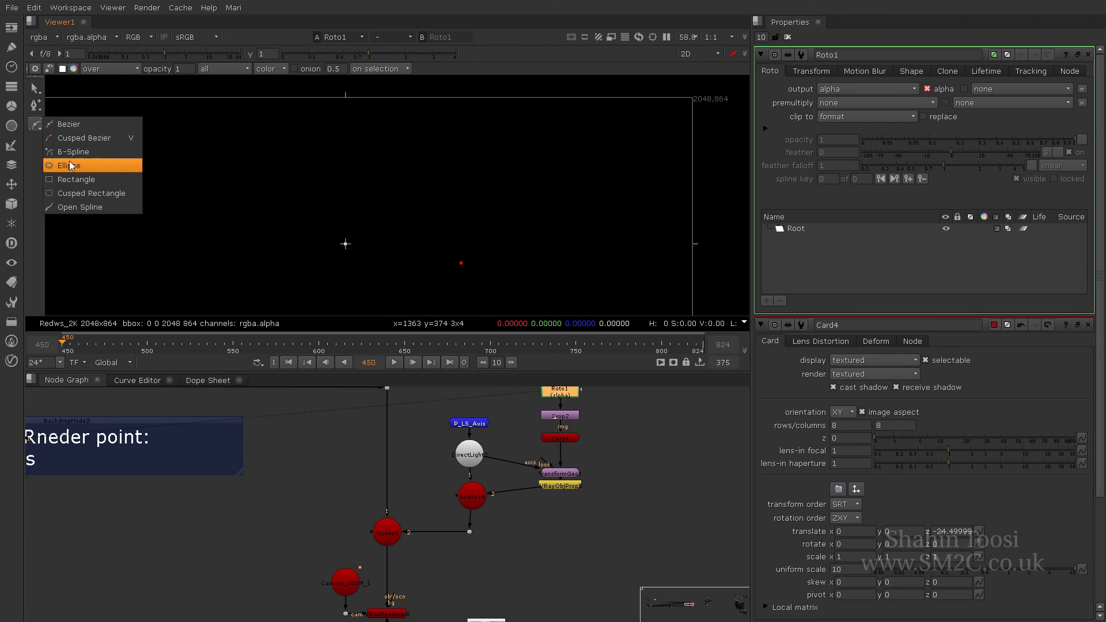
click(69, 165)
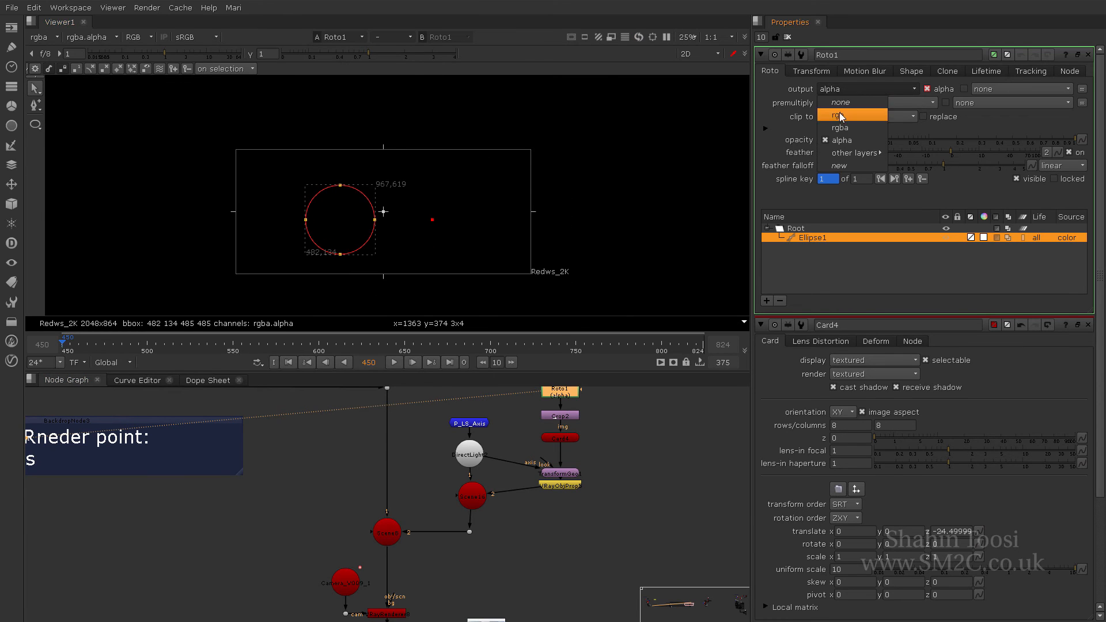
click(839, 128)
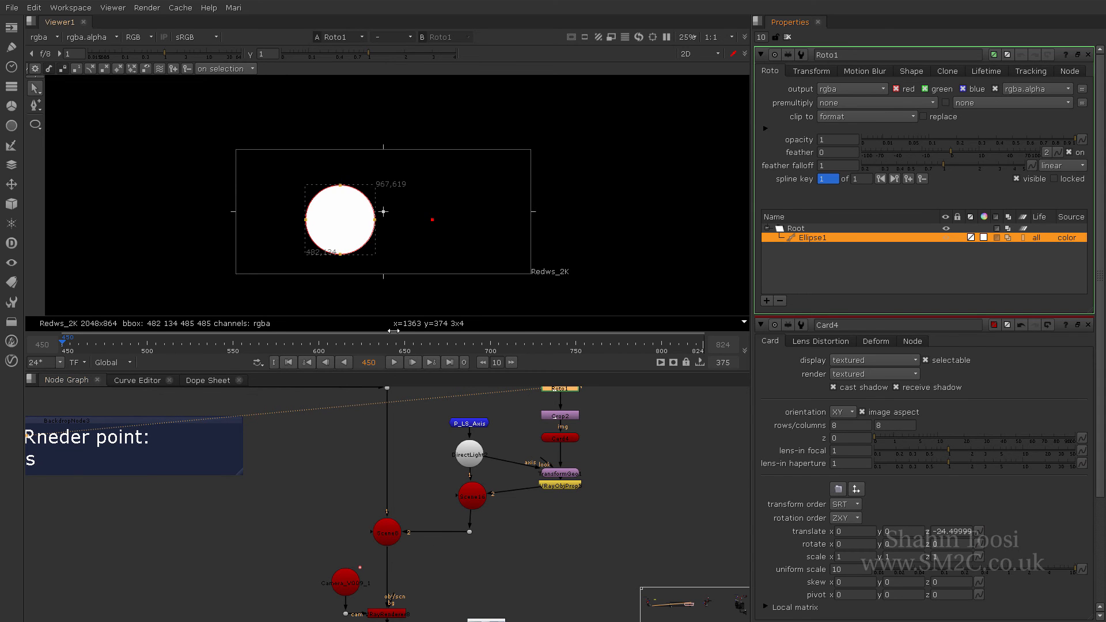
click(700, 54)
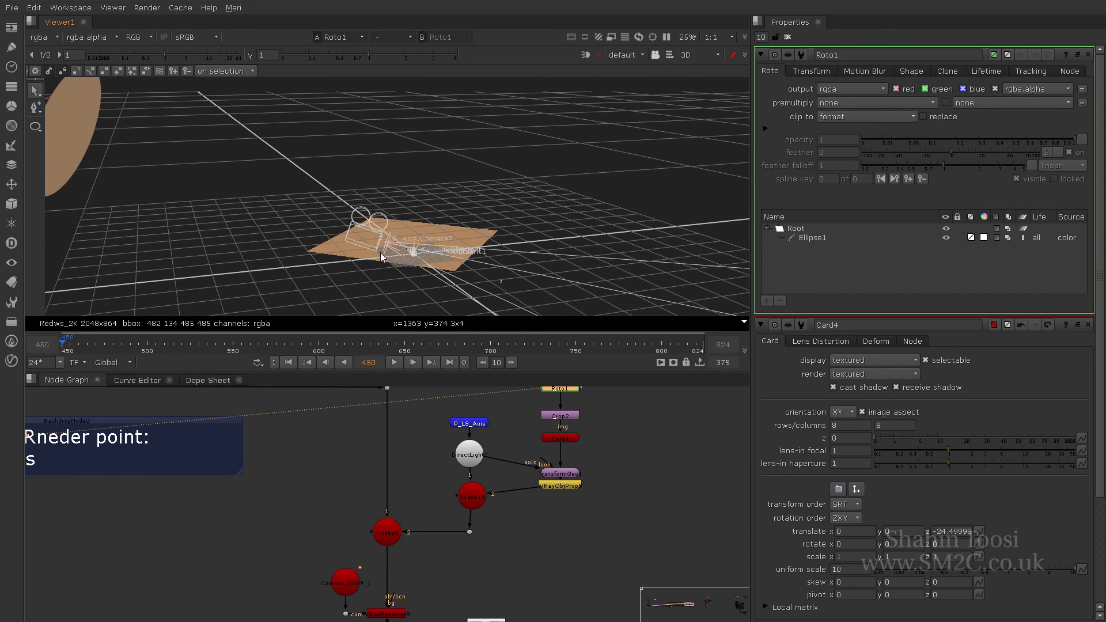
drag(381, 253, 448, 197)
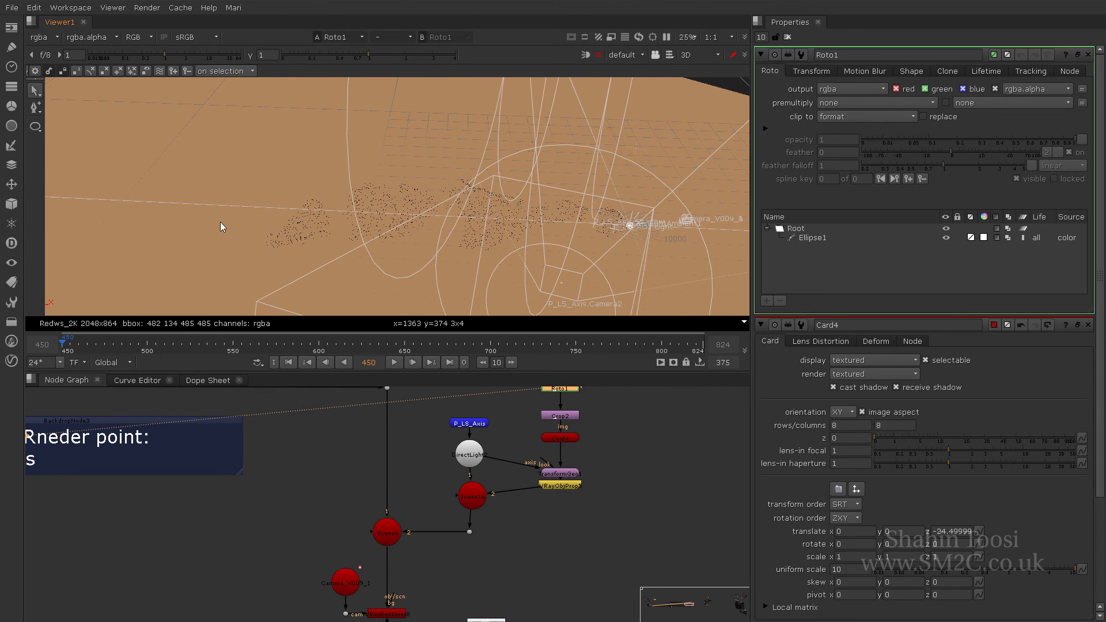
mouse_move(302, 240)
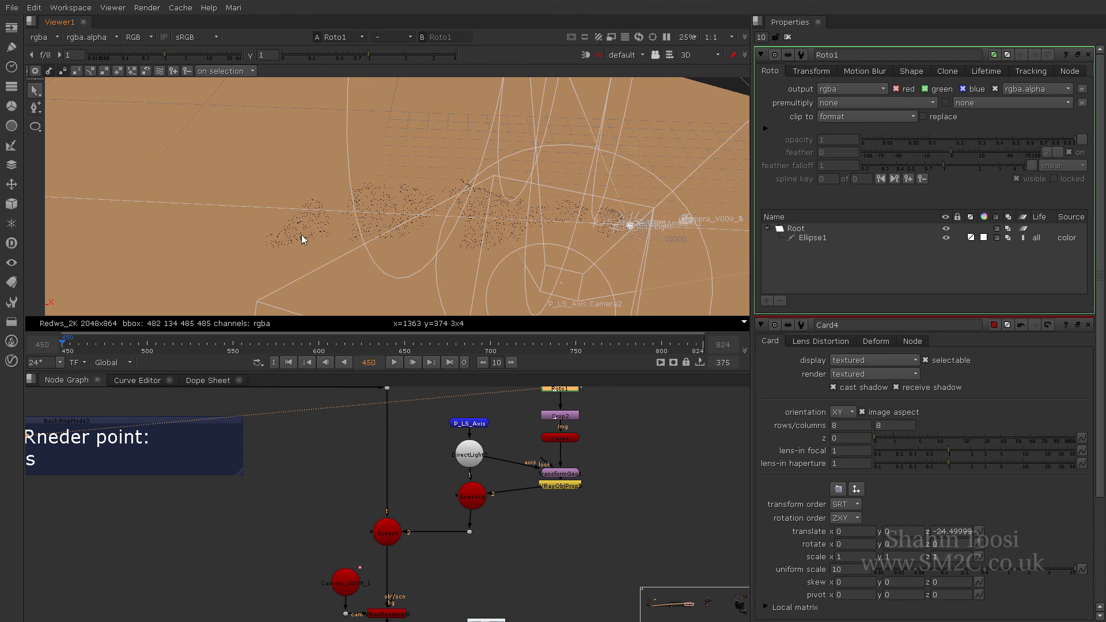
click(623, 55)
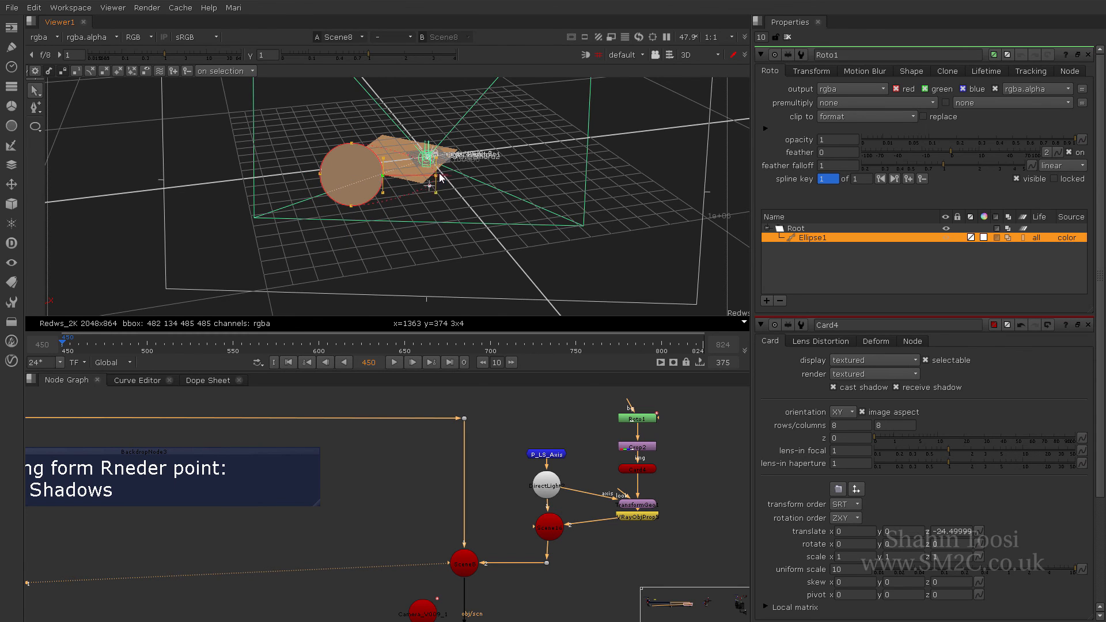
click(716, 54)
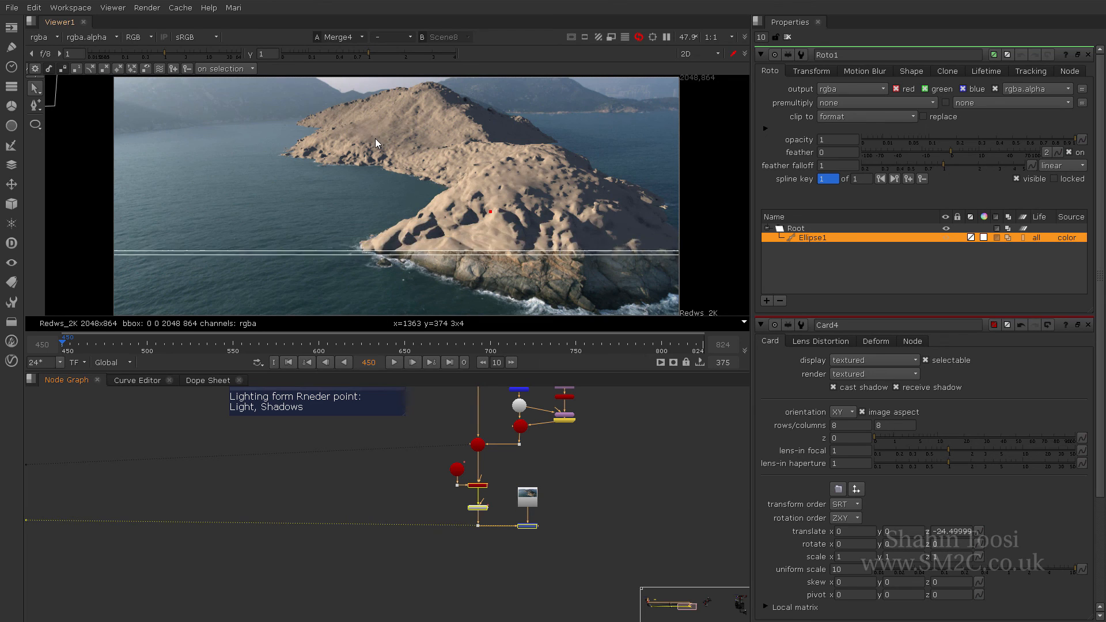
- Widen the ellipse's feathered edge in the 3D scene, then return to the 2D mask view
scroll(up, 3)
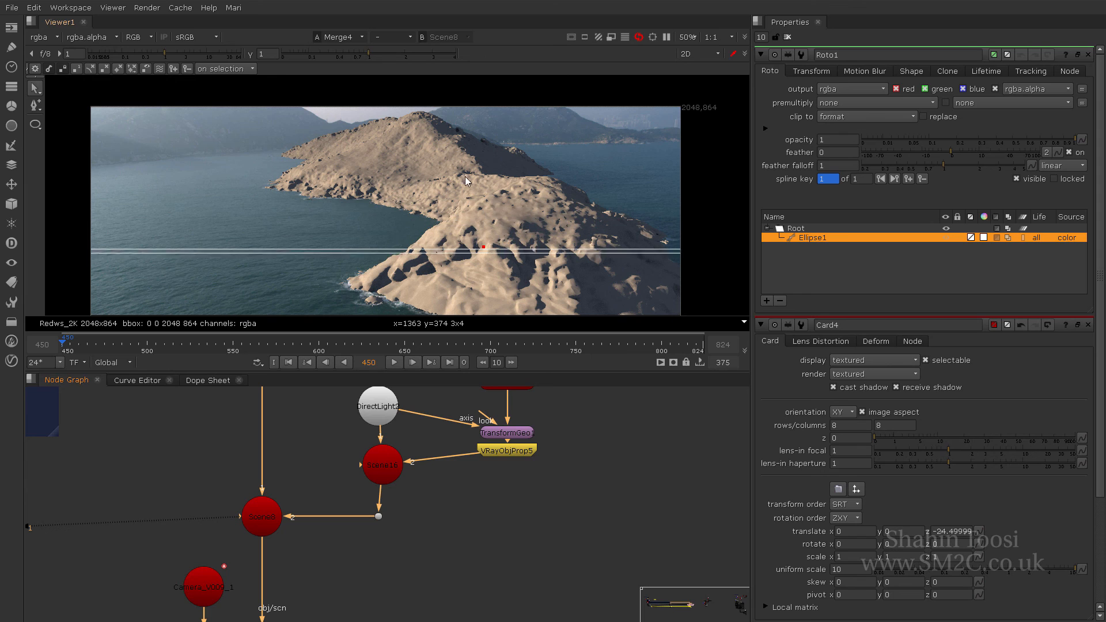
mouse_move(309, 147)
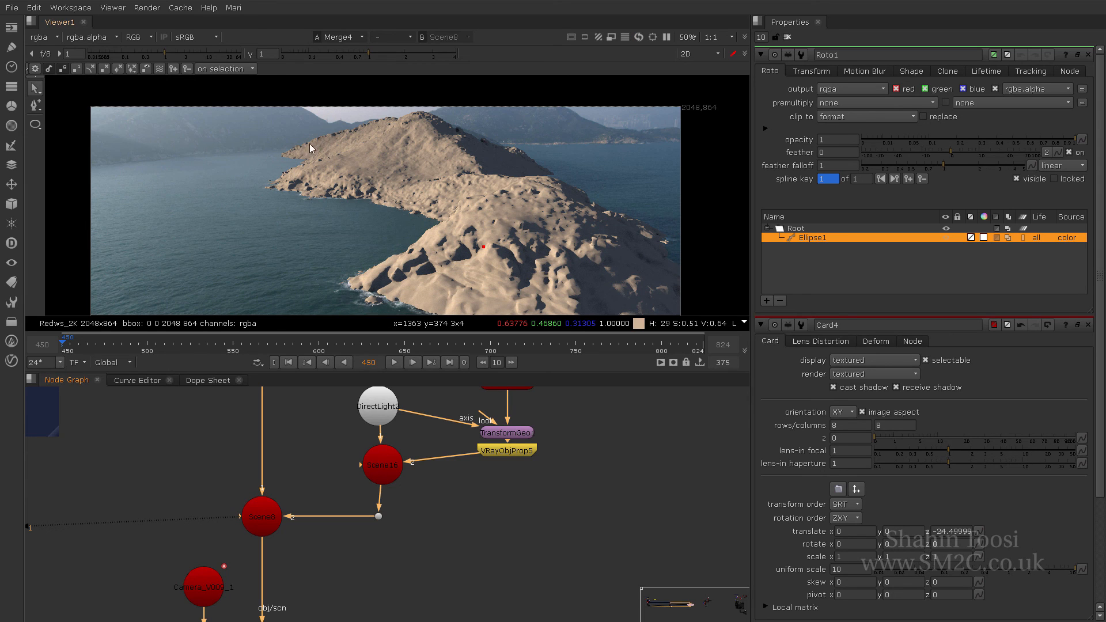
click(697, 54)
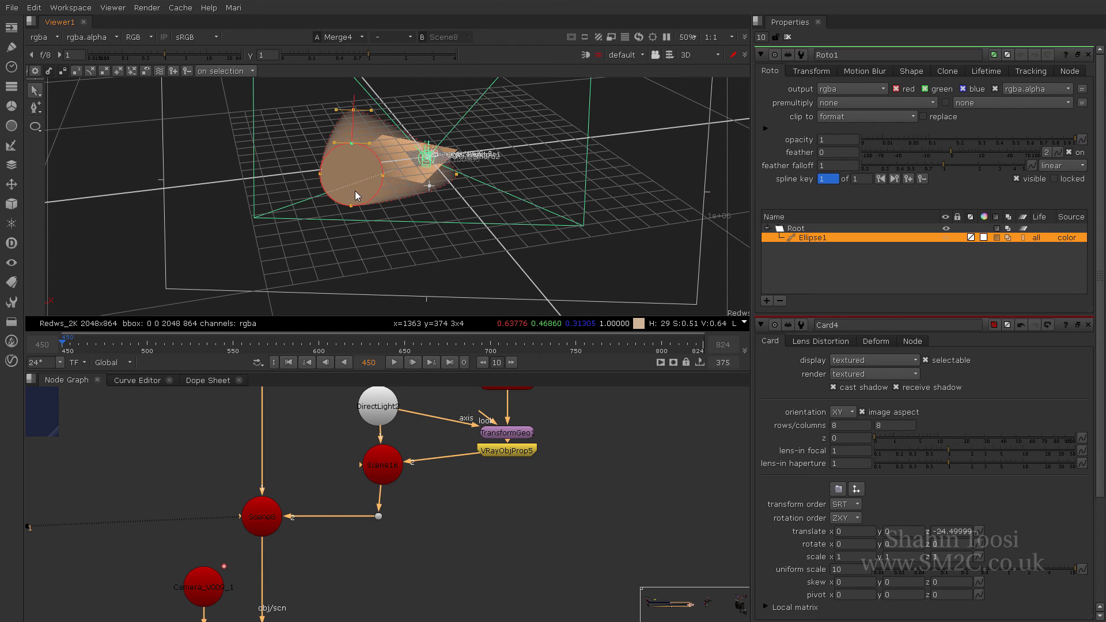
drag(356, 196, 412, 176)
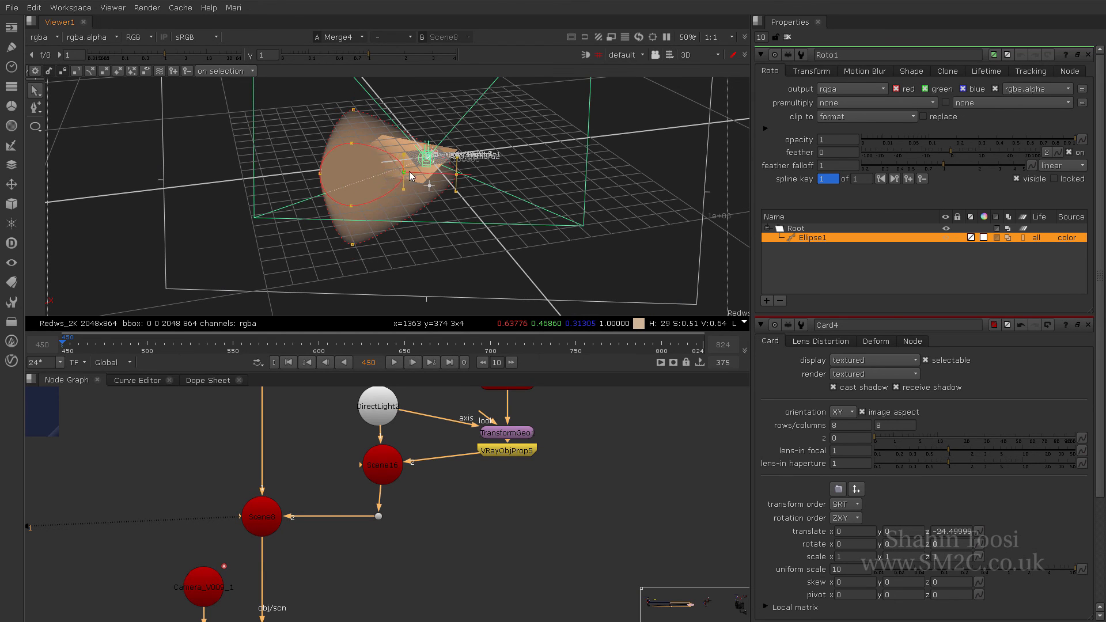
click(699, 54)
text(no)
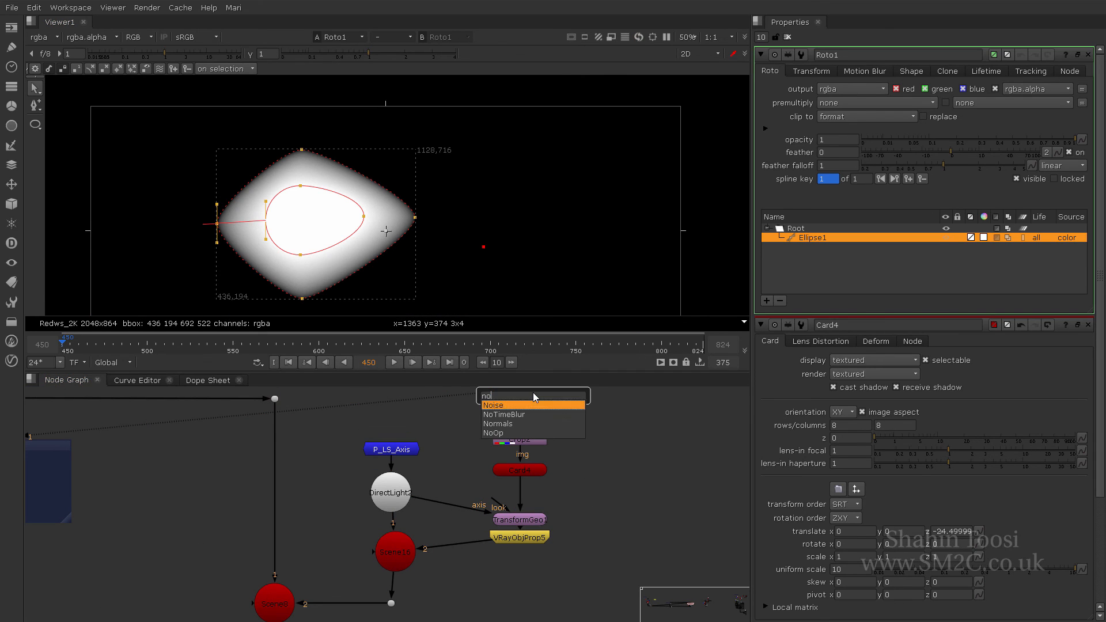
- Add a Noise node after Roto1 and set its premult channels to rgba
click(495, 404)
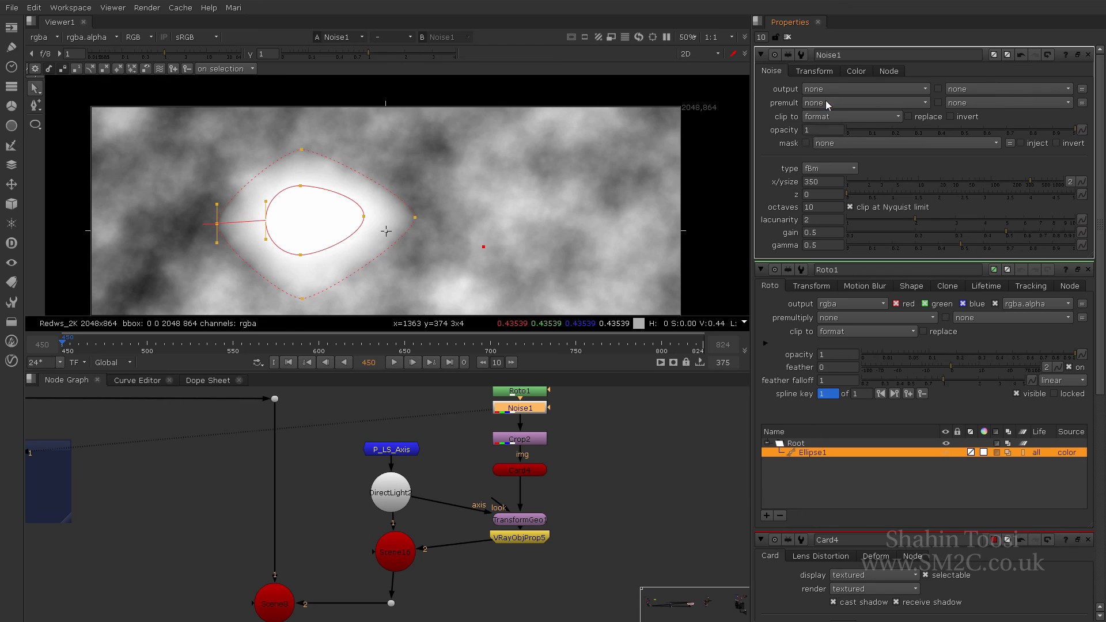
click(865, 103)
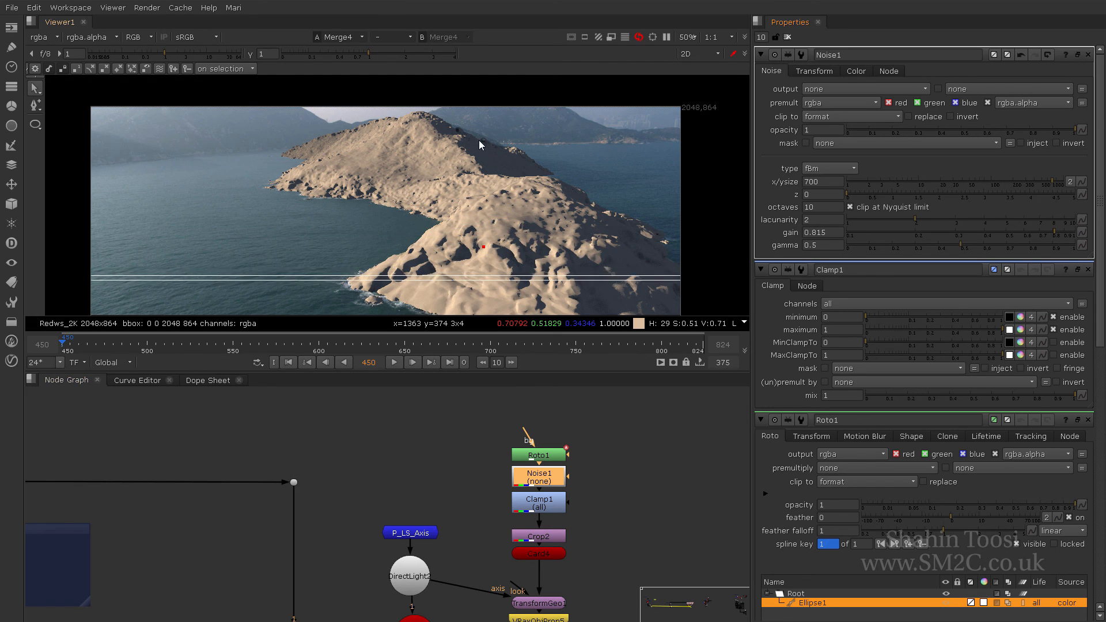
scroll(down, 3)
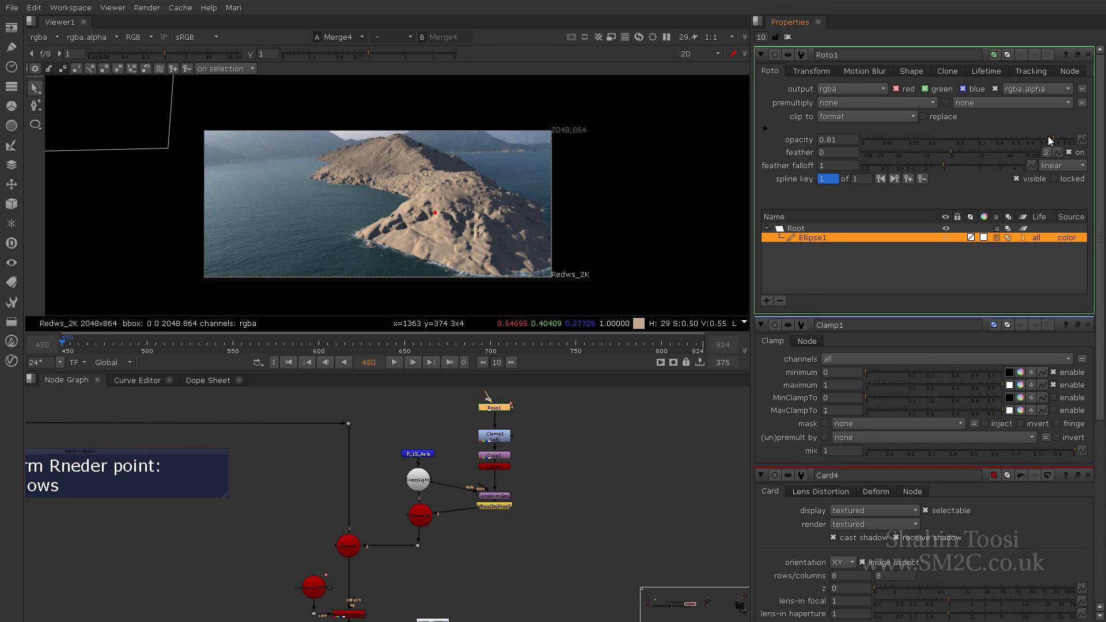
mouse_move(1044, 153)
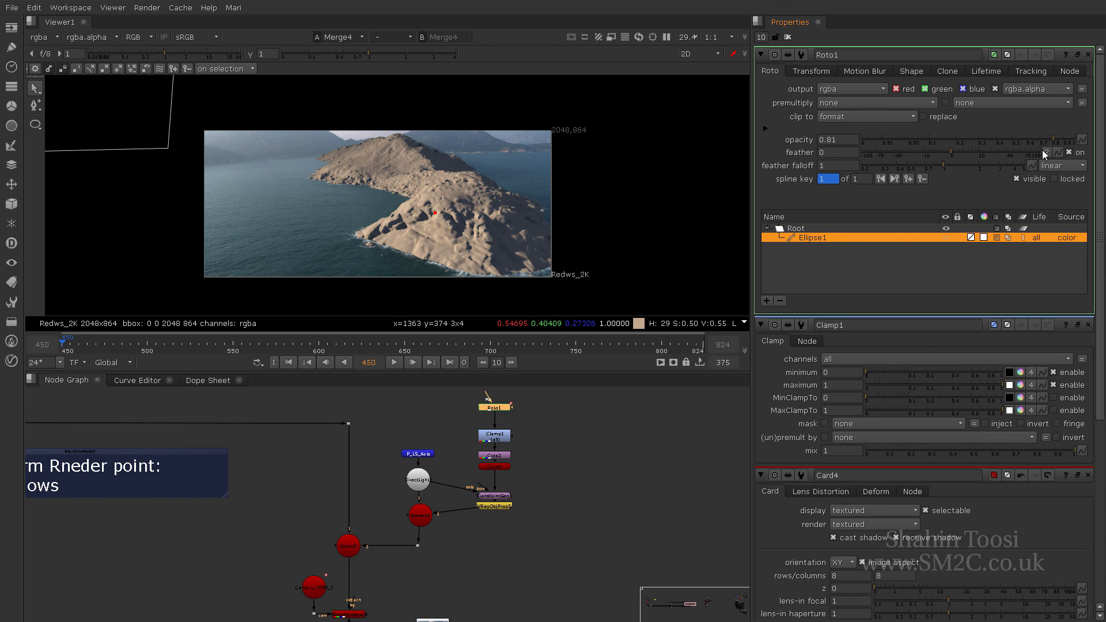